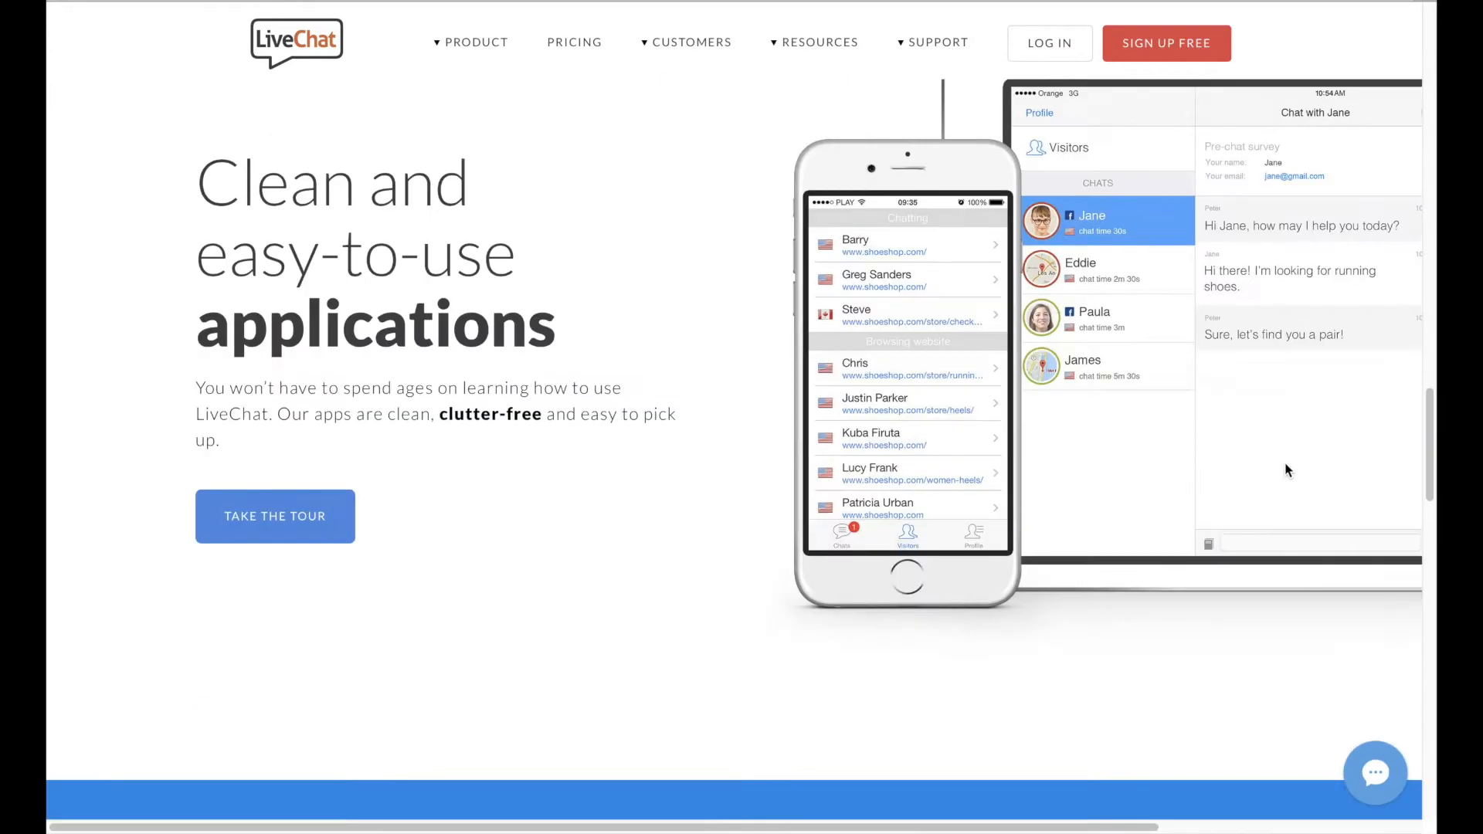
Reply 'Hello!' to sample visitor Jane and step through the Next and Got it onboarding tips
{"action": "left_click", "coordinate": [275, 516]}
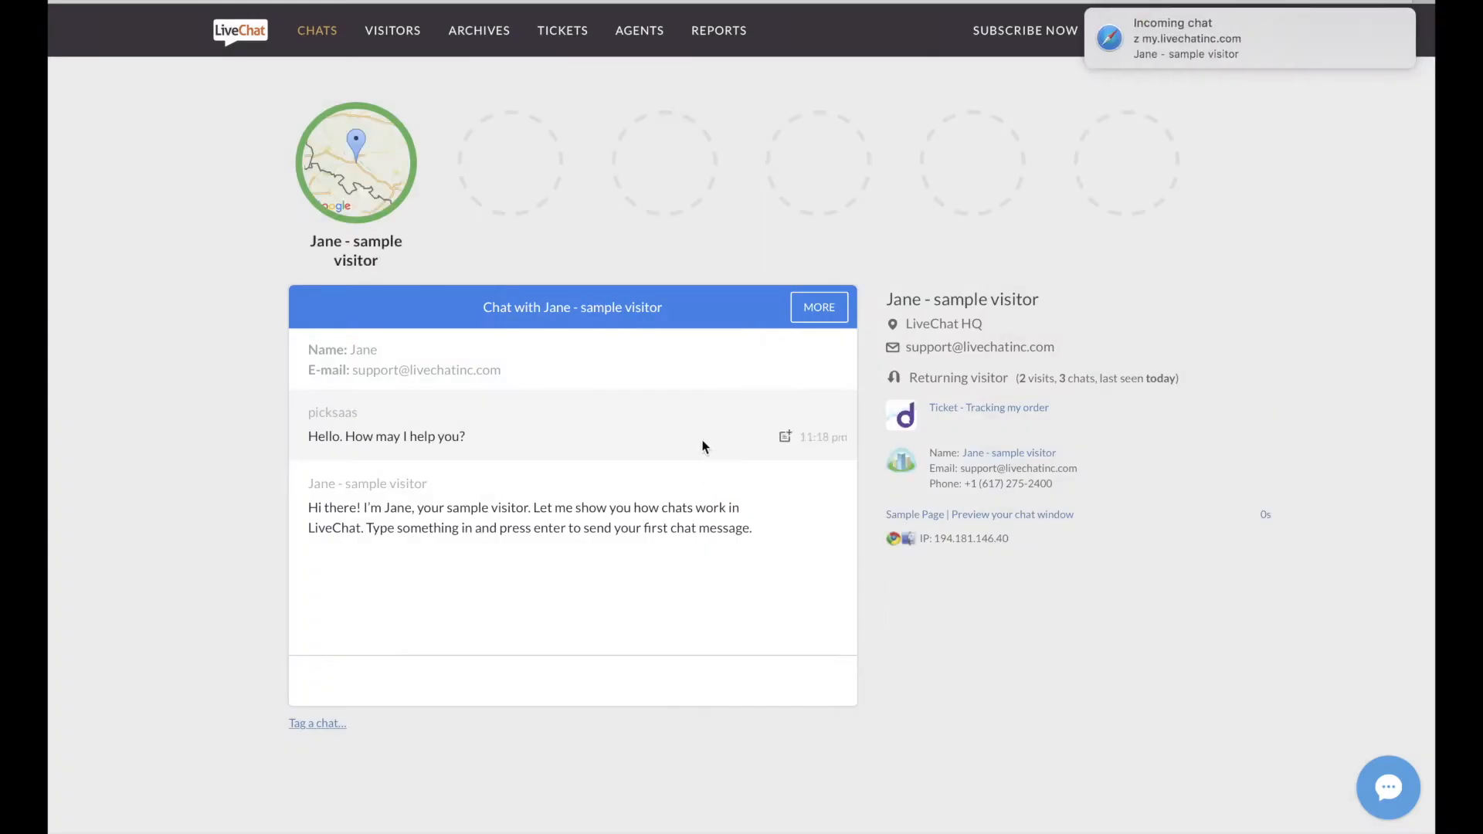
{"action": "type", "text": "He"}
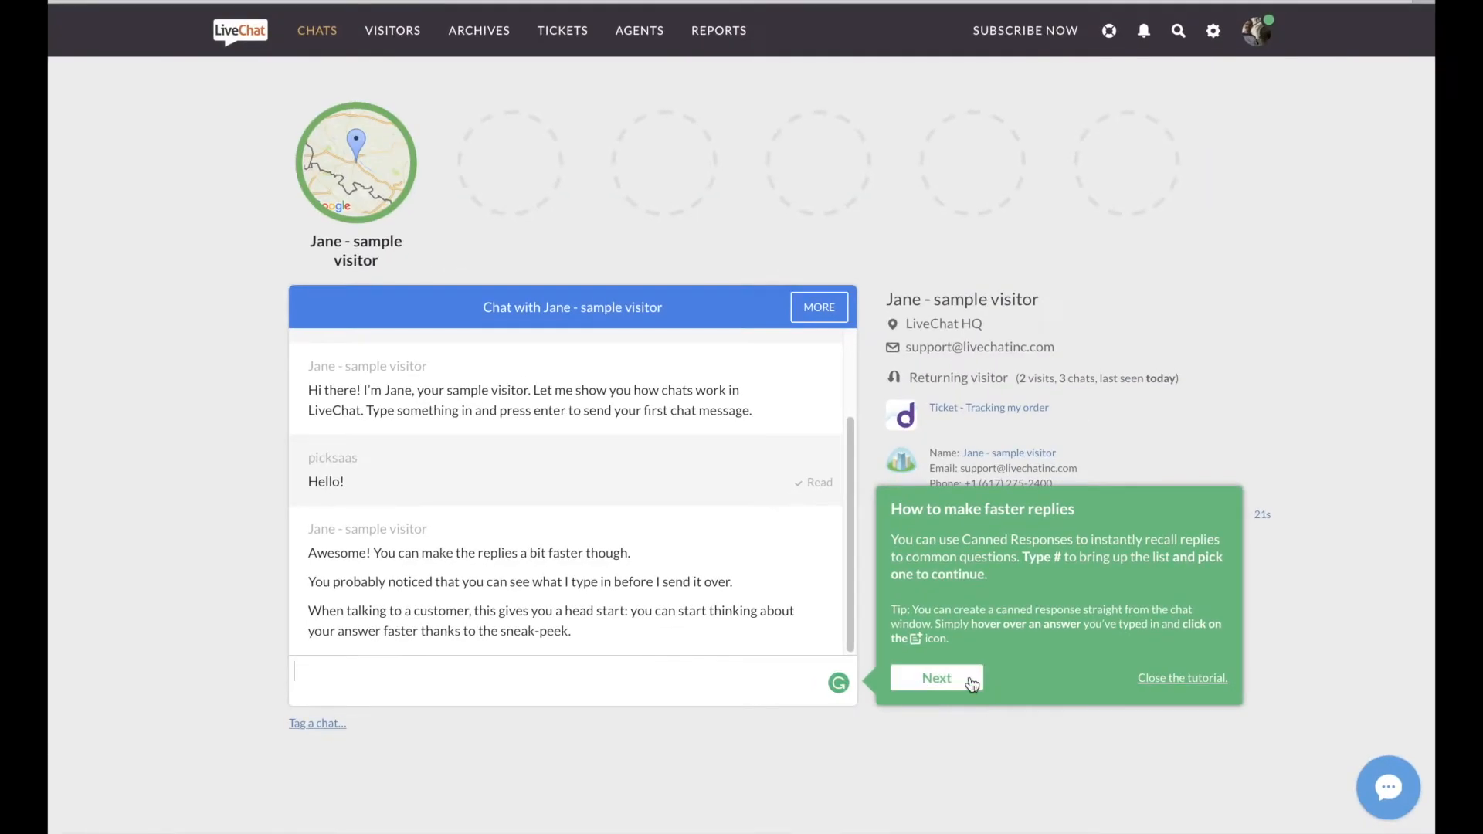
{"action": "left_click", "coordinate": [936, 677]}
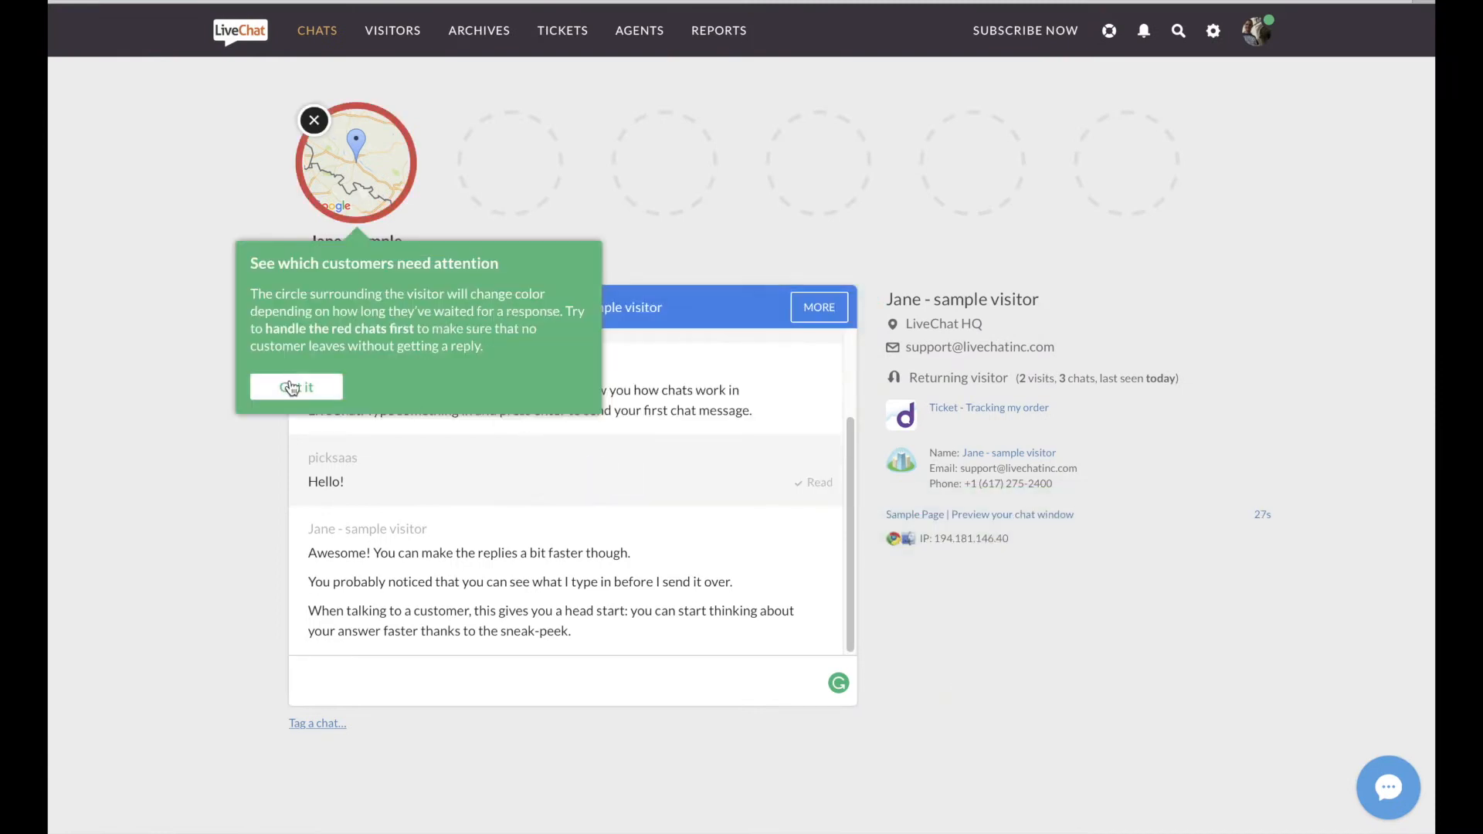
{"action": "left_click", "coordinate": [295, 387]}
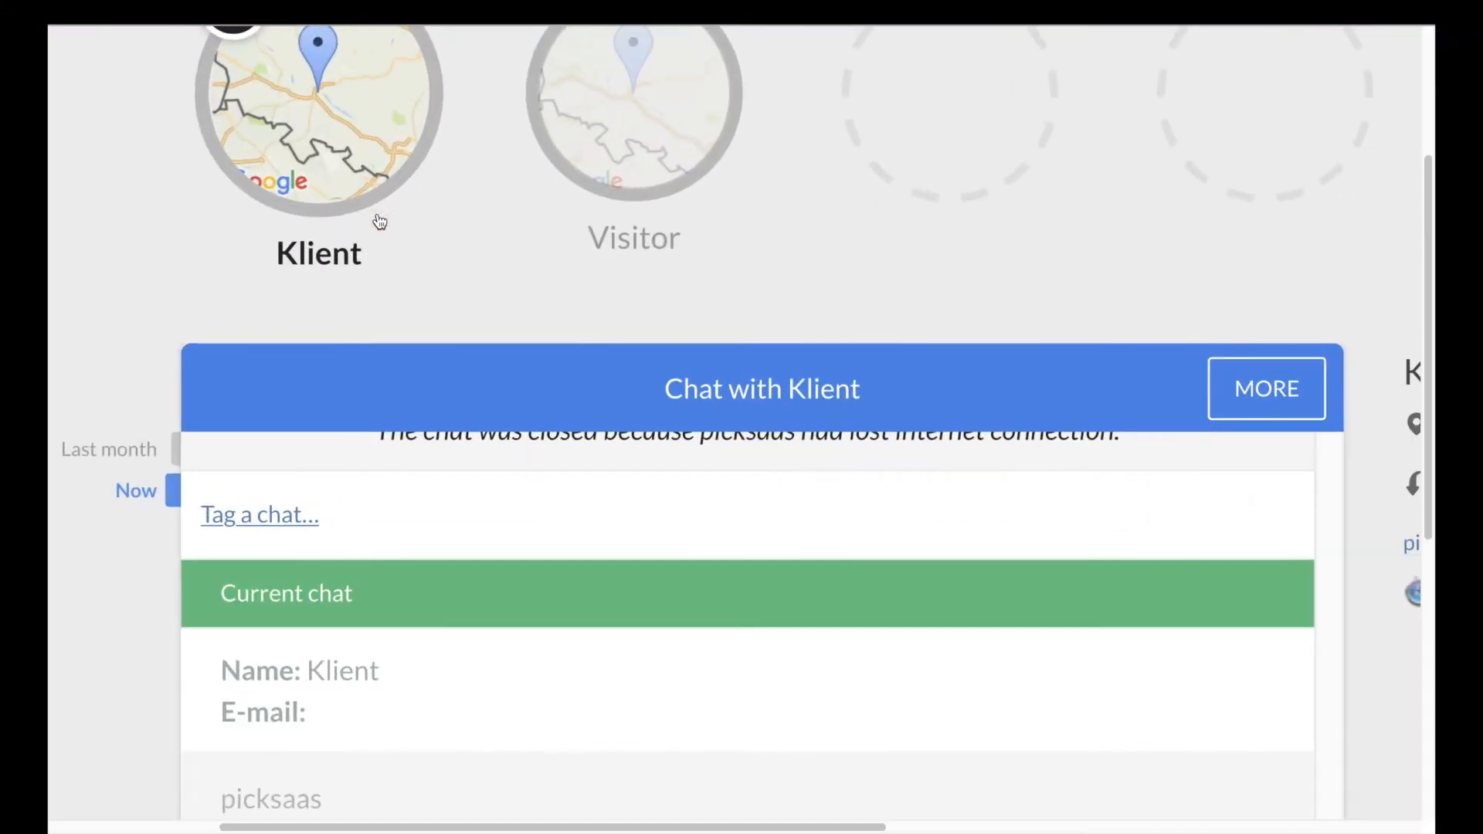
Tour the Visitors list, Tickets overview, Chat Window Theme settings and Greetings engagement settings
{"action": "left_click", "coordinate": [633, 108]}
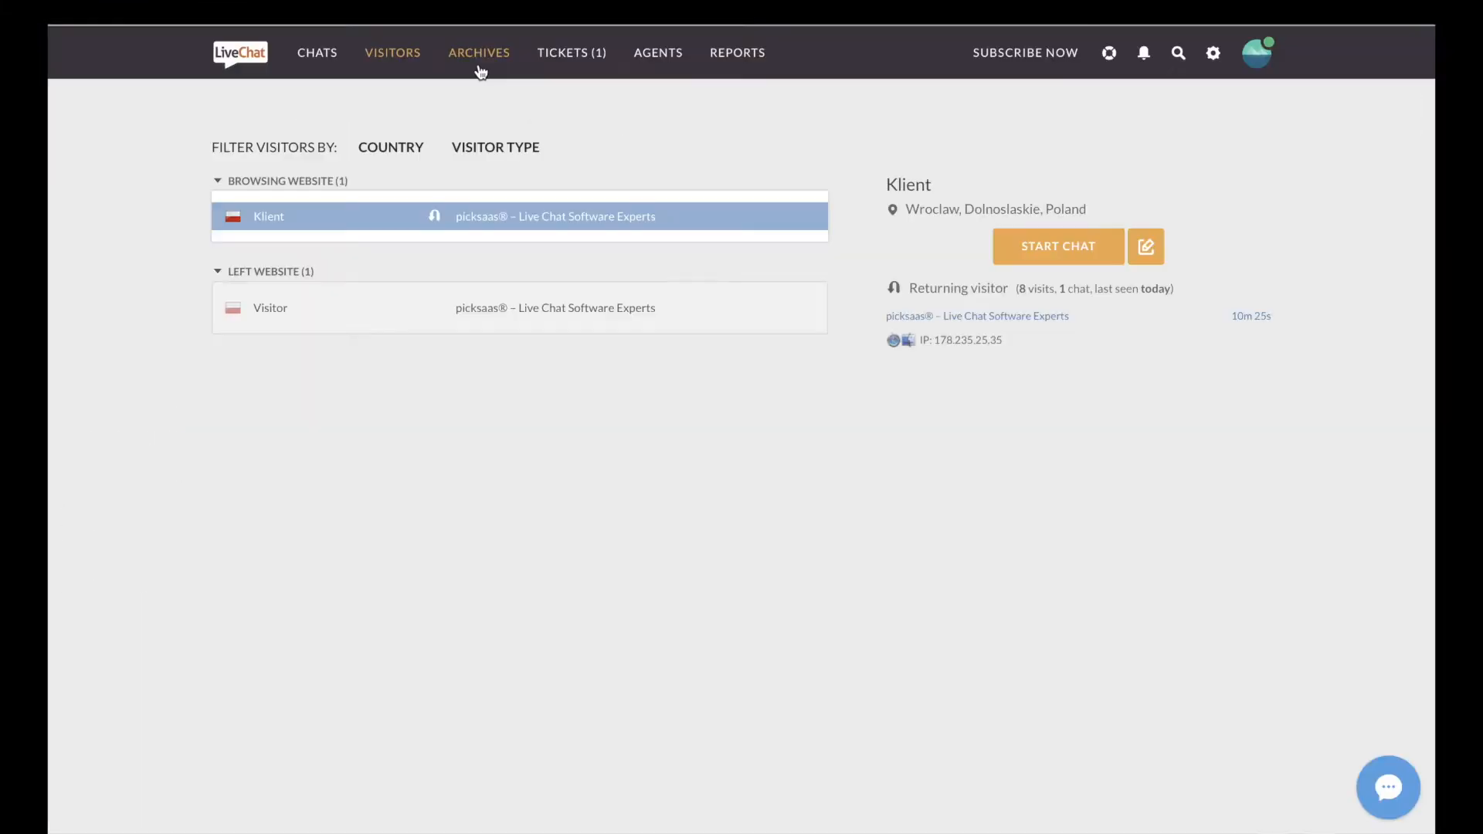
{"action": "left_click", "coordinate": [571, 52]}
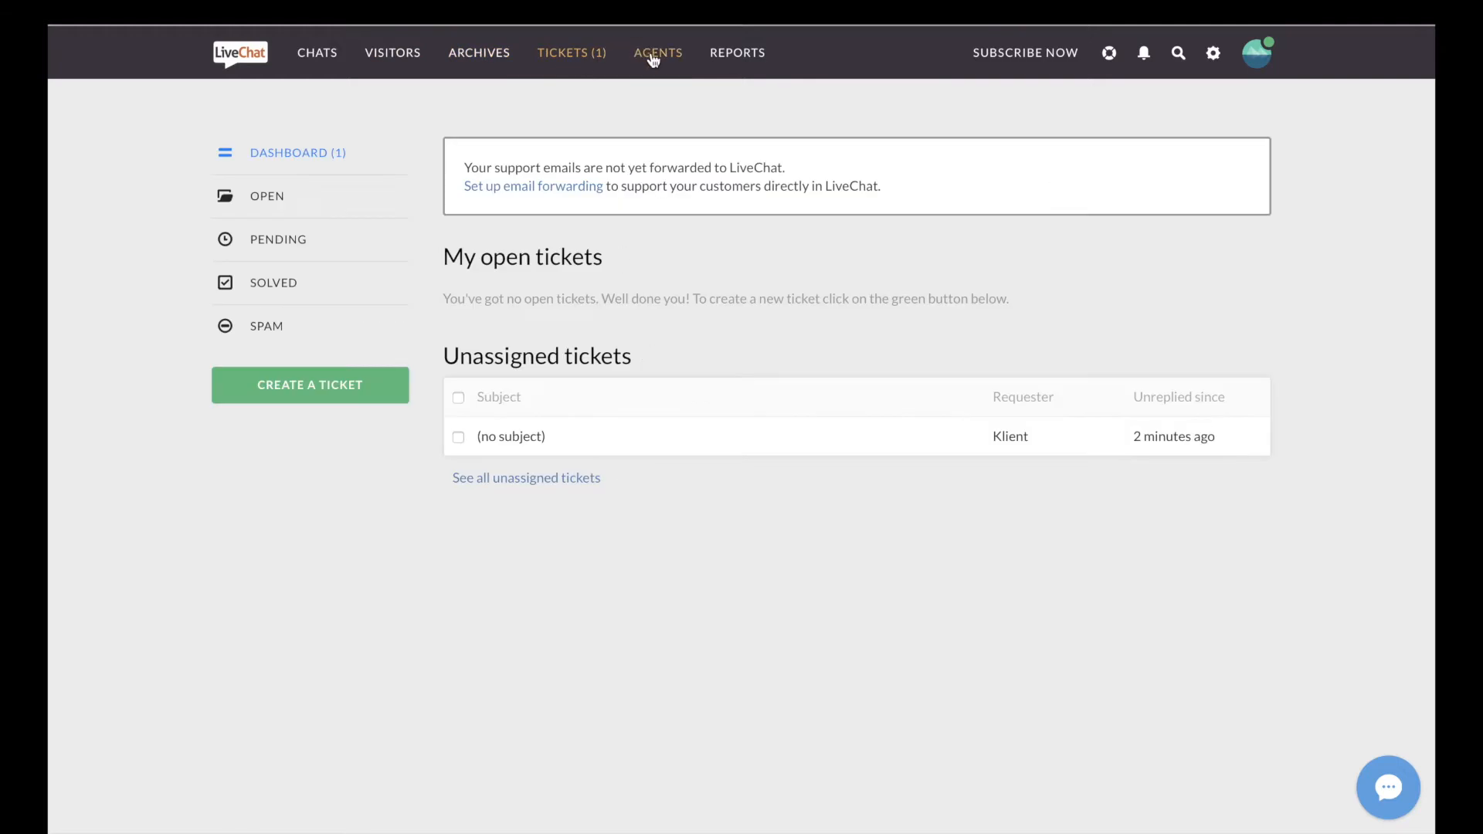
{"action": "left_click", "coordinate": [1213, 53]}
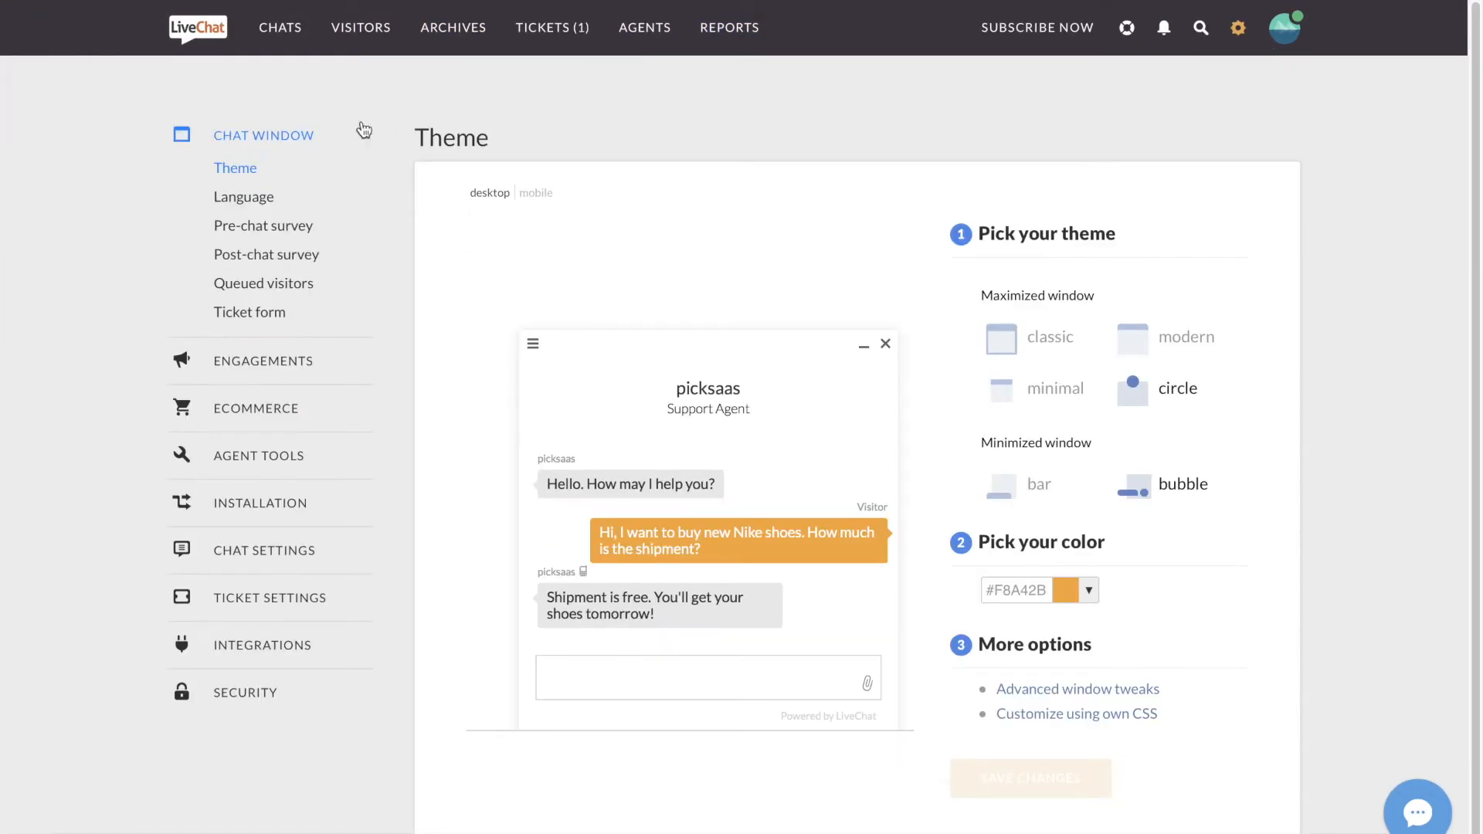
{"action": "left_click", "coordinate": [262, 360]}
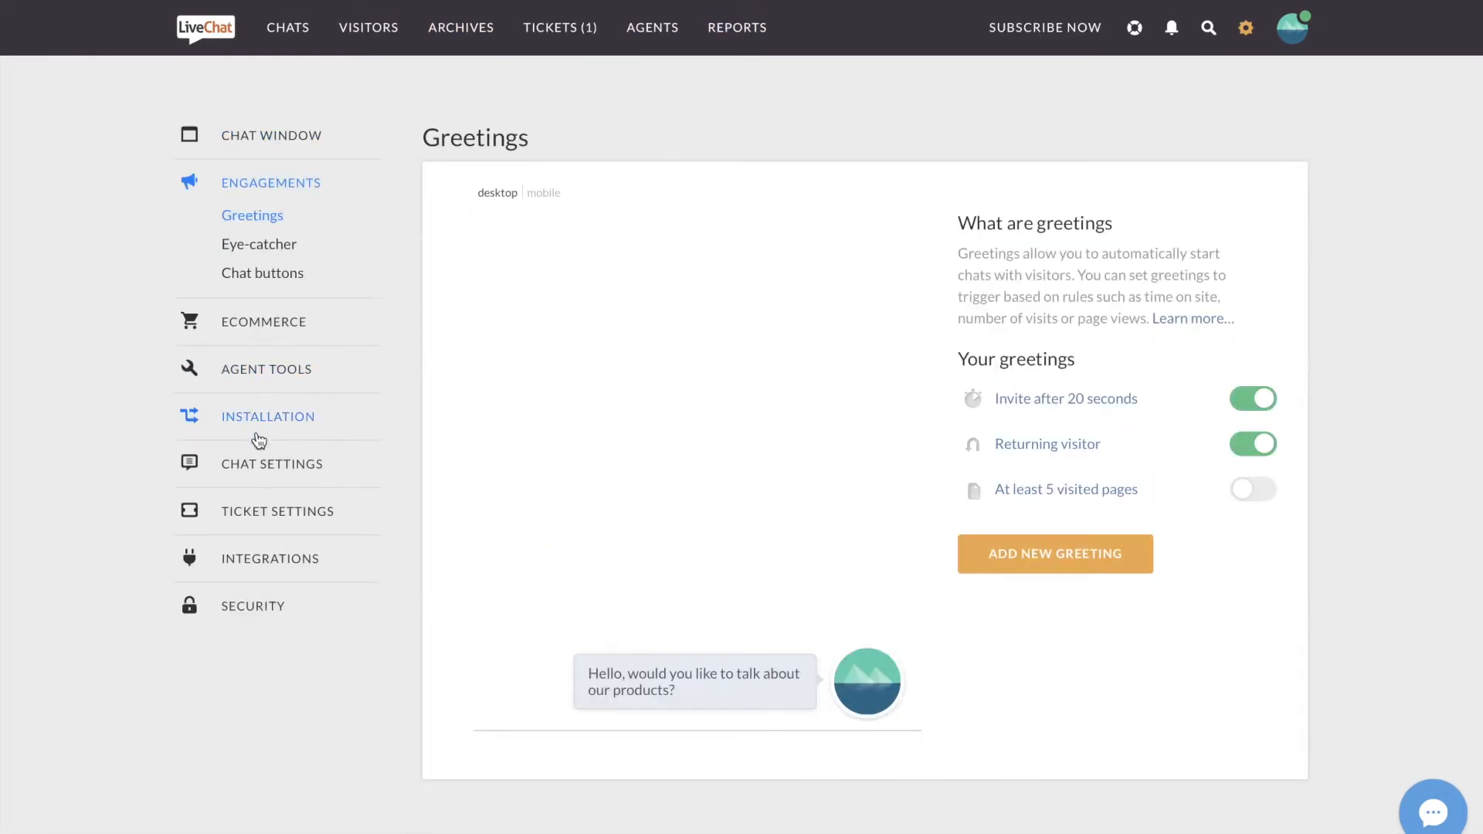
{"action": "left_click", "coordinate": [272, 464]}
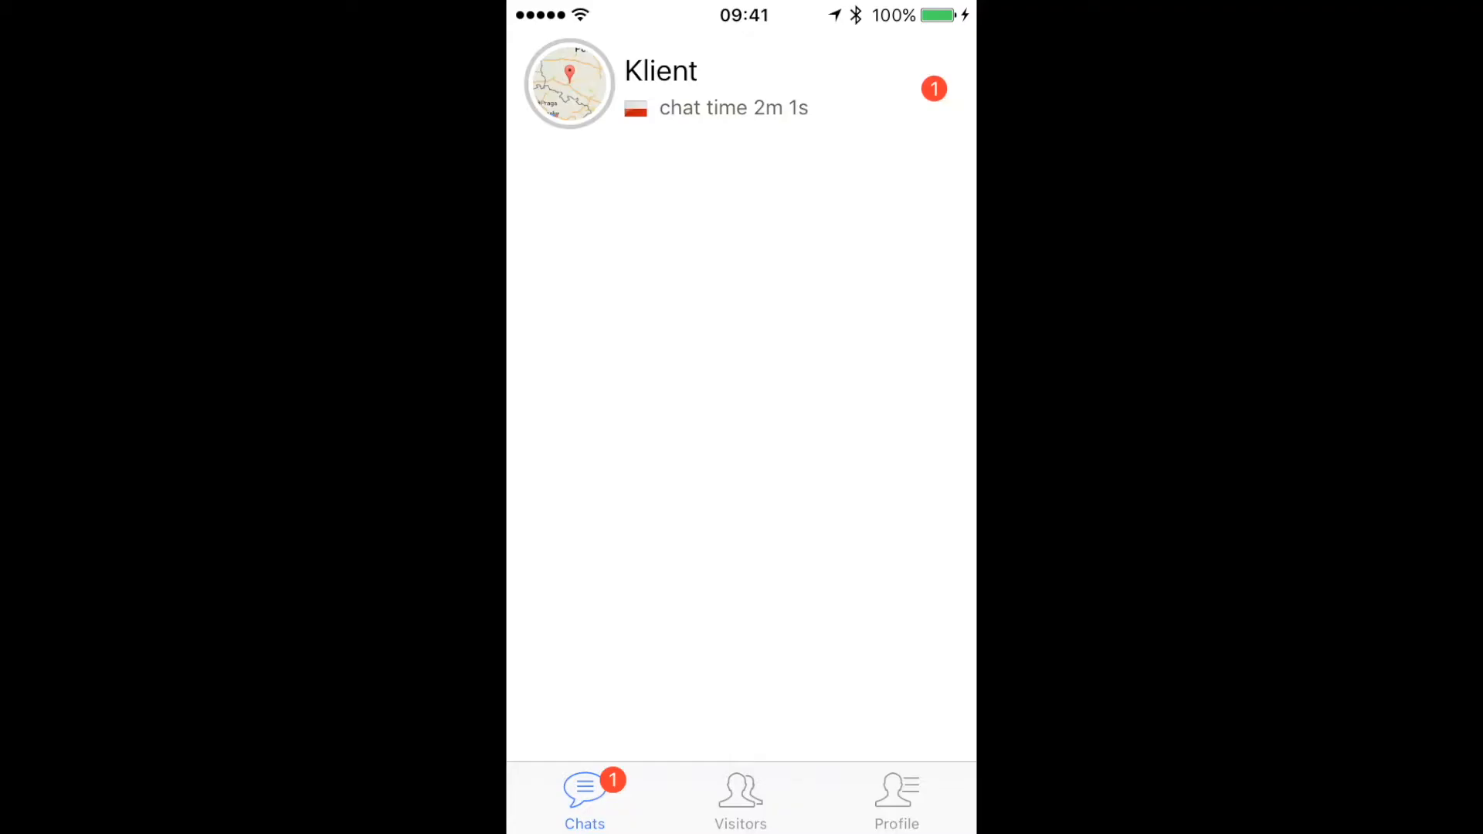
In the mobile app, view the Visitors tab then the Profile screen with status and notifications
{"action": "left_click", "coordinate": [740, 799]}
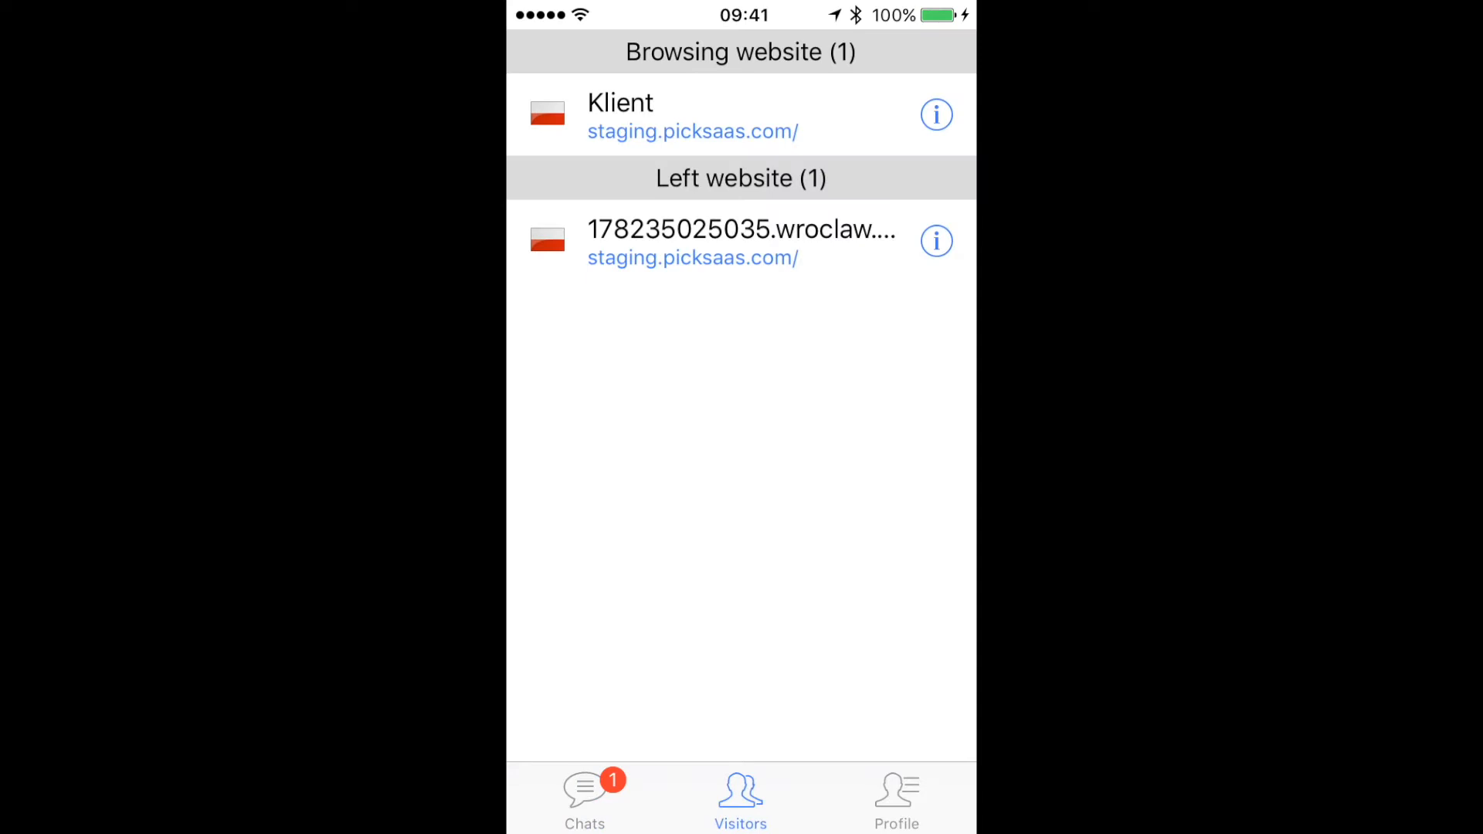
{"action": "left_click", "coordinate": [896, 799]}
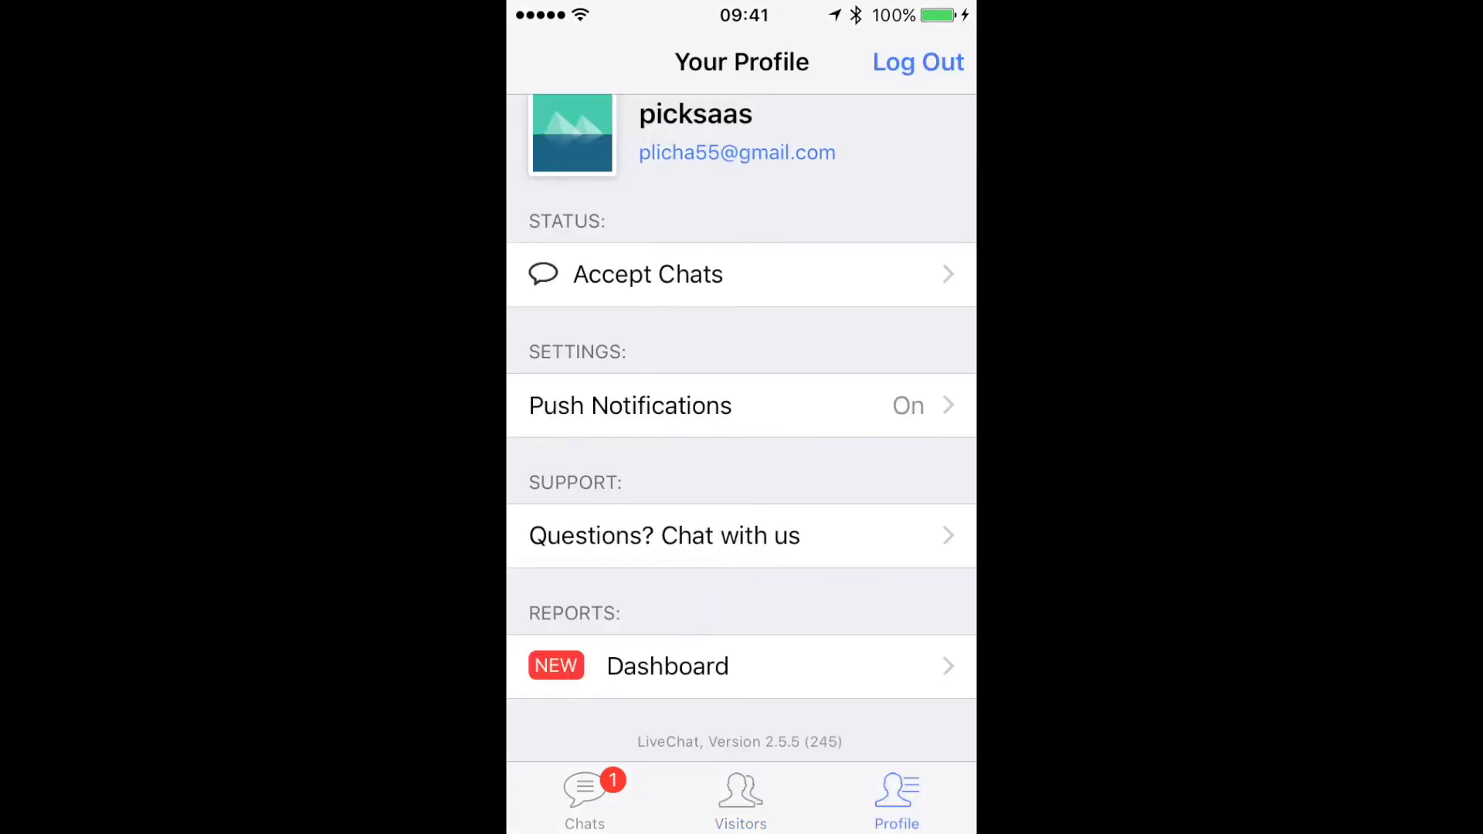
{"action": "left_click", "coordinate": [584, 793]}
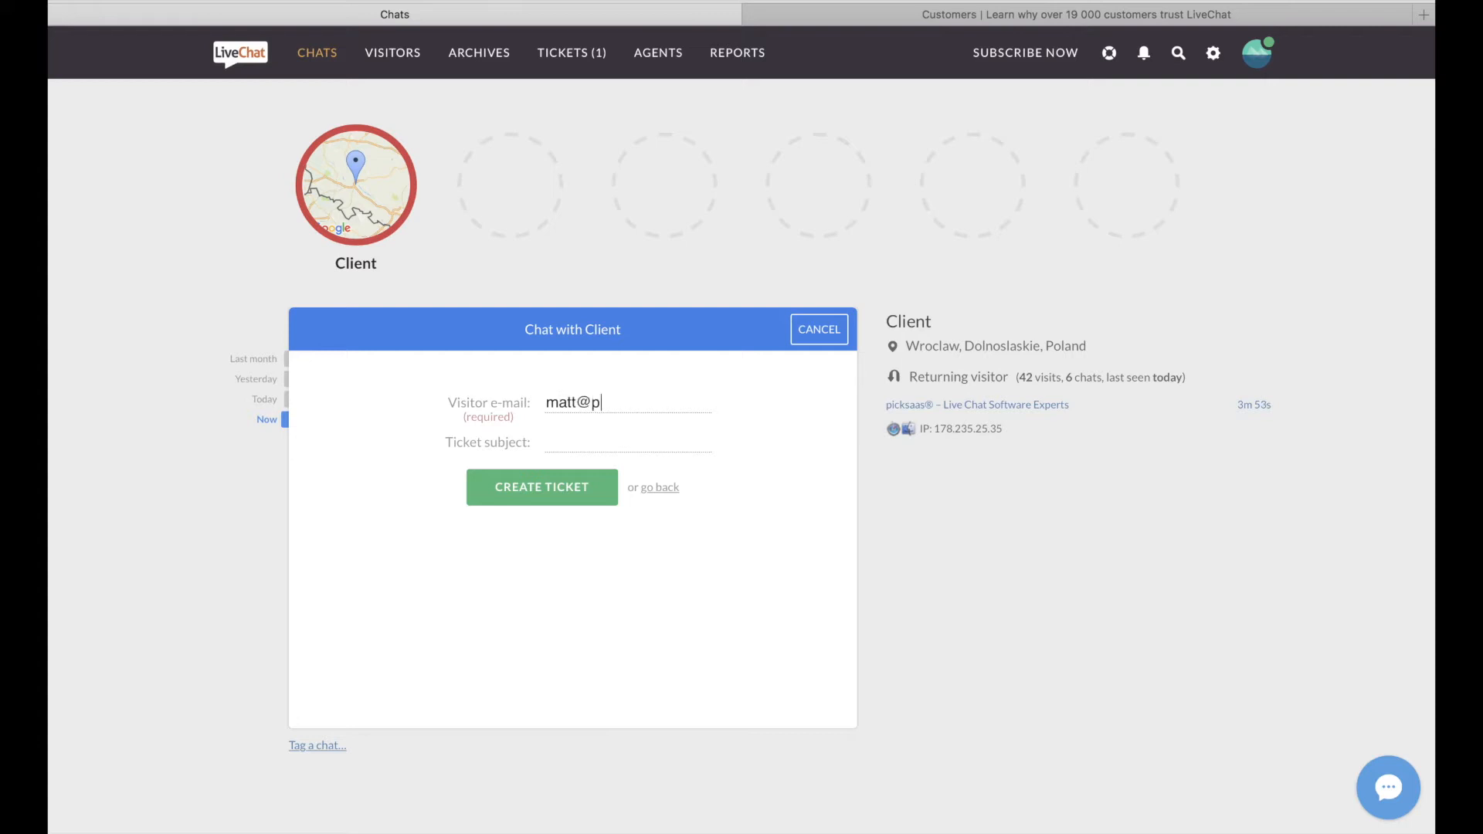
Create a 'Complaint about delivery' ticket from the chat, assign it, and send a reply about checked details
{"action": "type", "text": "Complaint about deliv"}
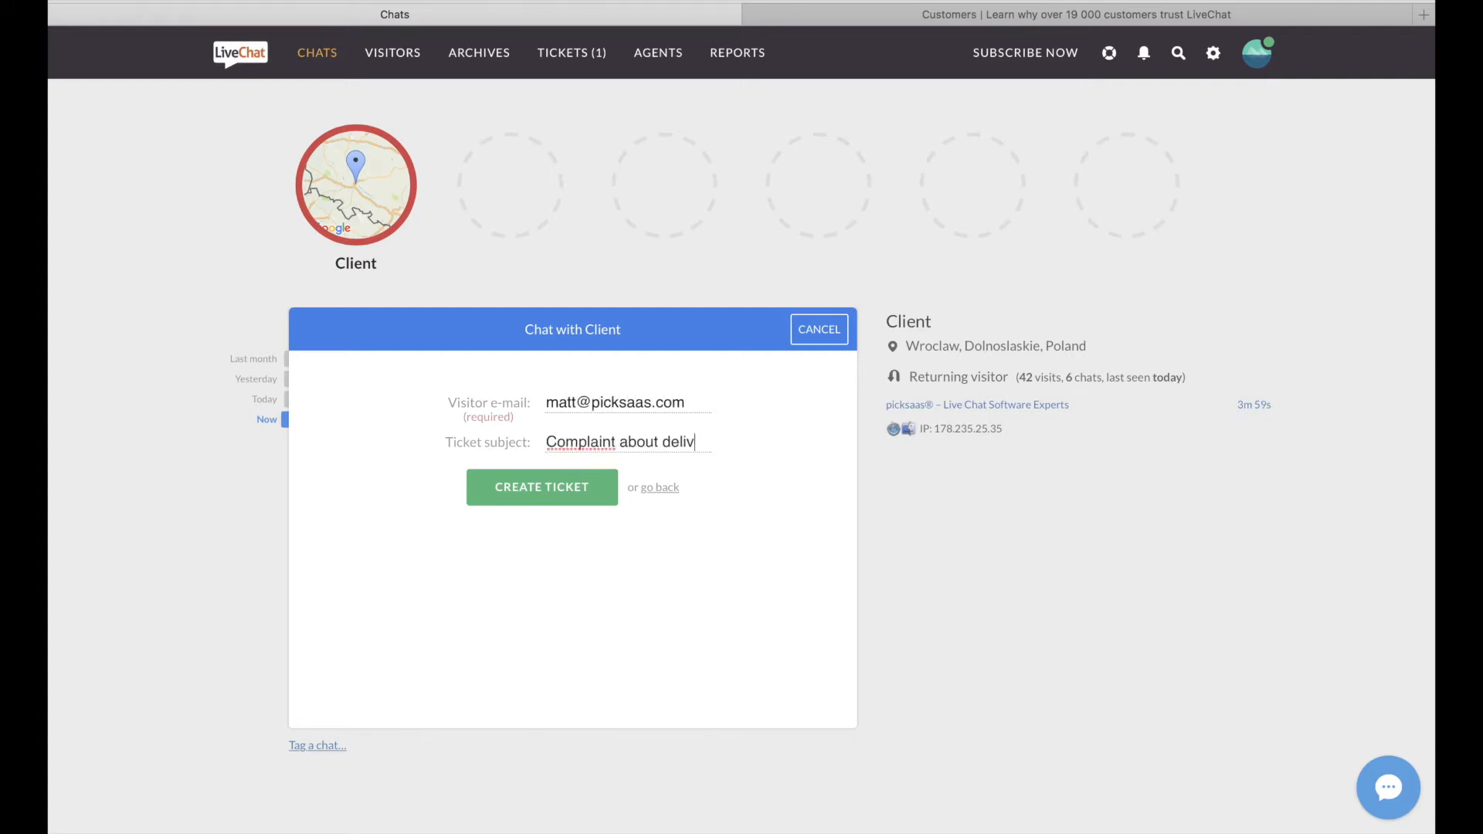
{"action": "left_click", "coordinate": [541, 486]}
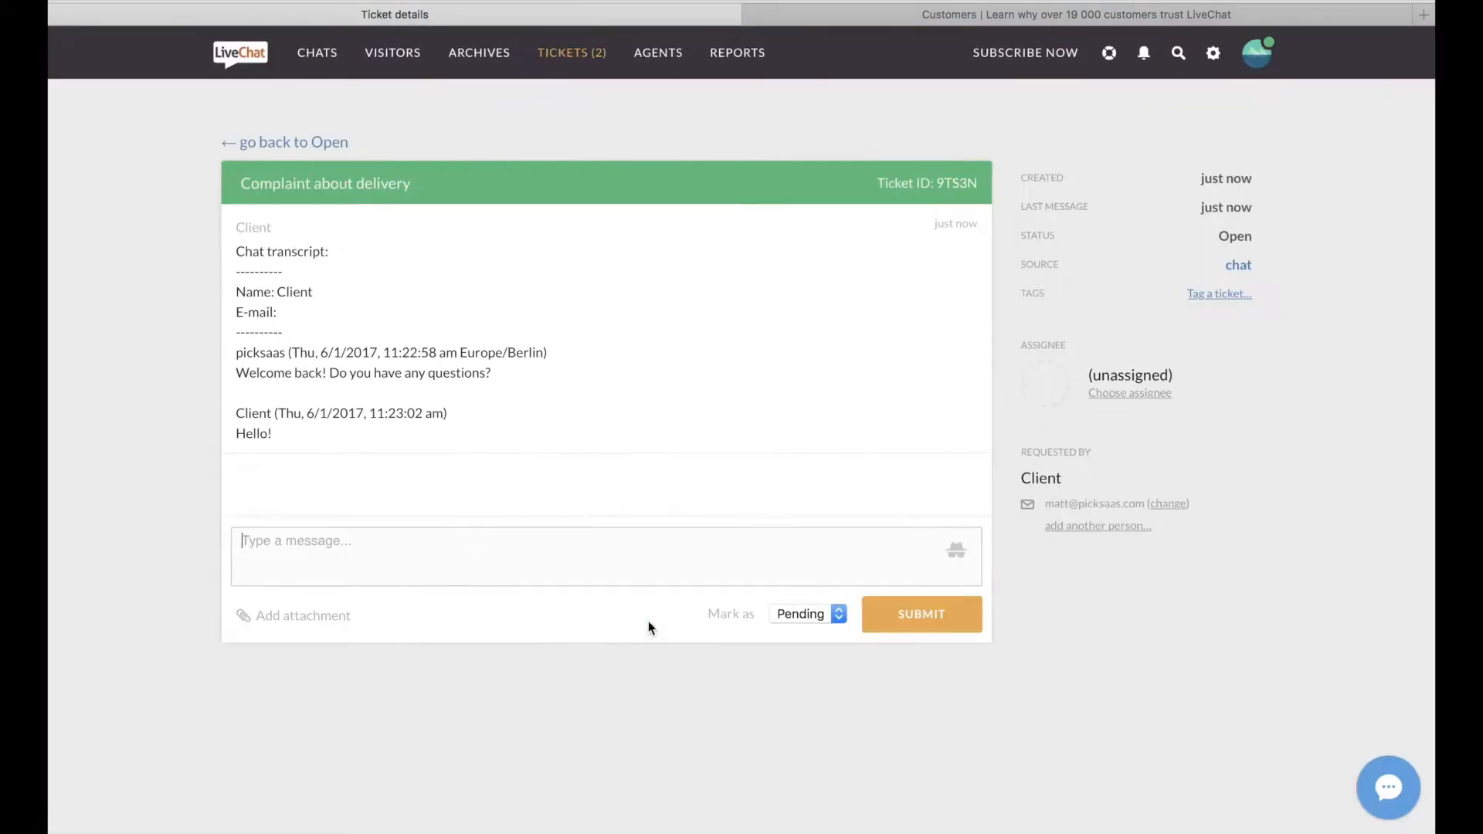
{"action": "left_click", "coordinate": [1219, 294]}
{"action": "type", "text": "H"}
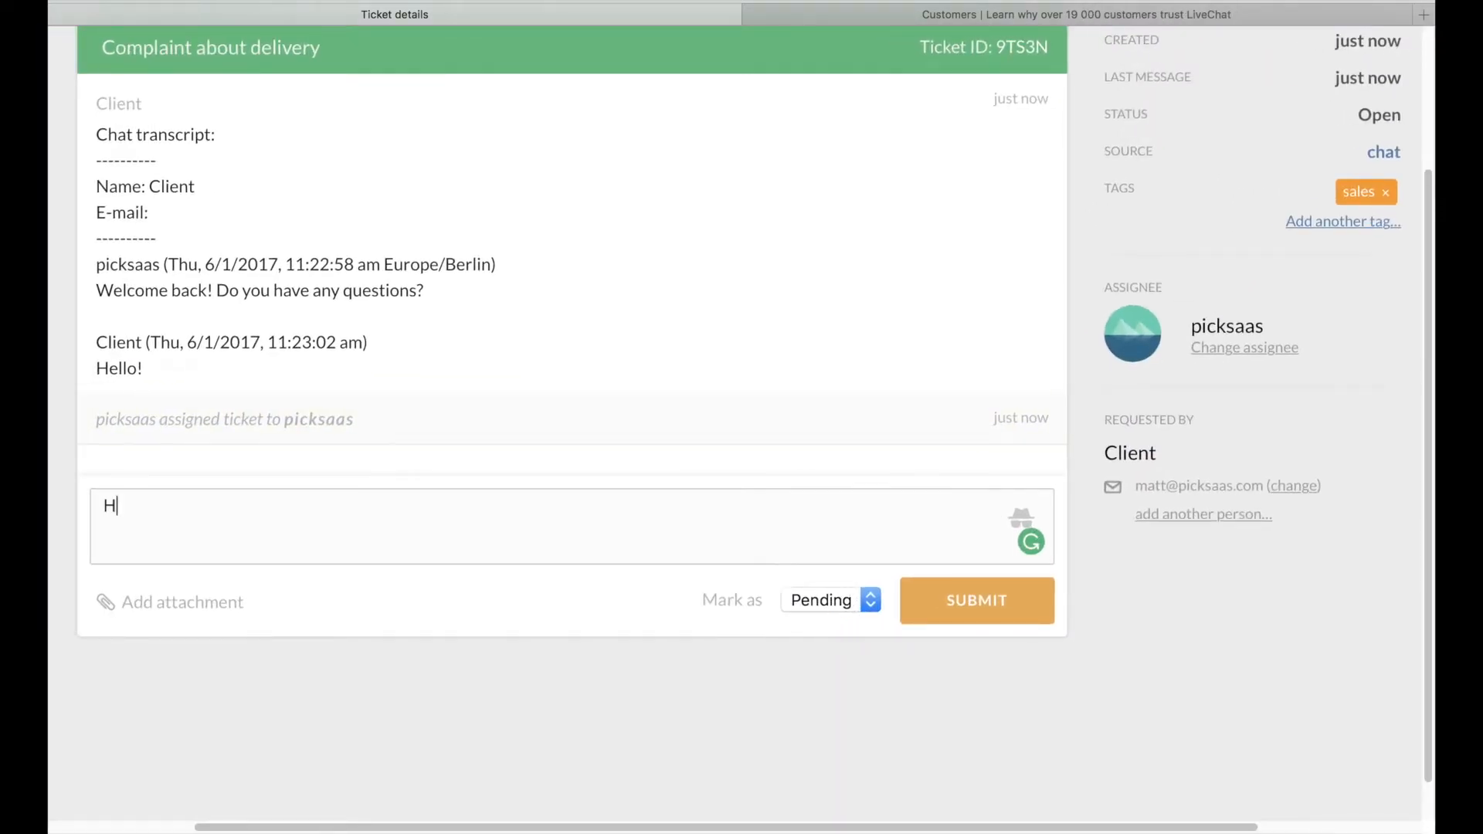
{"action": "type", "text": "i, we checked on the details, we"}
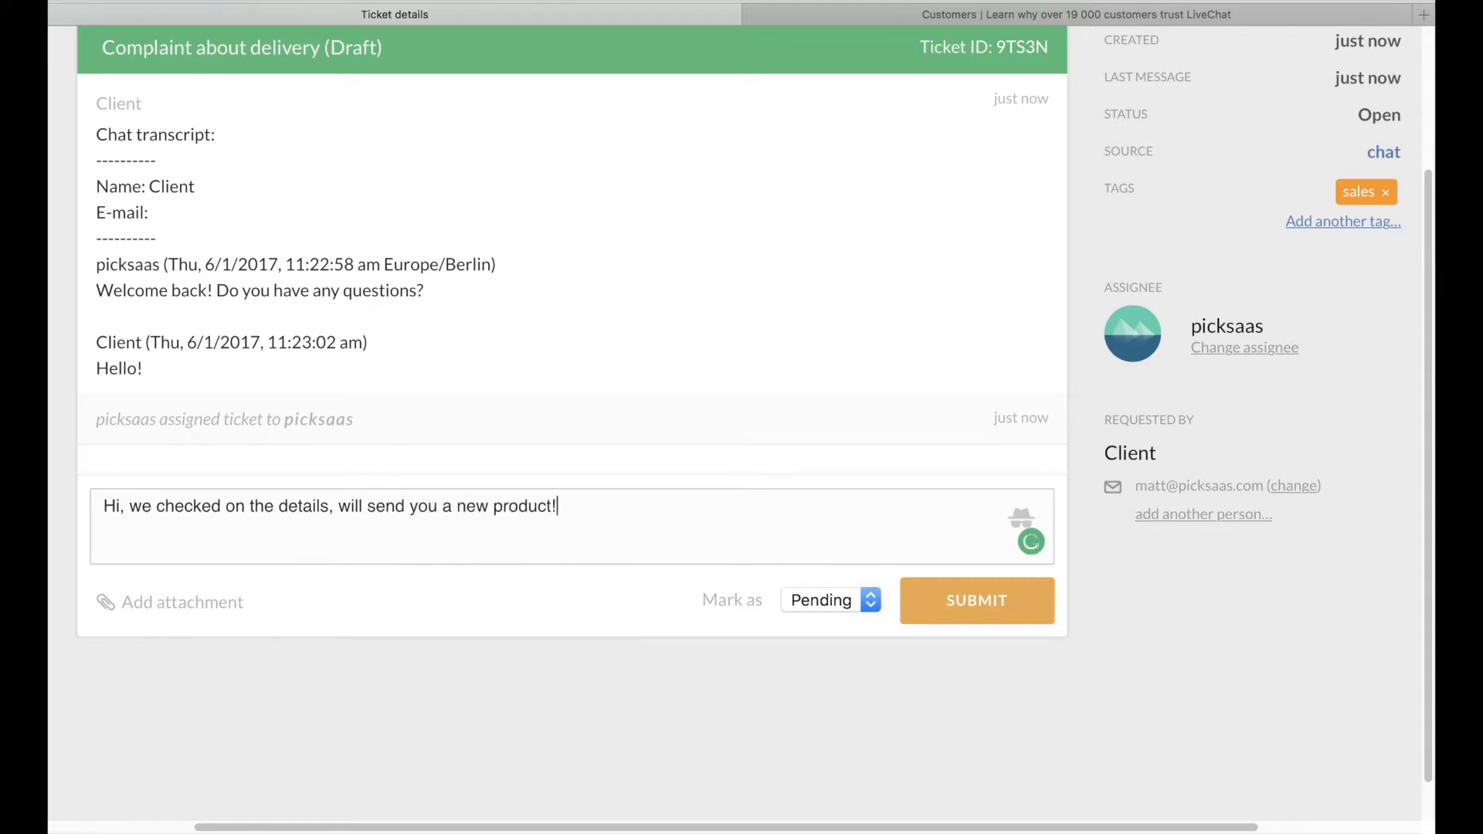
{"action": "left_click", "coordinate": [977, 599]}
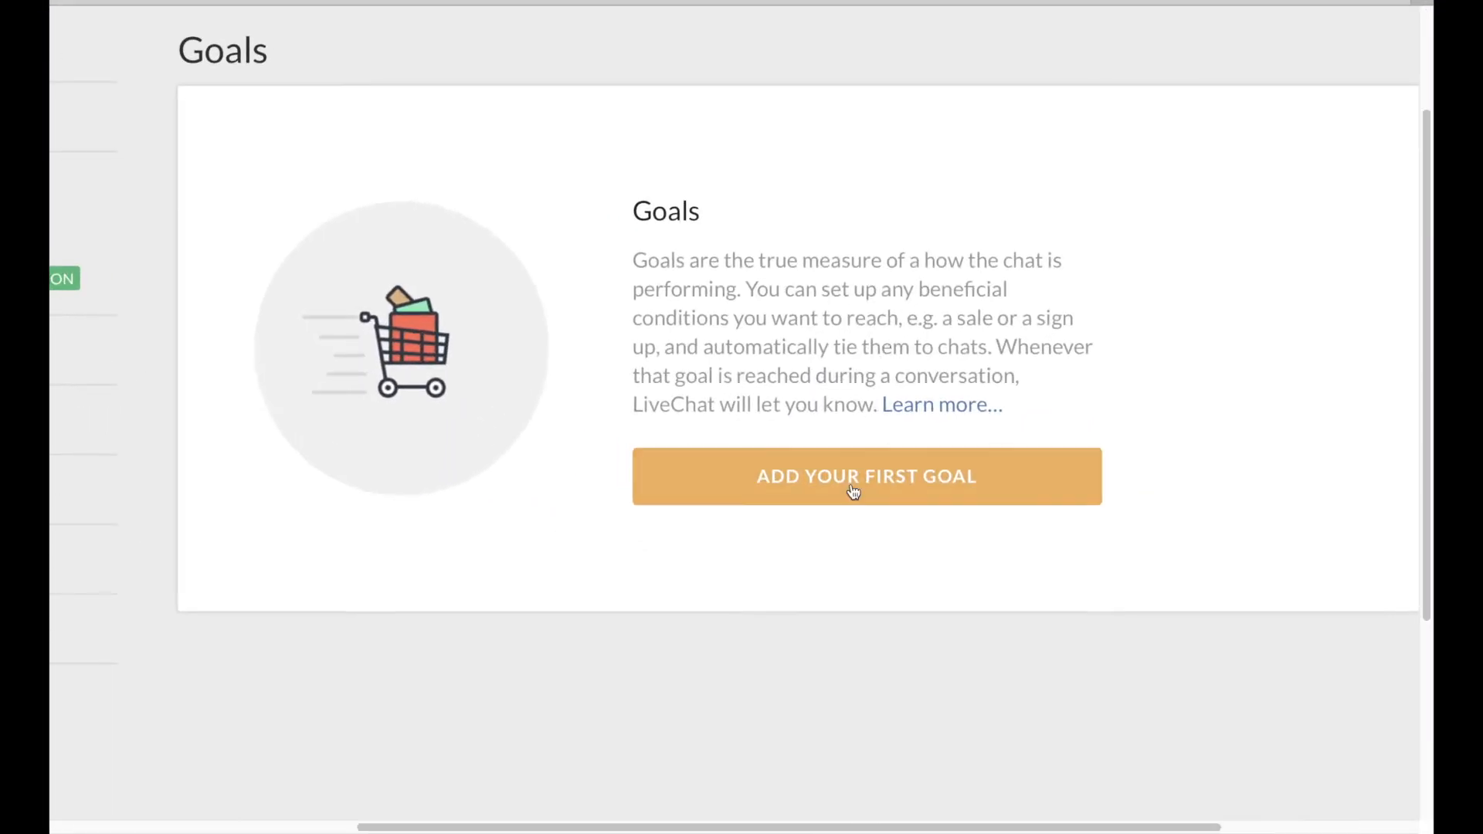
Add a first goal 'Sales with live chat' tracking the live-chats/livechat page and save it
{"action": "left_click", "coordinate": [865, 475]}
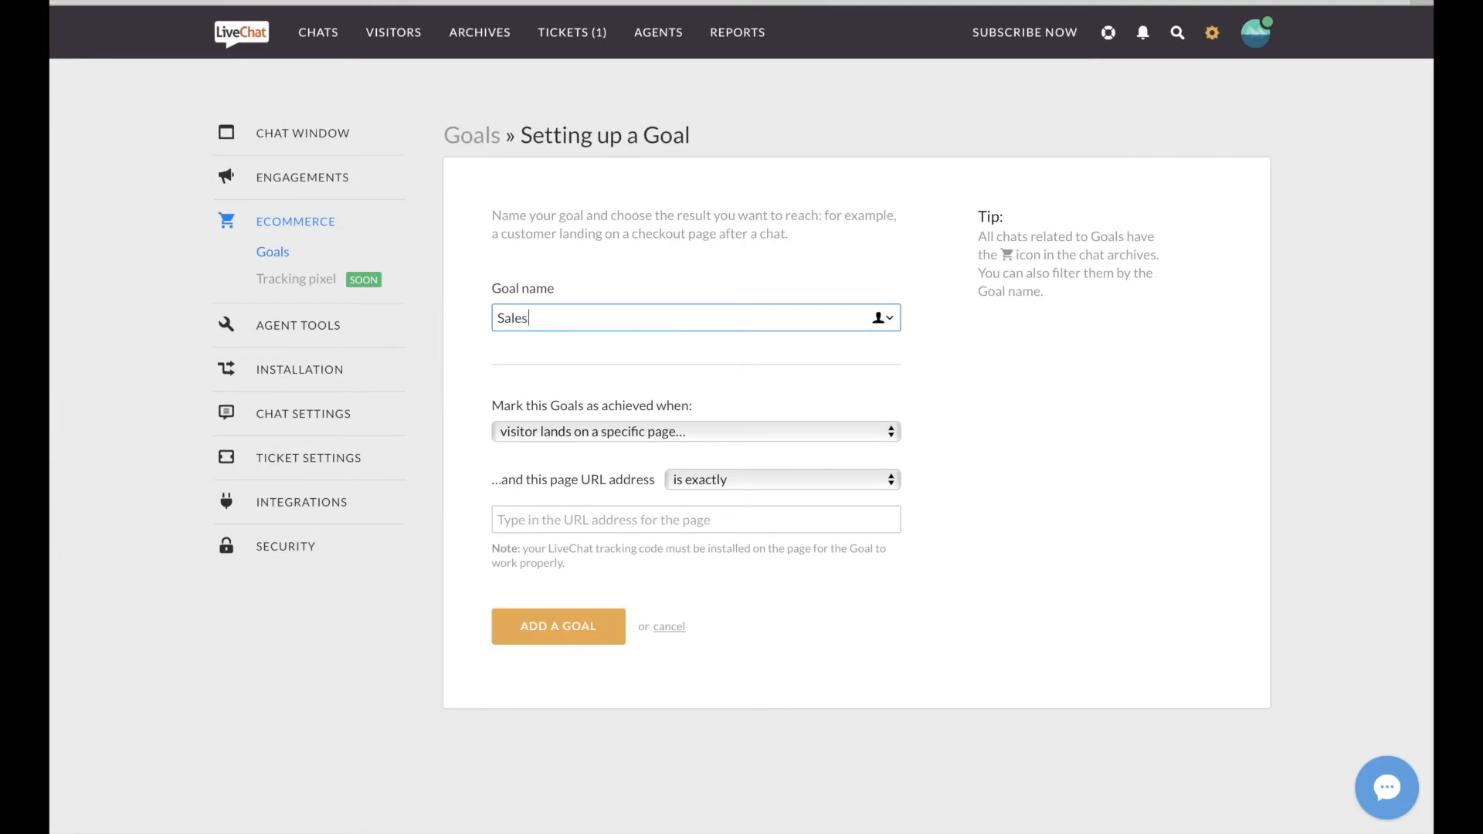
{"action": "type", "text": "with live chat"}
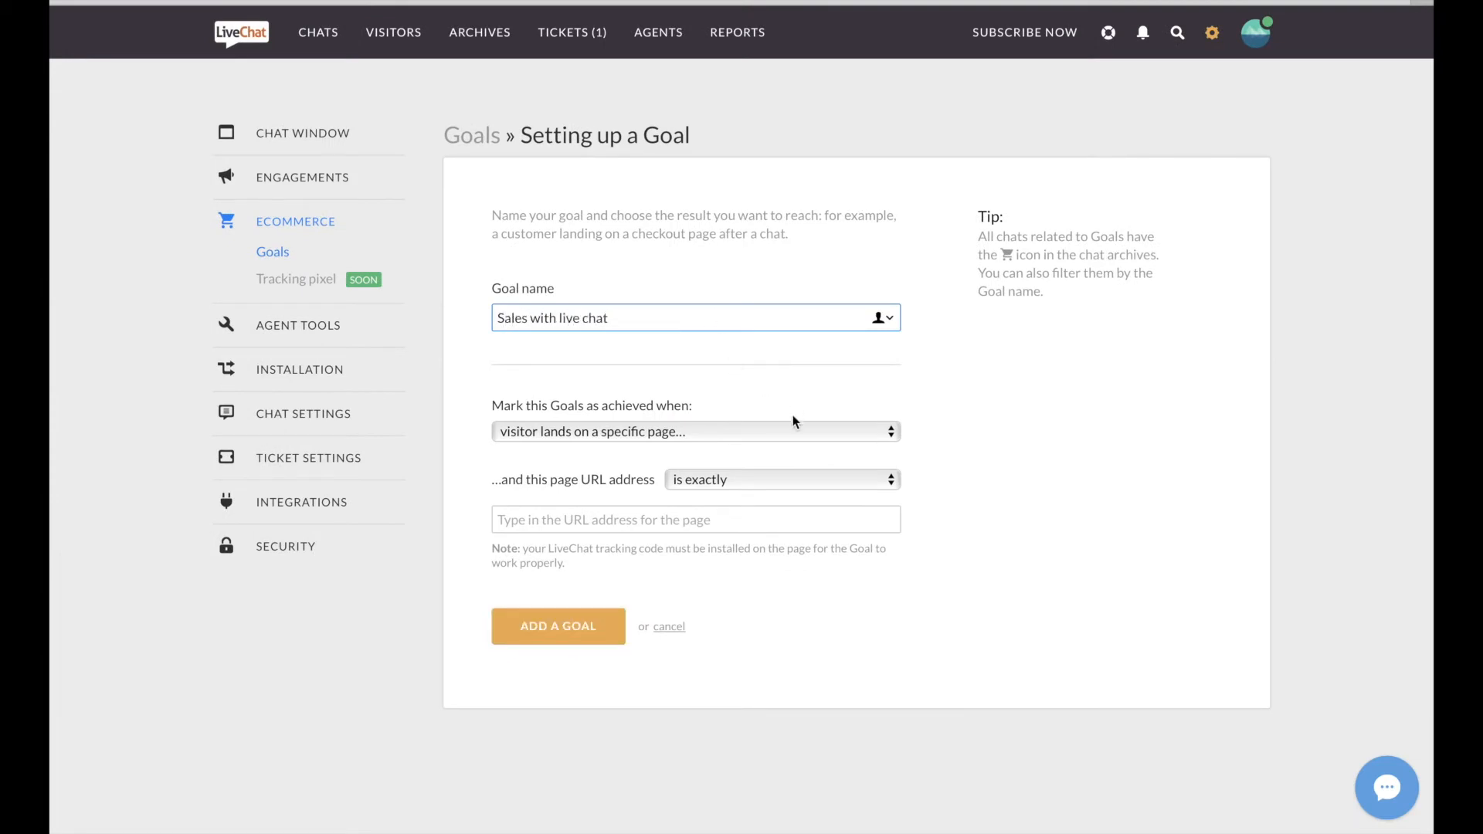
{"action": "left_click", "coordinate": [781, 479]}
{"action": "type", "text": "picksaas.com/"}
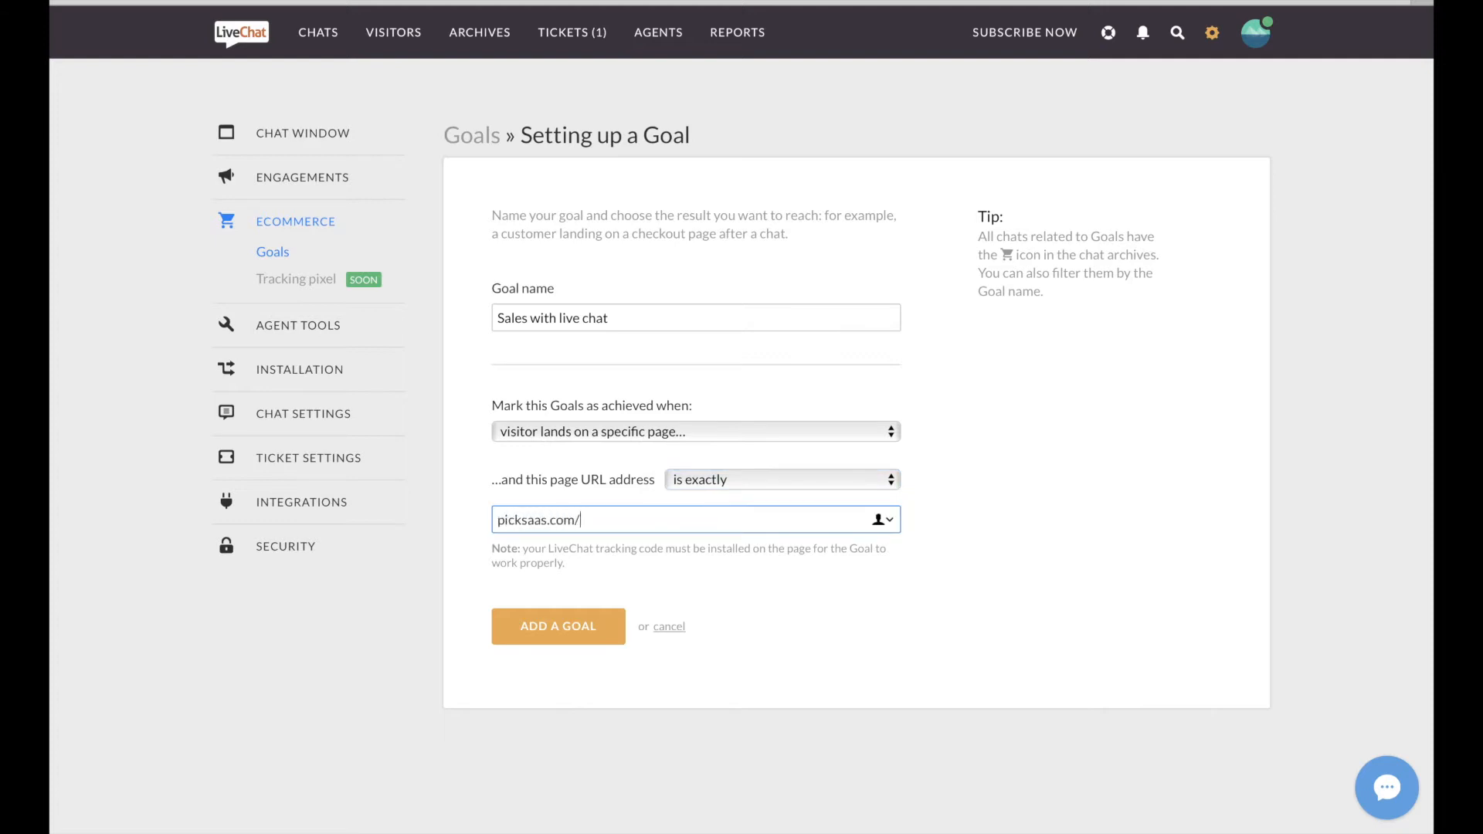
{"action": "type", "text": "live-chats/livechat"}
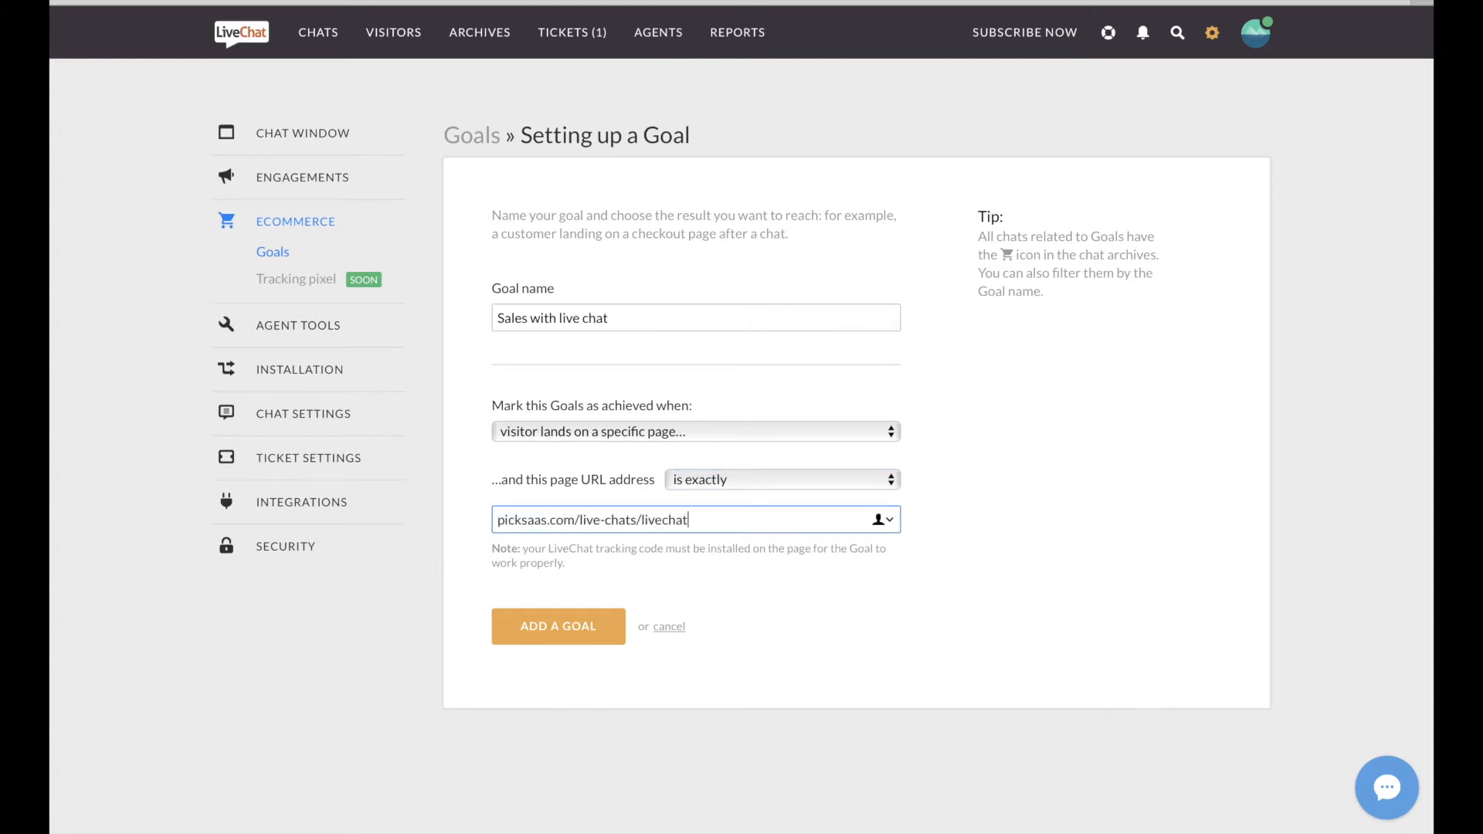
{"action": "left_click", "coordinate": [319, 35]}
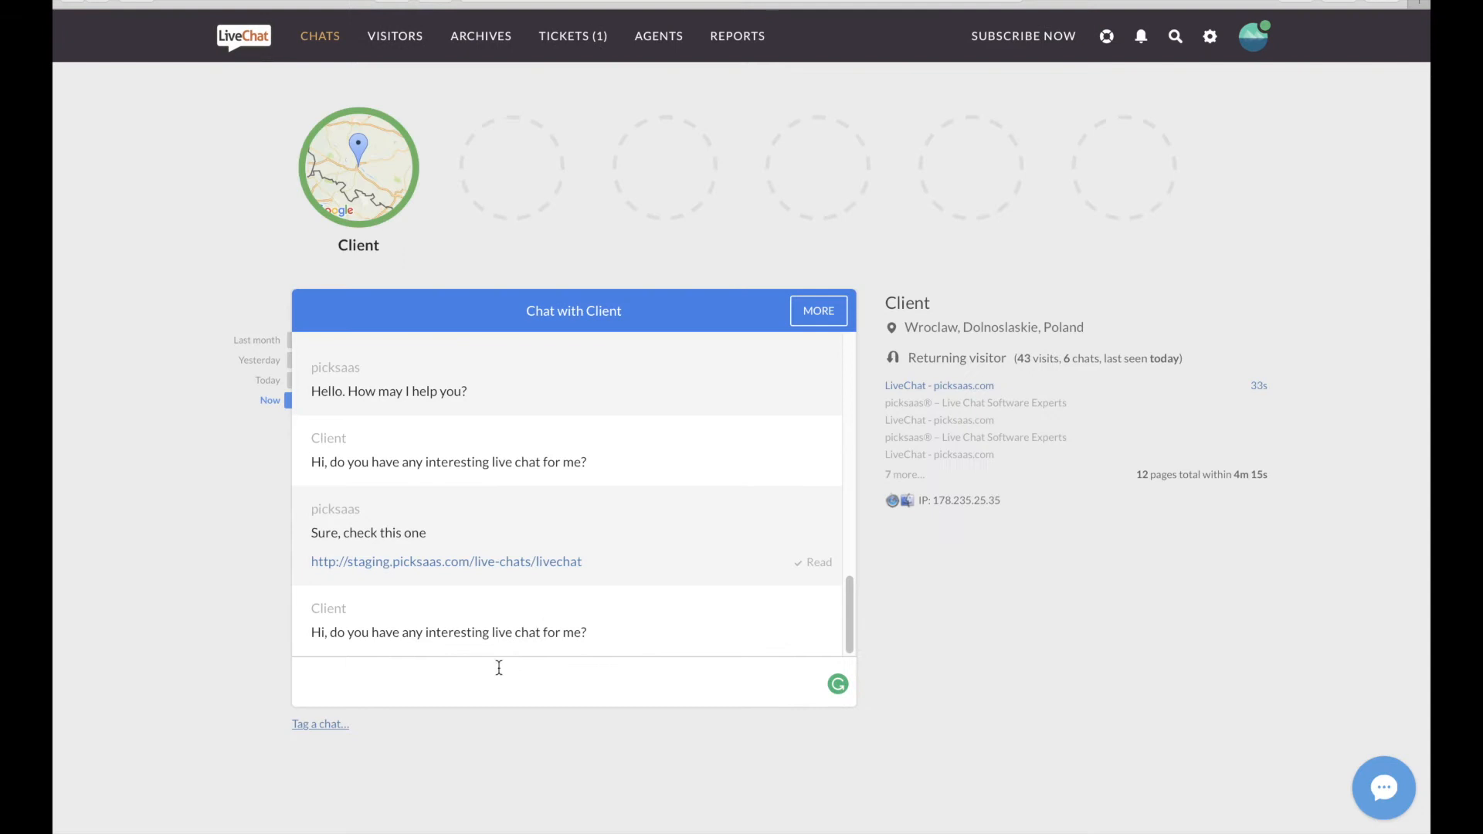
Send the client a 'Sure, check' message with the live chat link
{"action": "type", "text": "Sure, check"}
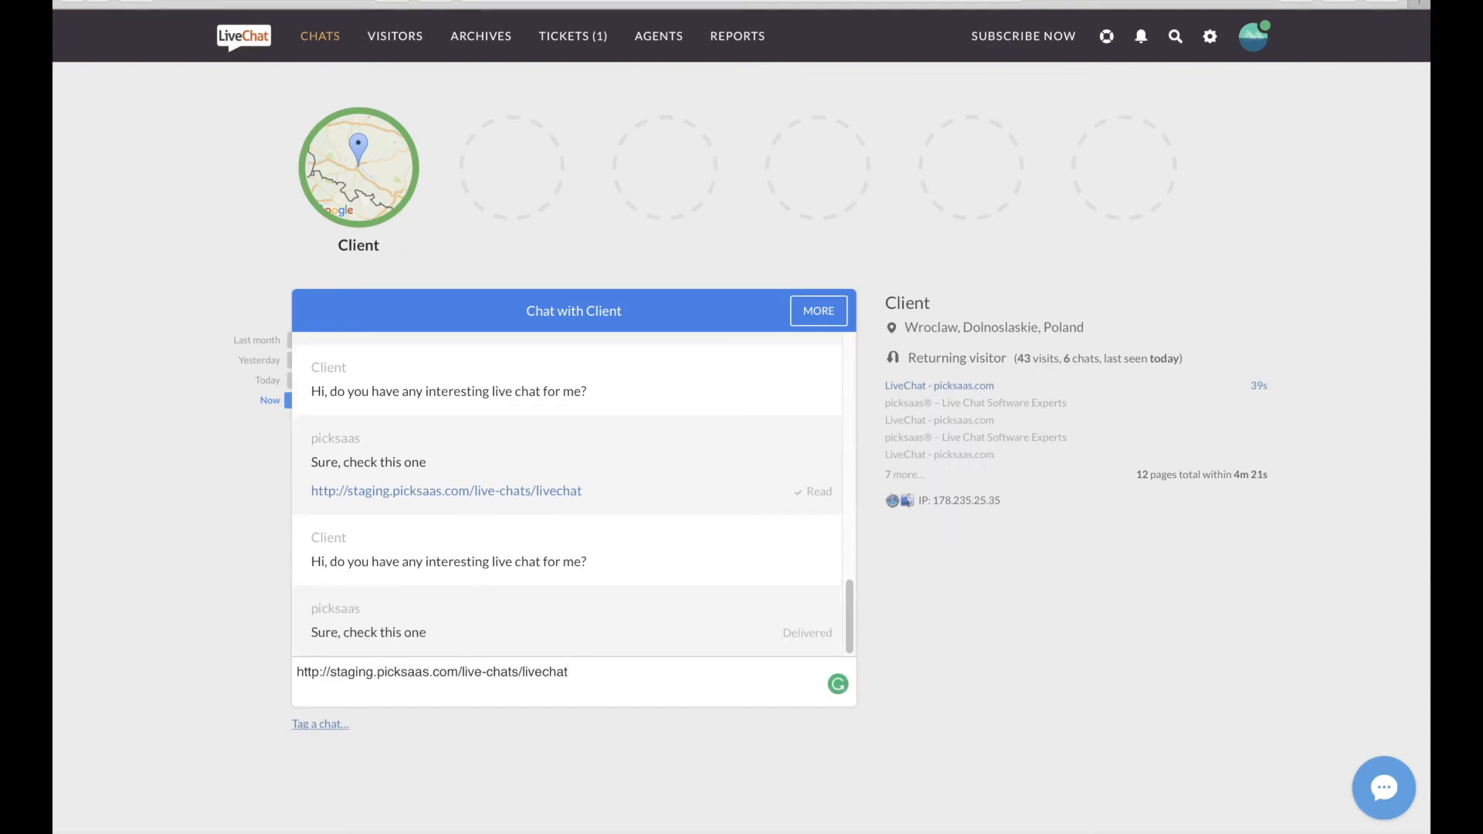
{"action": "left_click", "coordinate": [737, 35]}
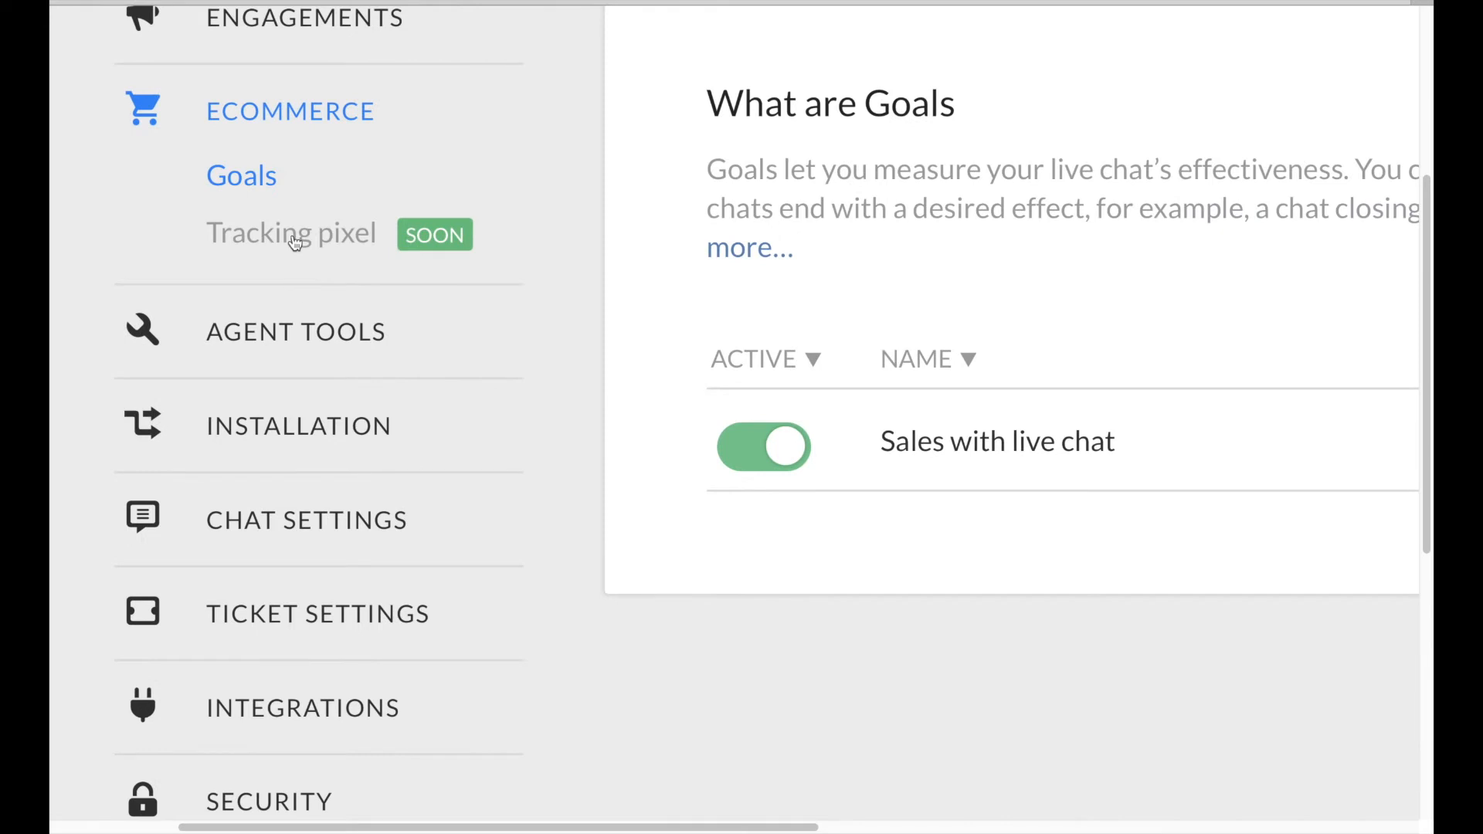
{"action": "left_click", "coordinate": [291, 233]}
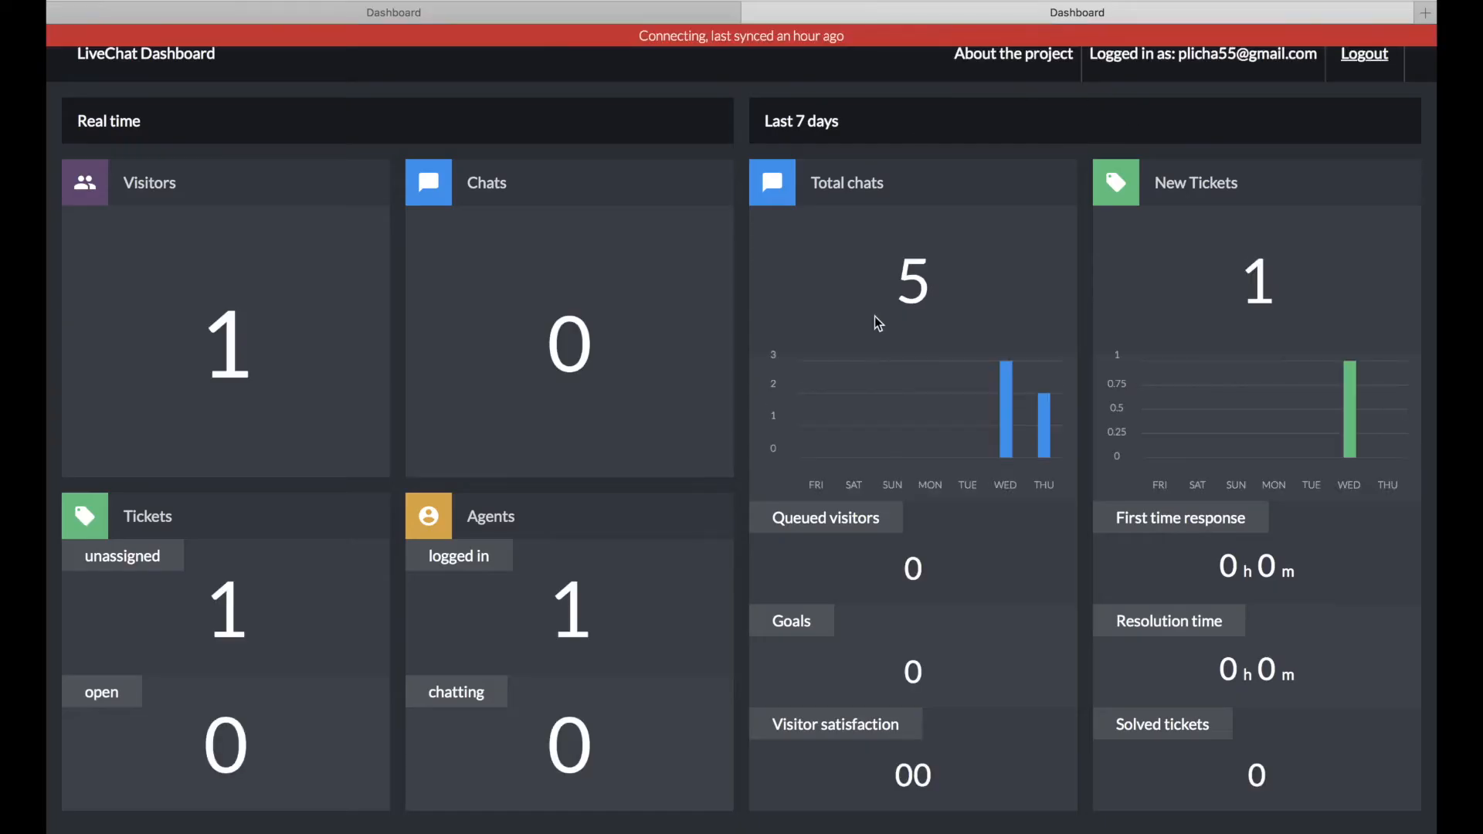
{"action": "mouse_move", "coordinate": [941, 340]}
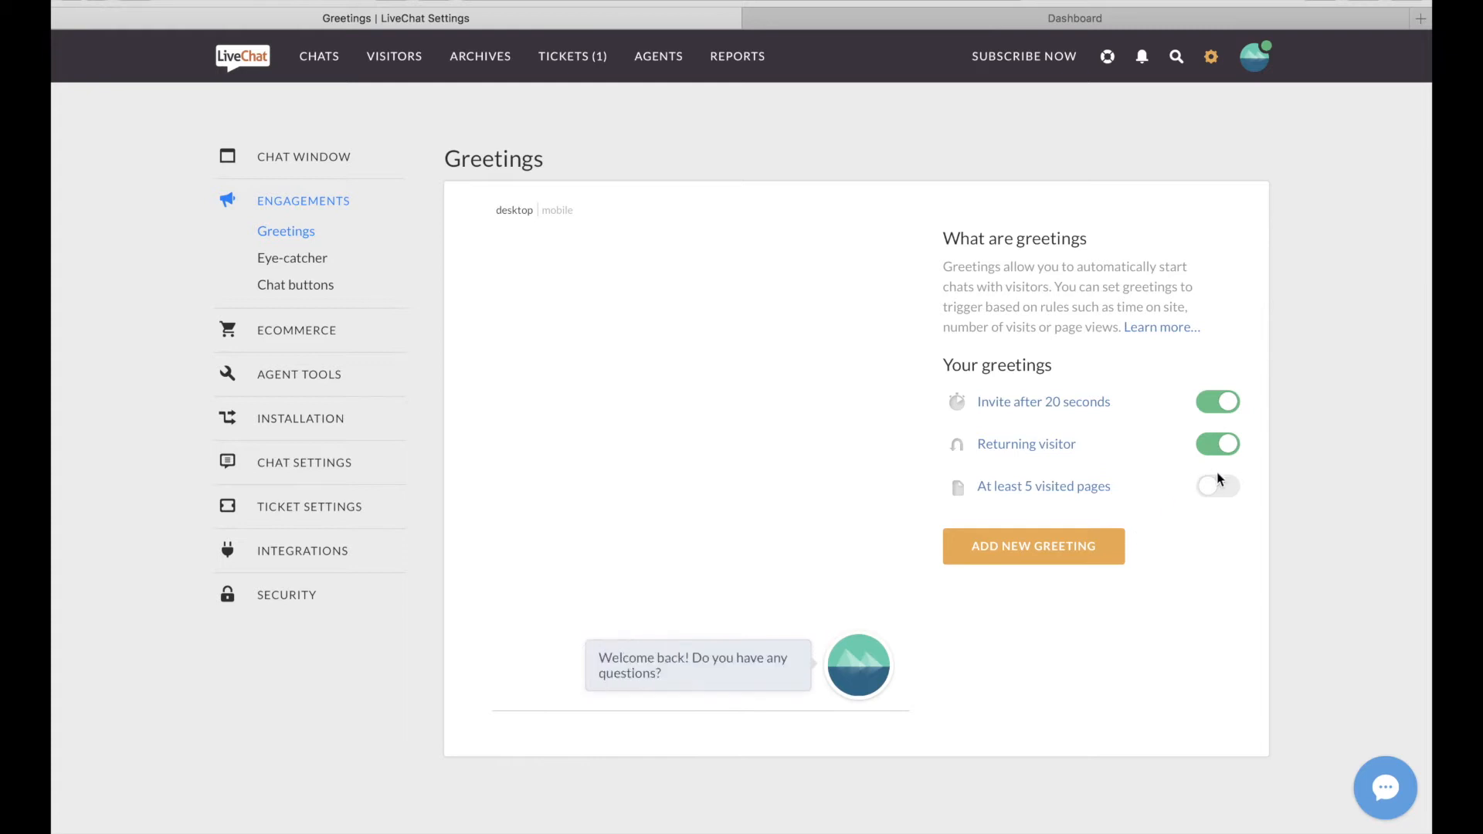
Add a new greeting targeted at first-time visitors
{"action": "left_click", "coordinate": [1033, 545]}
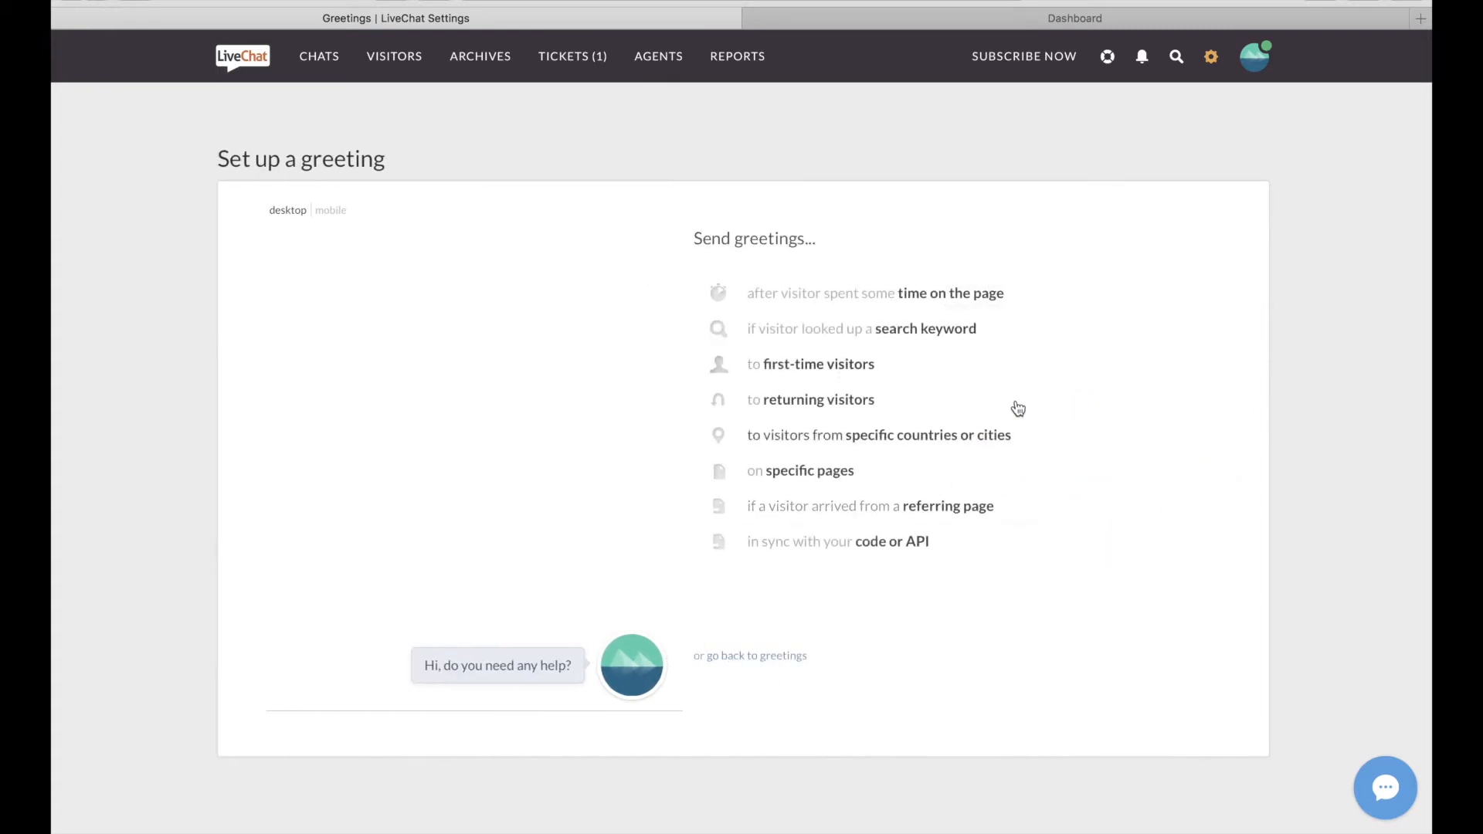
{"action": "left_click", "coordinate": [817, 365]}
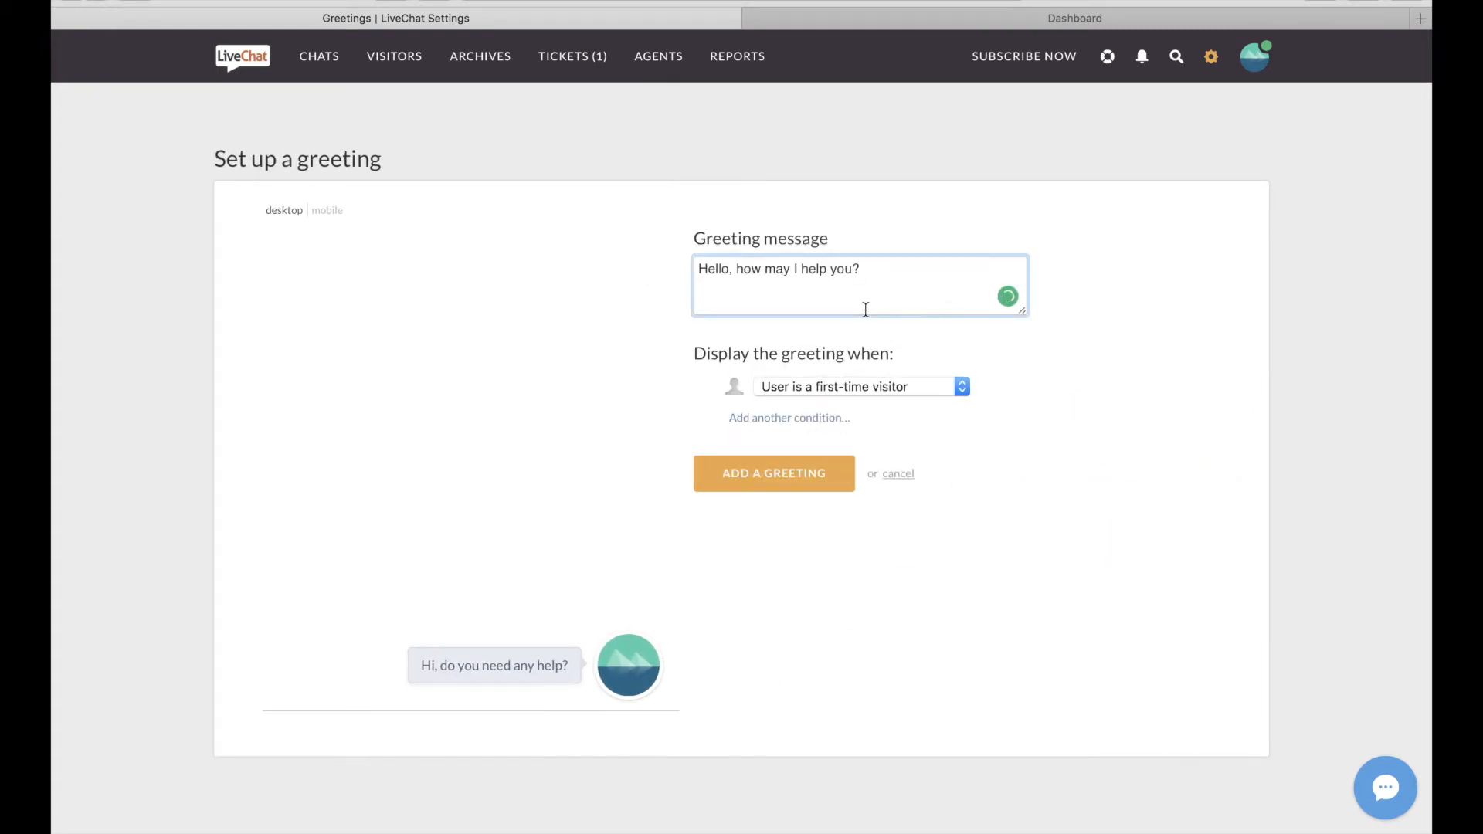
{"action": "left_click", "coordinate": [773, 472]}
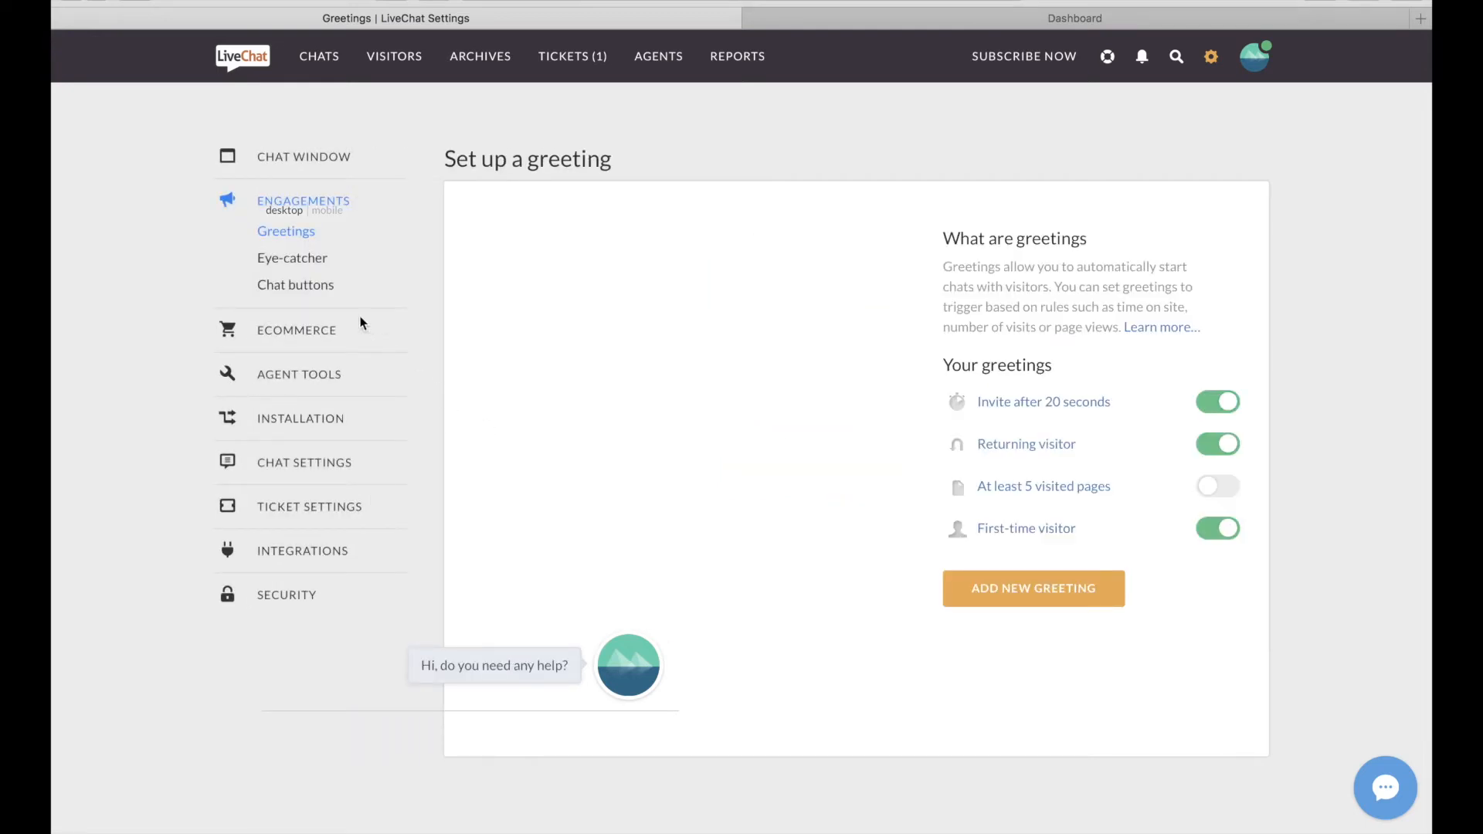
Draft a canned response 'Hello! How can we help?' with the shortcut 'Hello'
{"action": "left_click", "coordinate": [299, 374]}
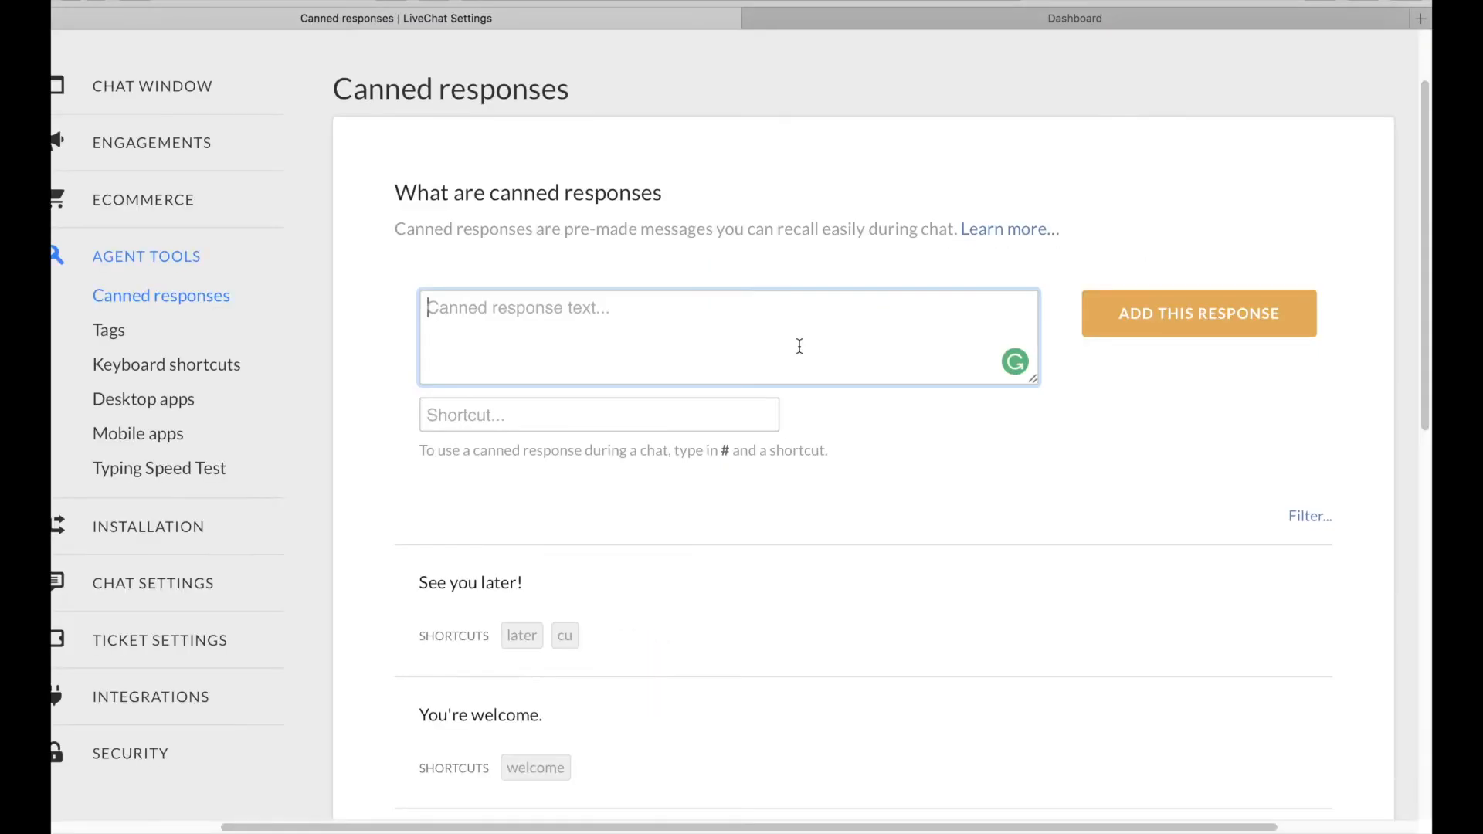
{"action": "type", "text": "H"}
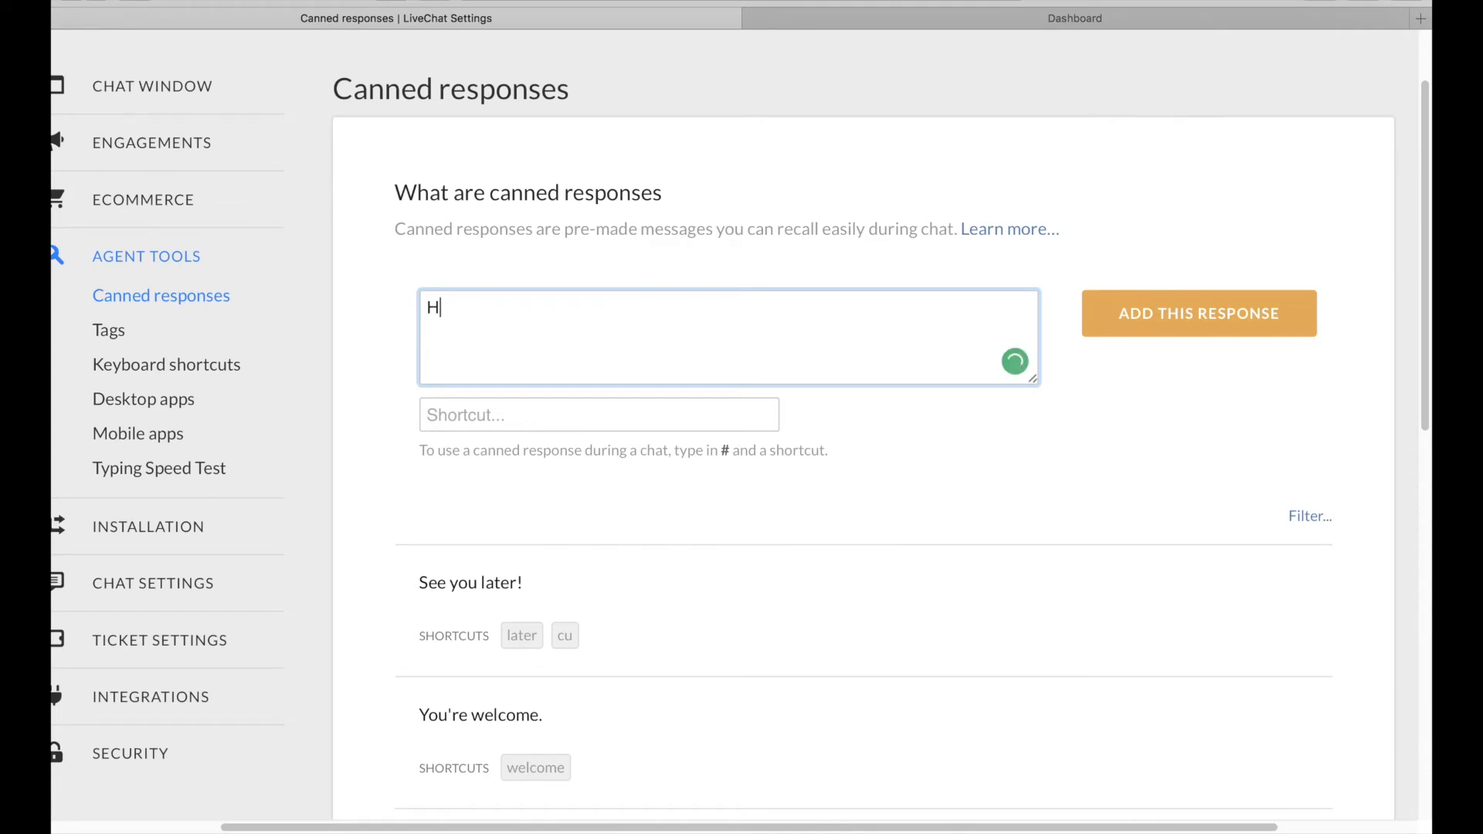
{"action": "type", "text": "ello@"}
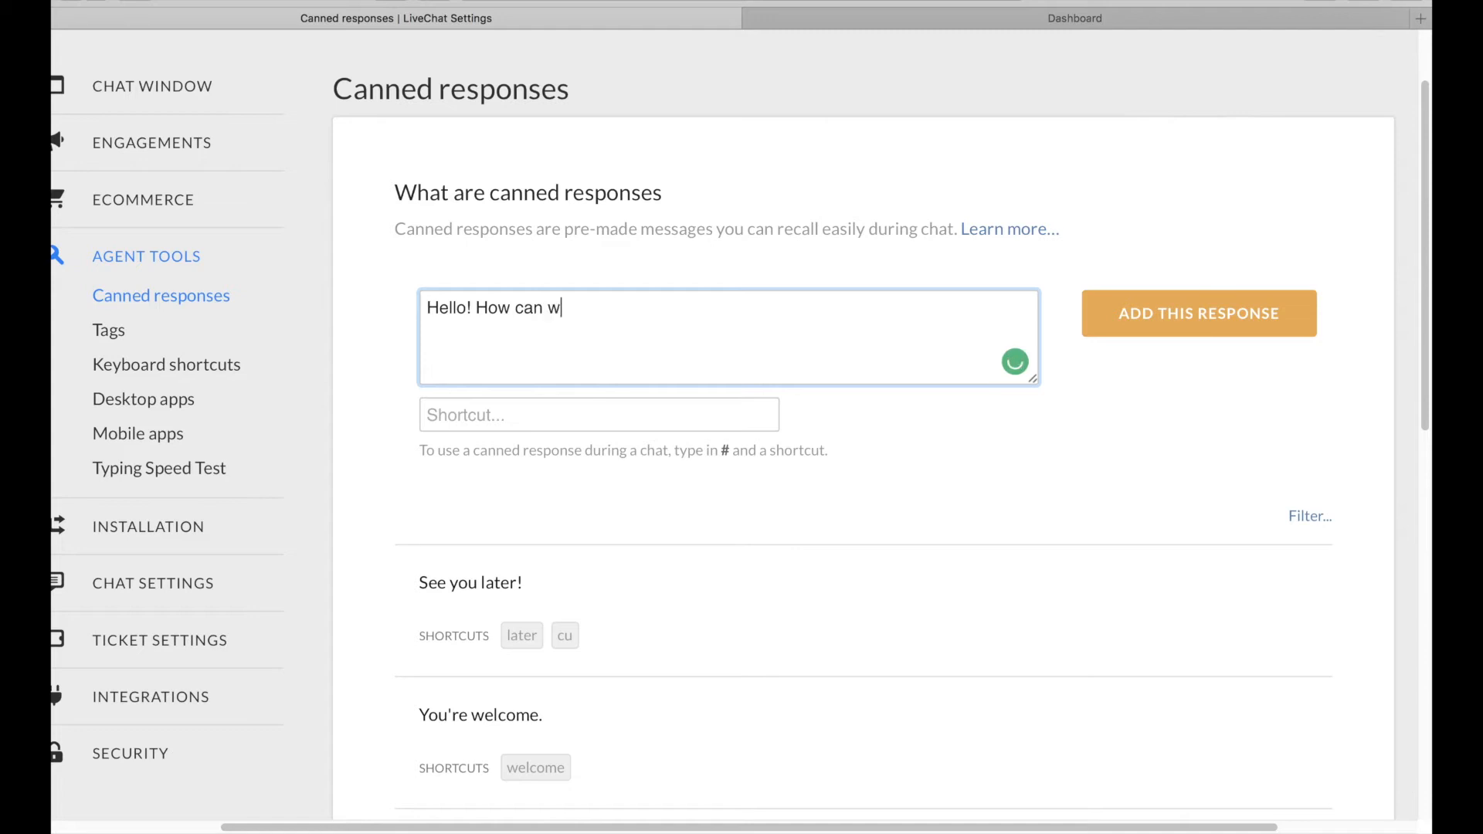
{"action": "type", "text": "e help"}
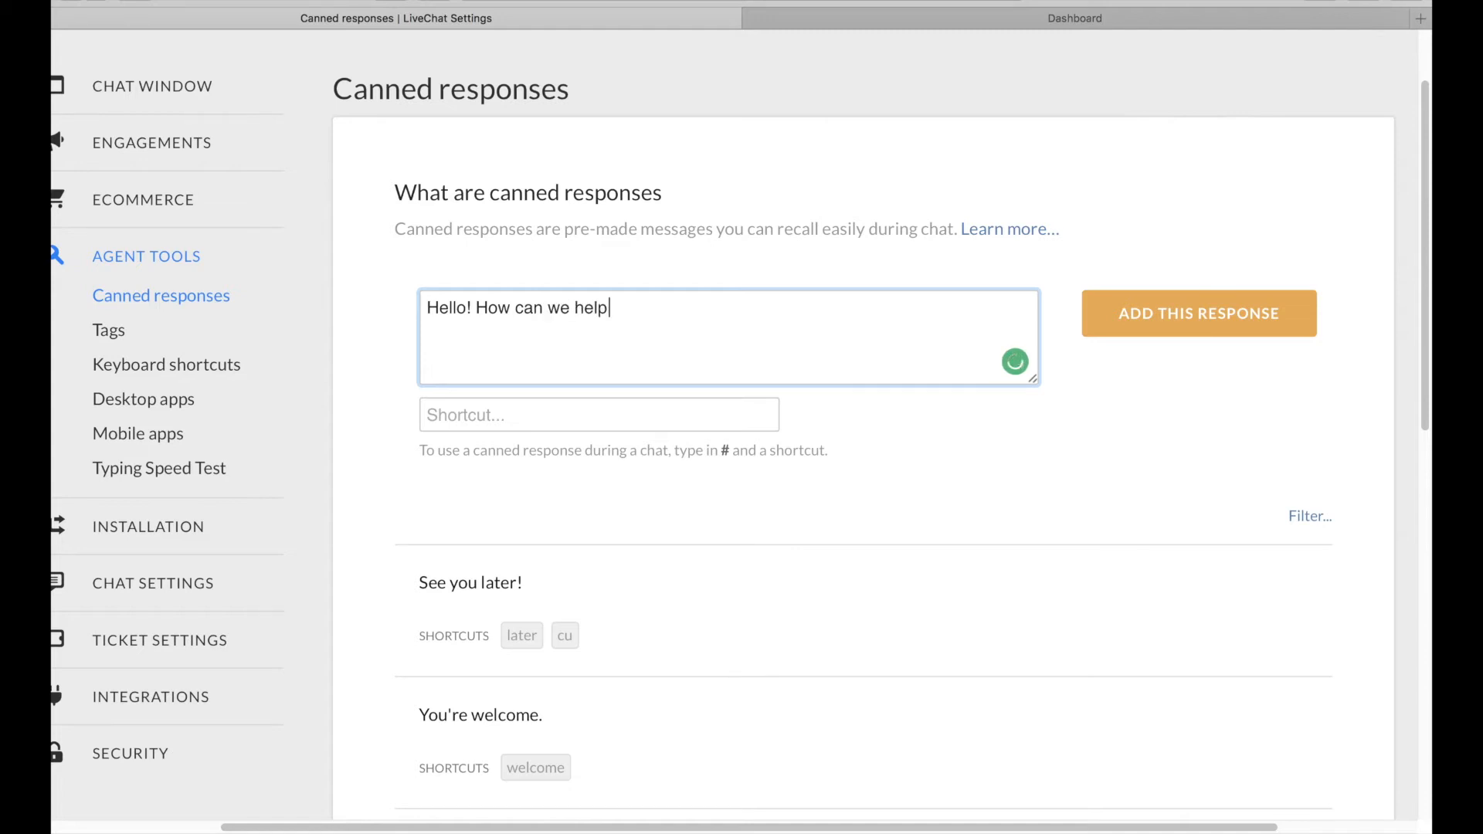
{"action": "left_click", "coordinate": [598, 414]}
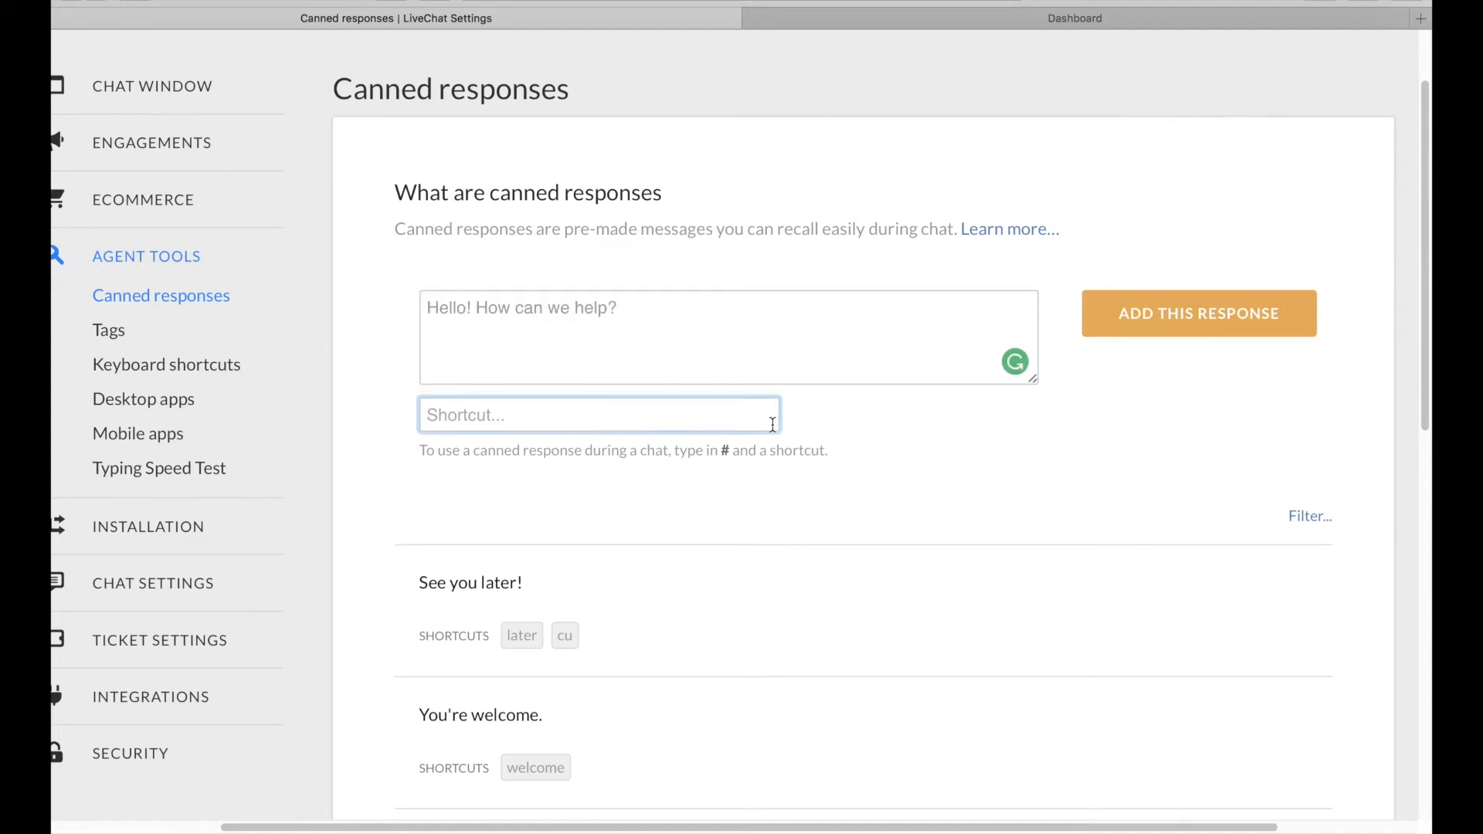
{"action": "type", "text": "Hello"}
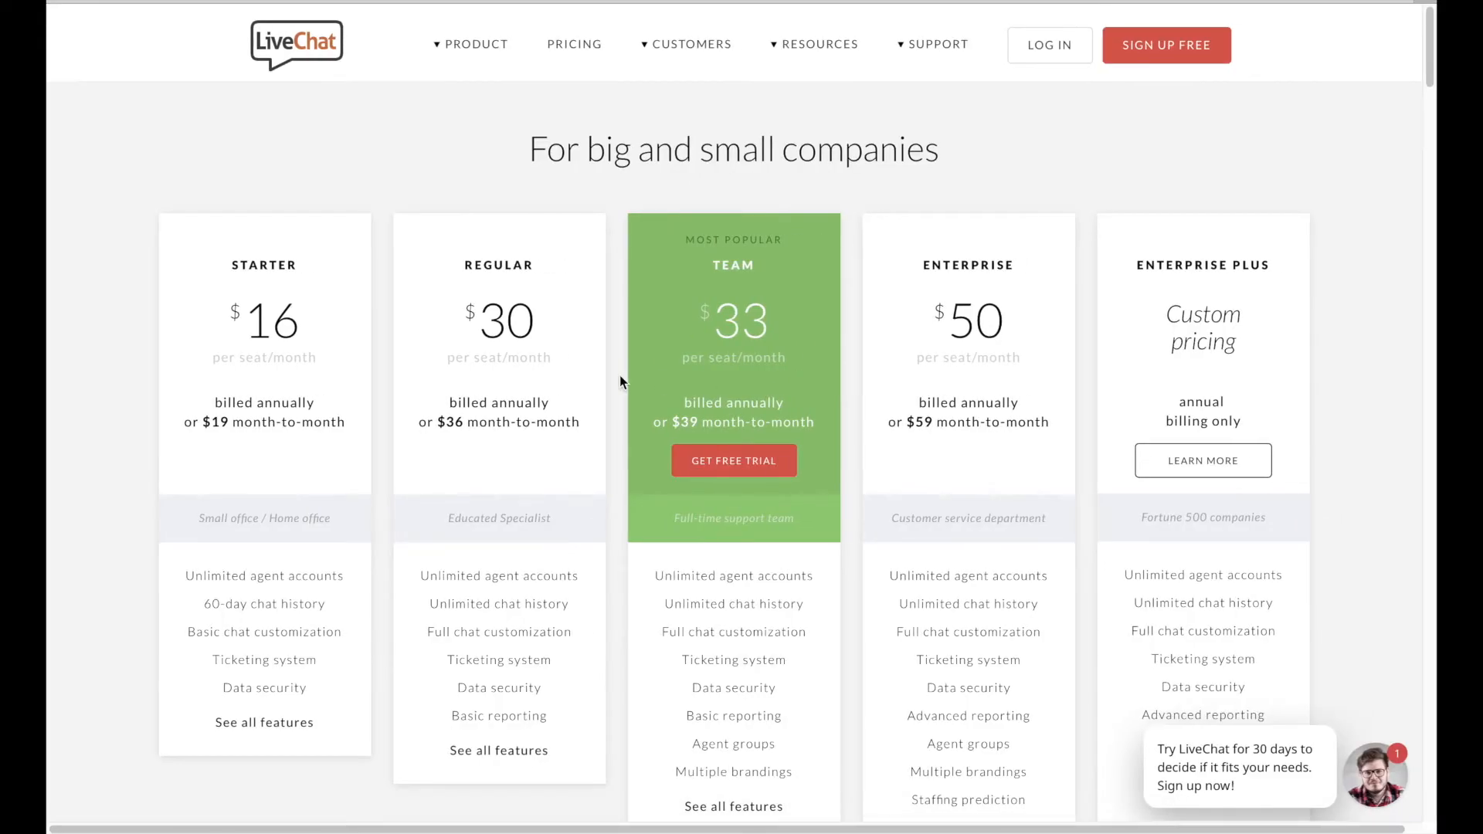
Review the pricing plans, comparison table and FAQ, ending with the Product menu open
{"action": "scroll", "scroll_direction": "down", "scroll_amount": 3}
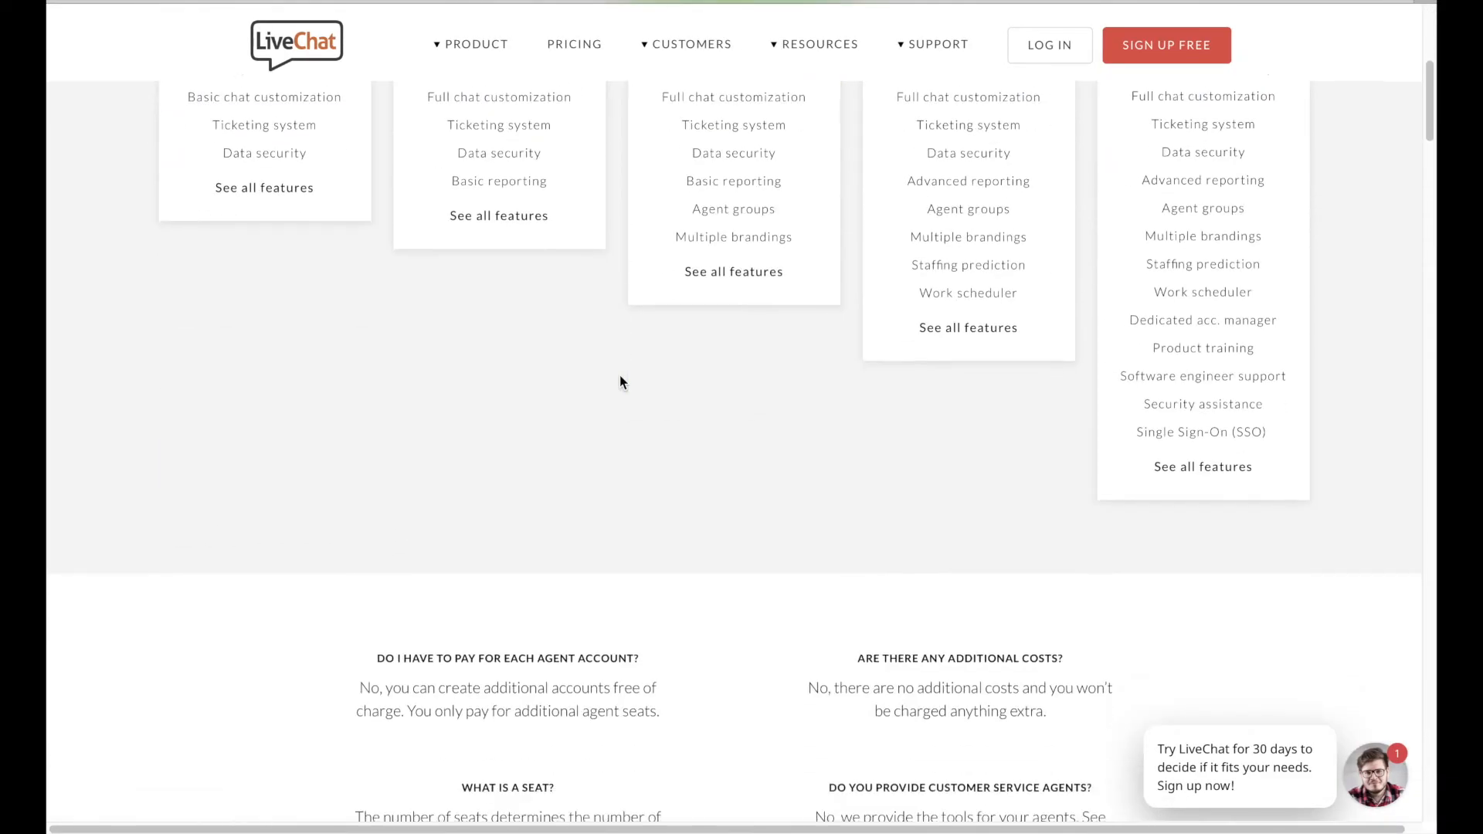
{"action": "scroll", "scroll_direction": "up", "scroll_amount": 3}
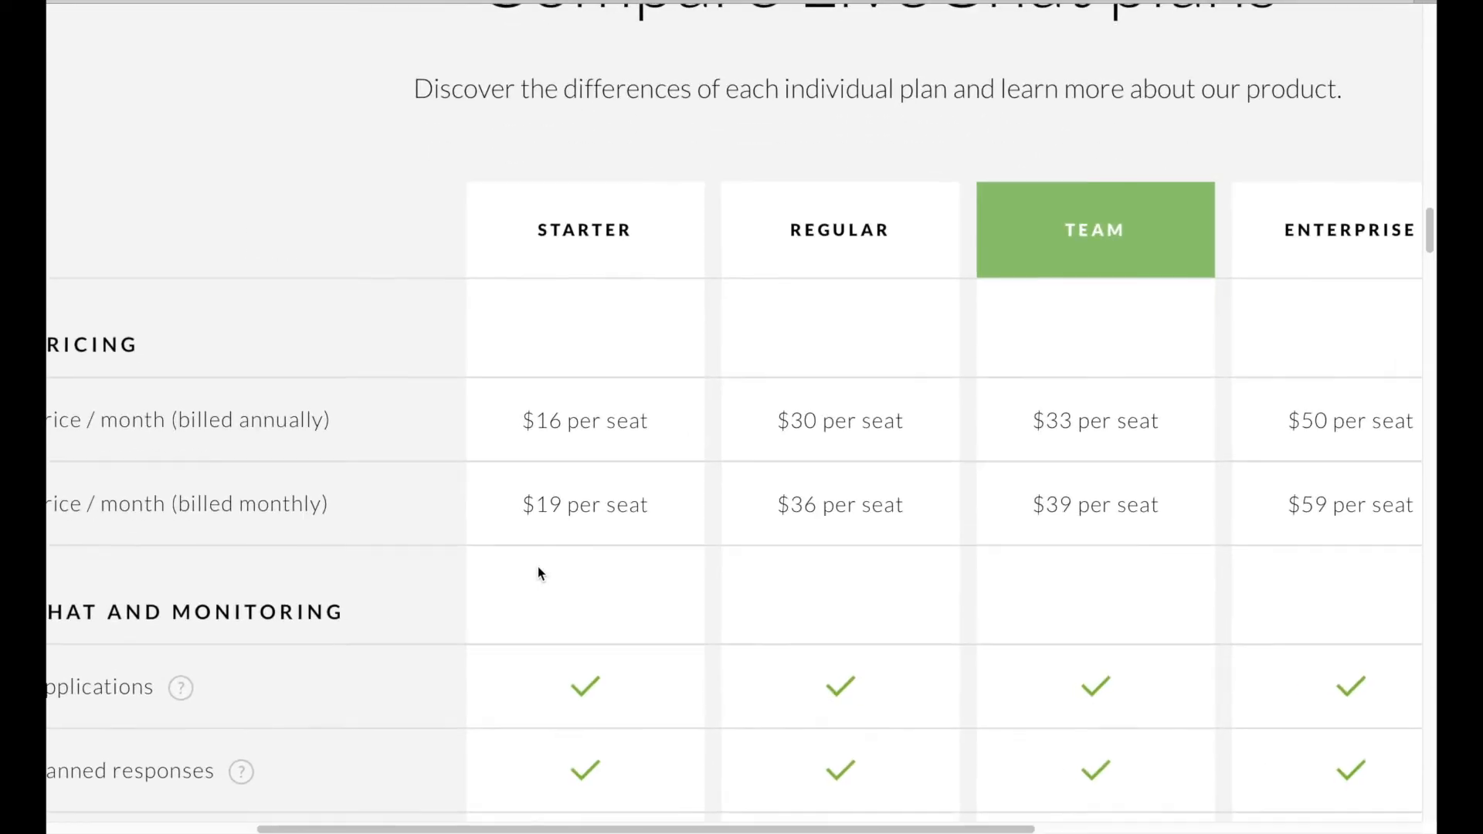
{"action": "scroll", "scroll_direction": "left", "scroll_amount": 3}
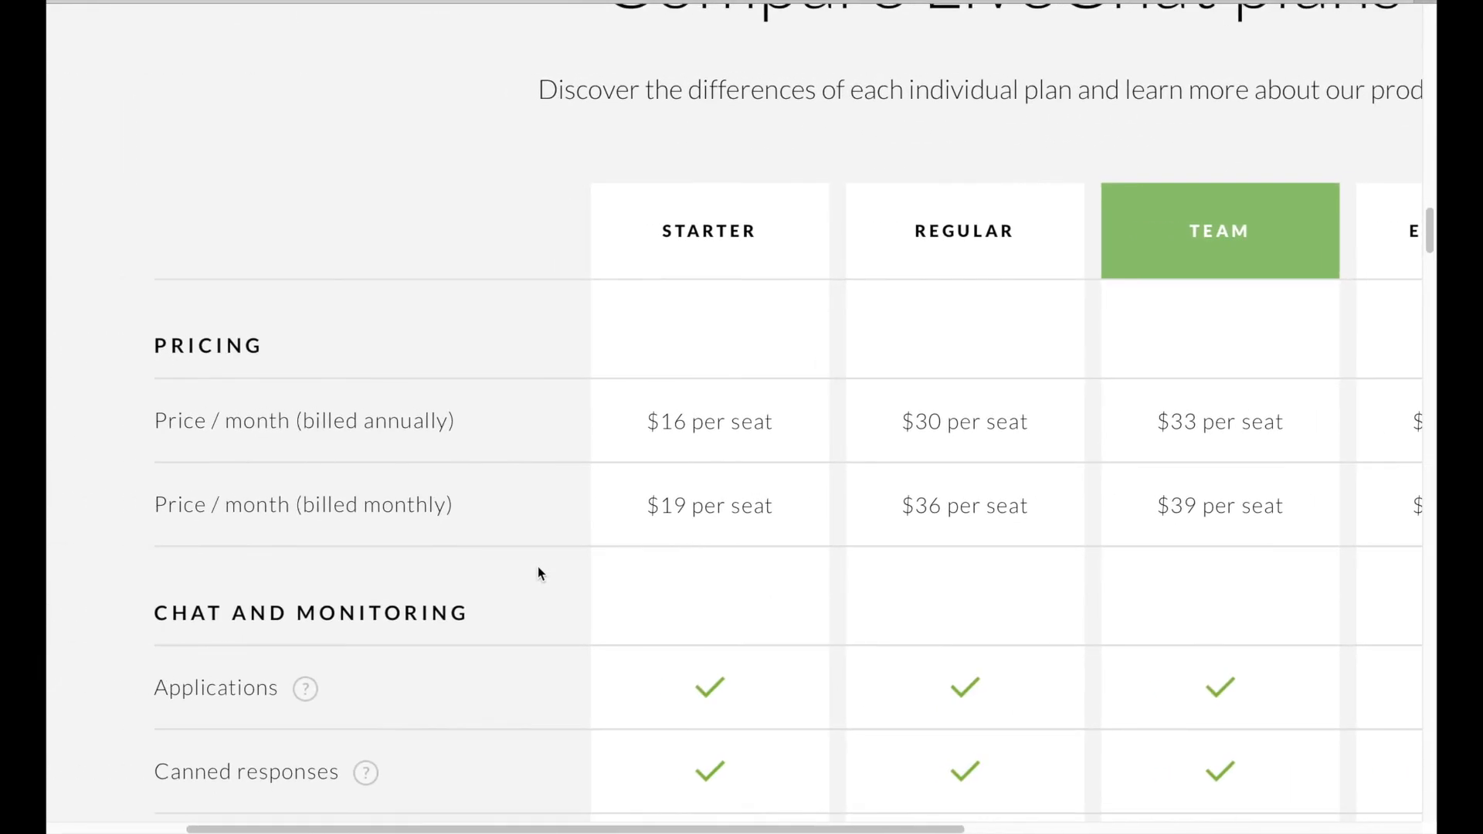
{"action": "scroll", "scroll_direction": "down", "scroll_amount": 3}
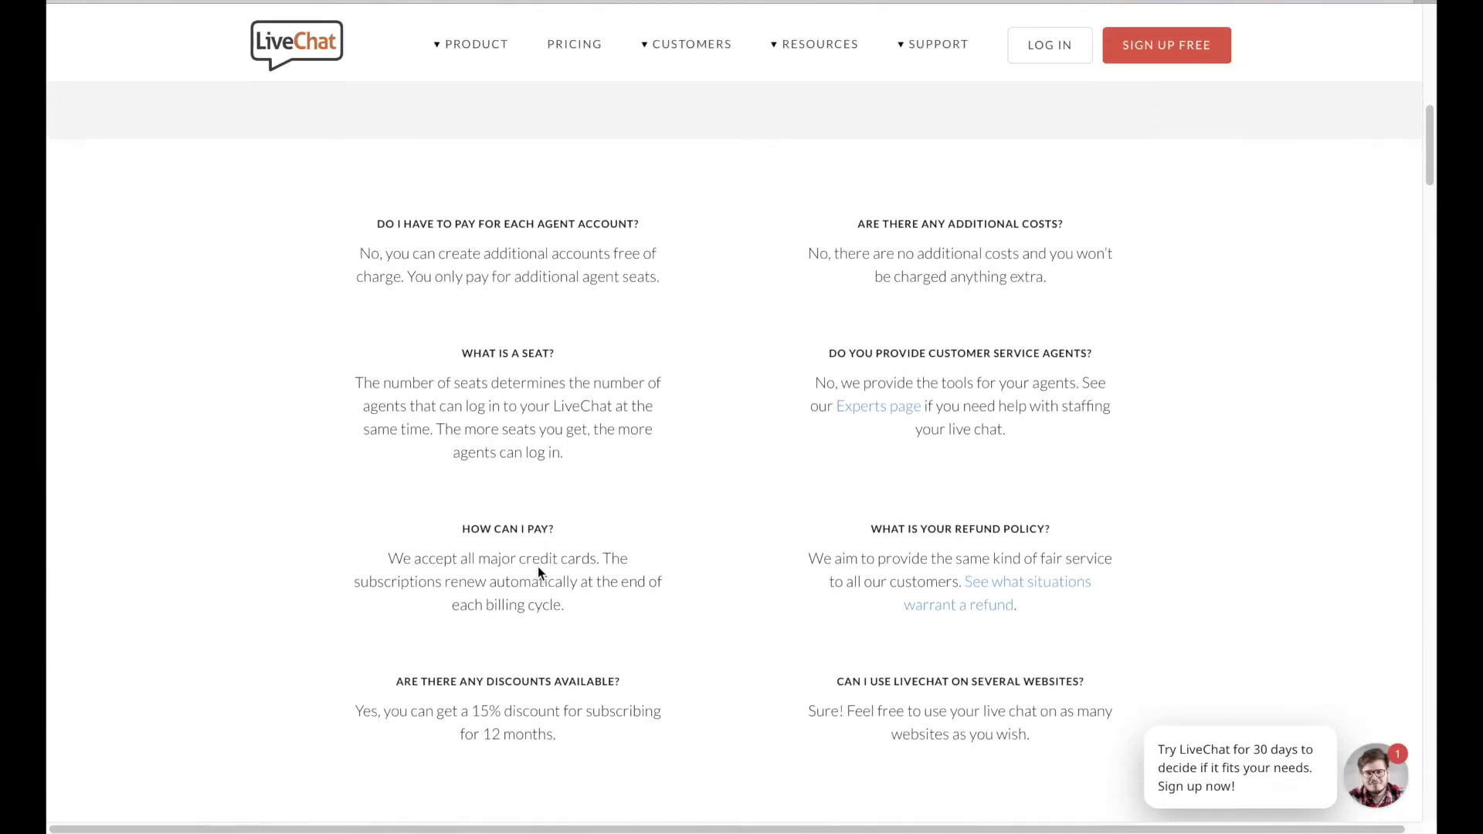
{"action": "scroll", "scroll_direction": "up", "scroll_amount": 3}
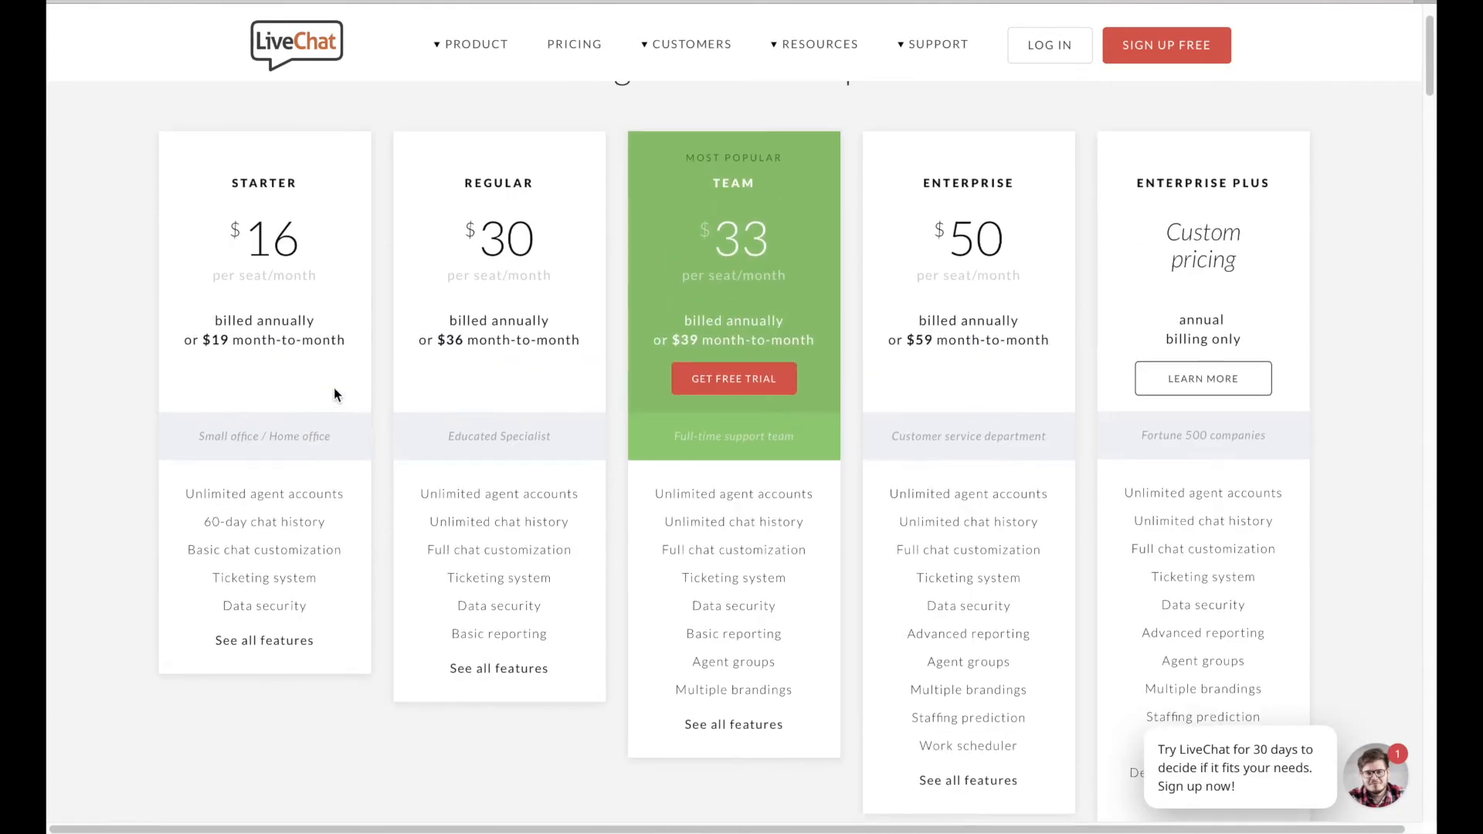
{"action": "scroll", "scroll_direction": "down", "scroll_amount": 3}
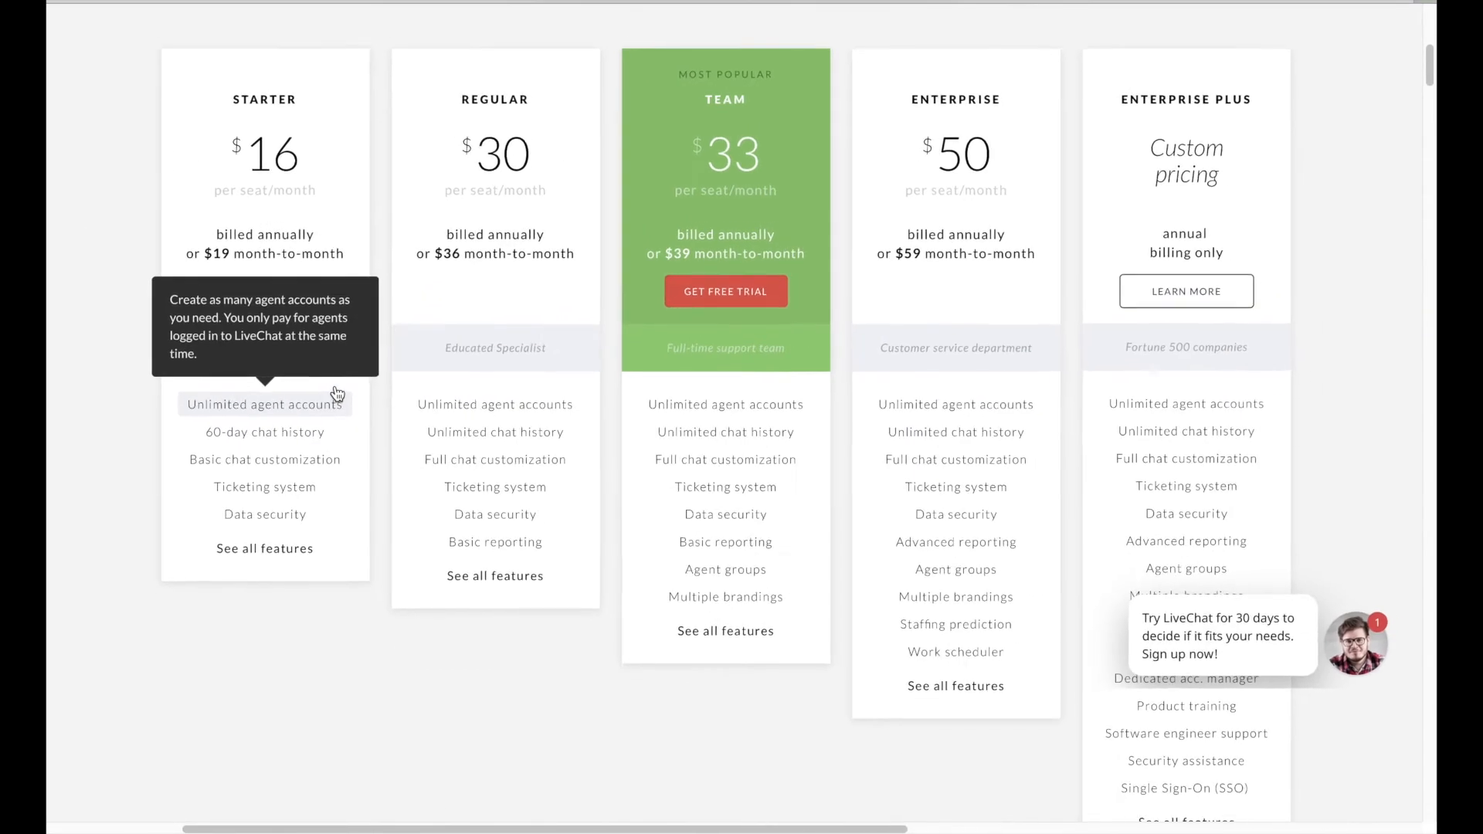
{"action": "scroll", "scroll_direction": "down", "scroll_amount": 3}
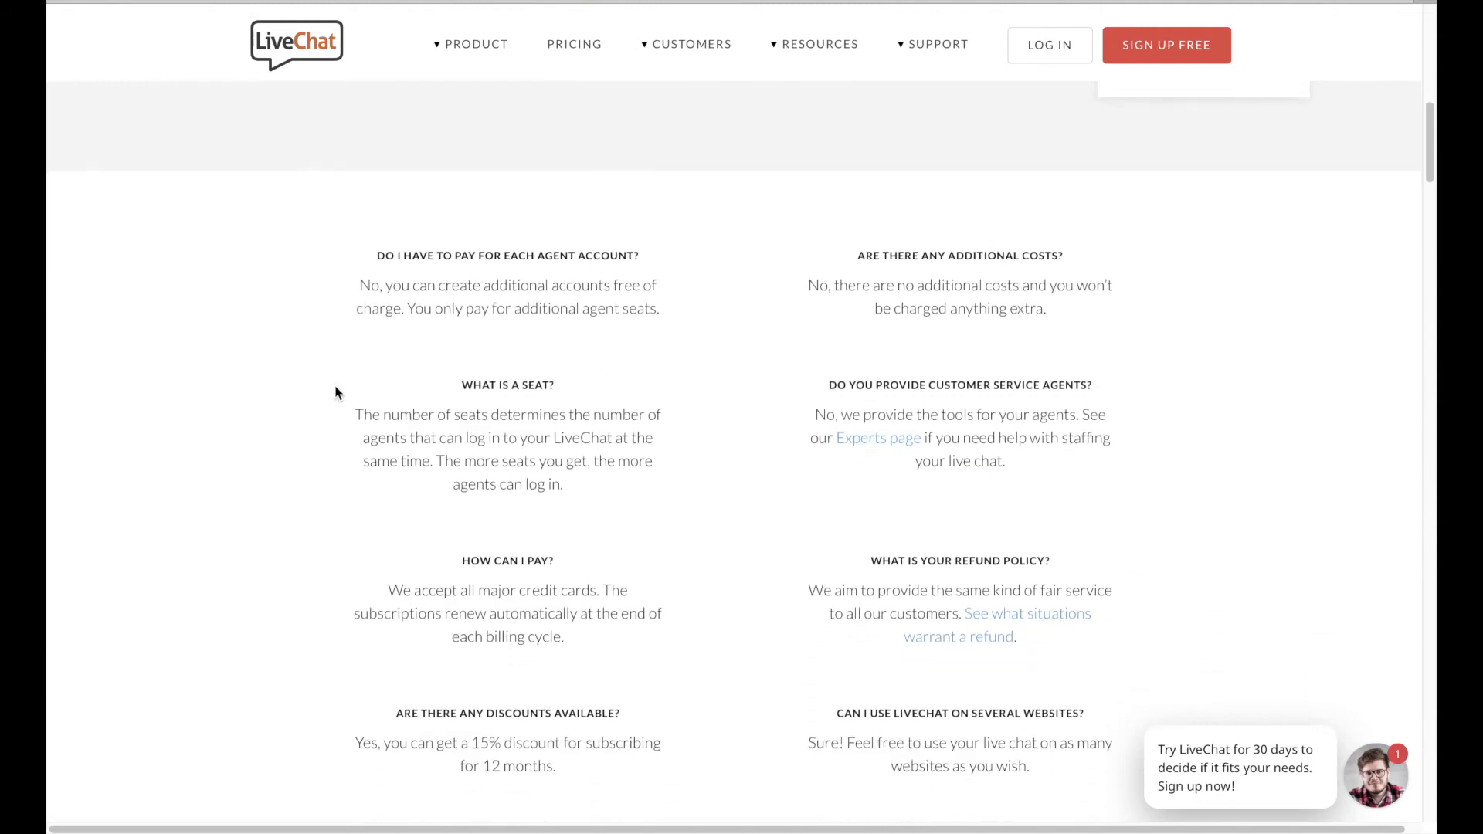
{"action": "left_click", "coordinate": [474, 43]}
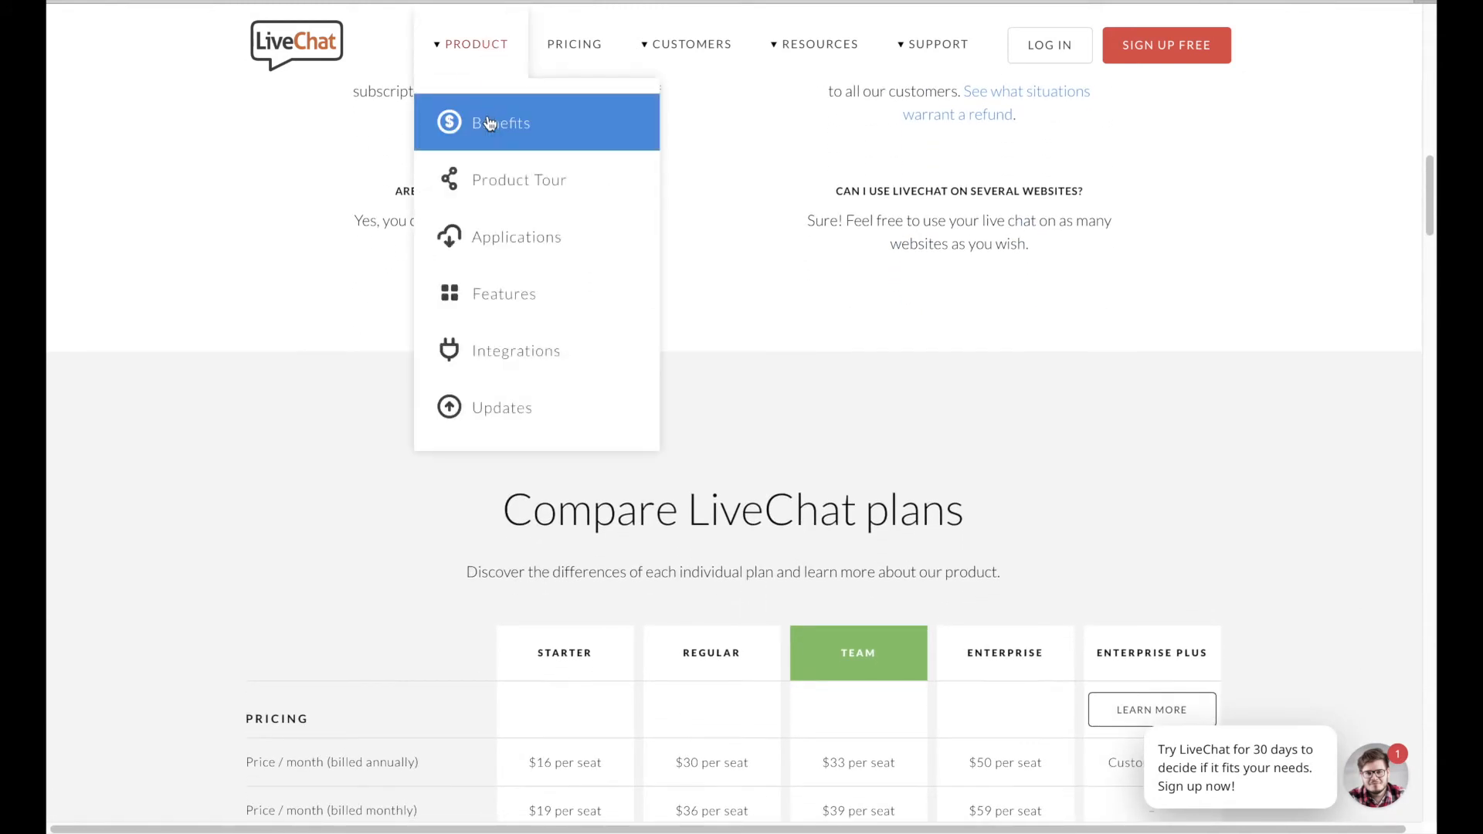
{"action": "mouse_move", "coordinate": [519, 179]}
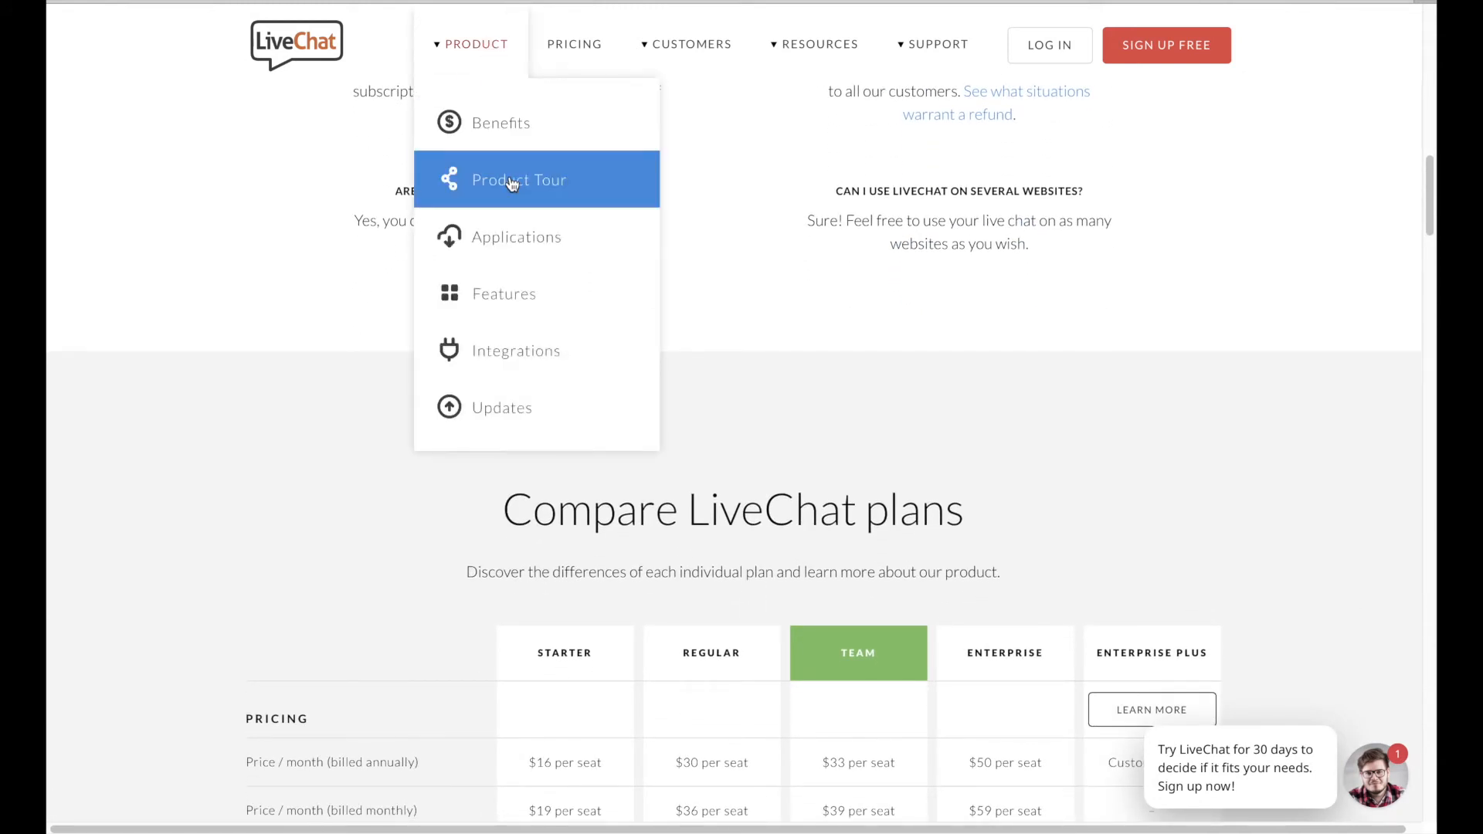
Visit the Product Tour page and move on to the Integrations catalogue
{"action": "left_click", "coordinate": [519, 180]}
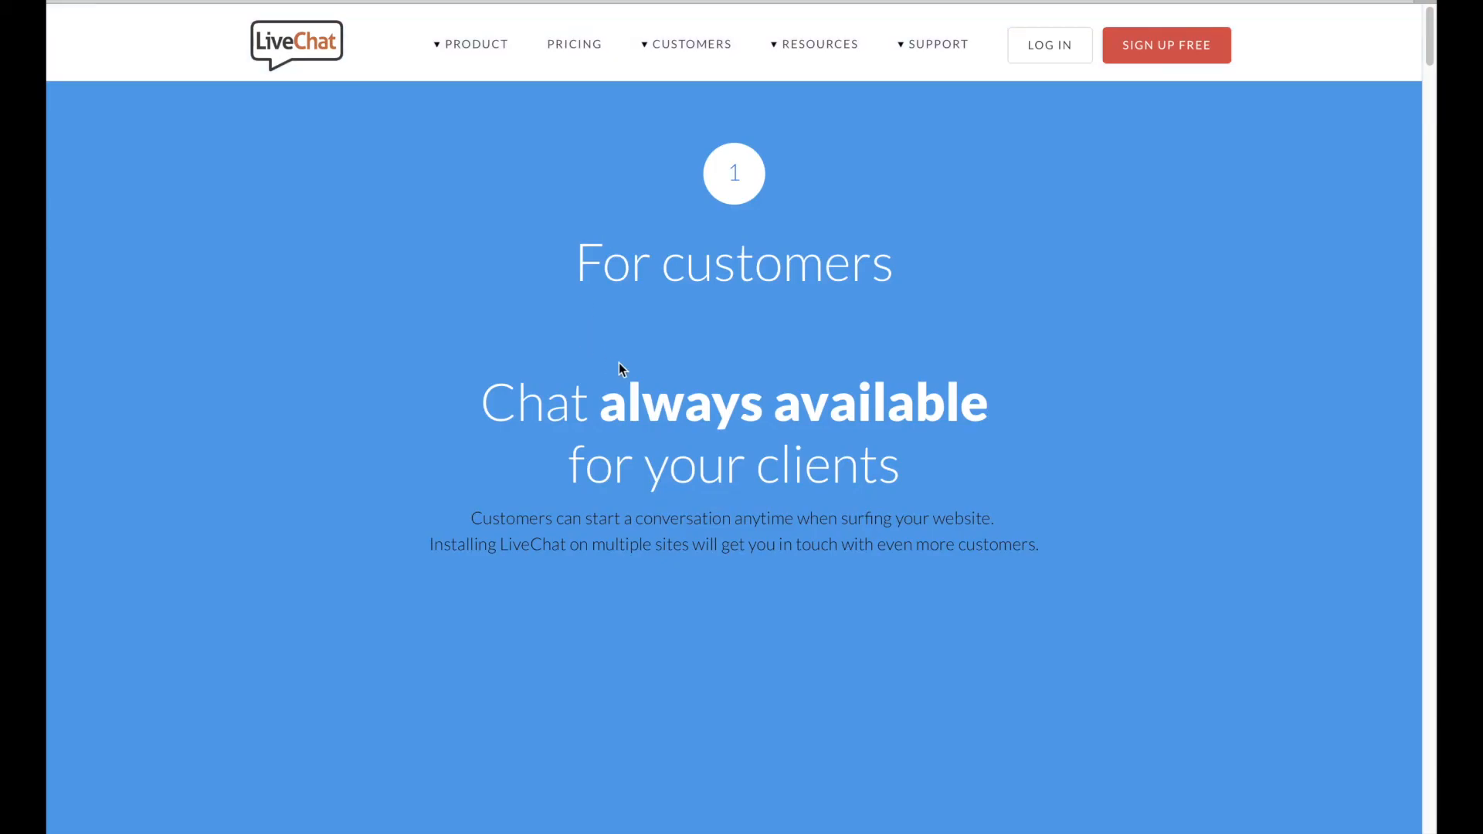
{"action": "scroll", "scroll_direction": "down", "scroll_amount": 3}
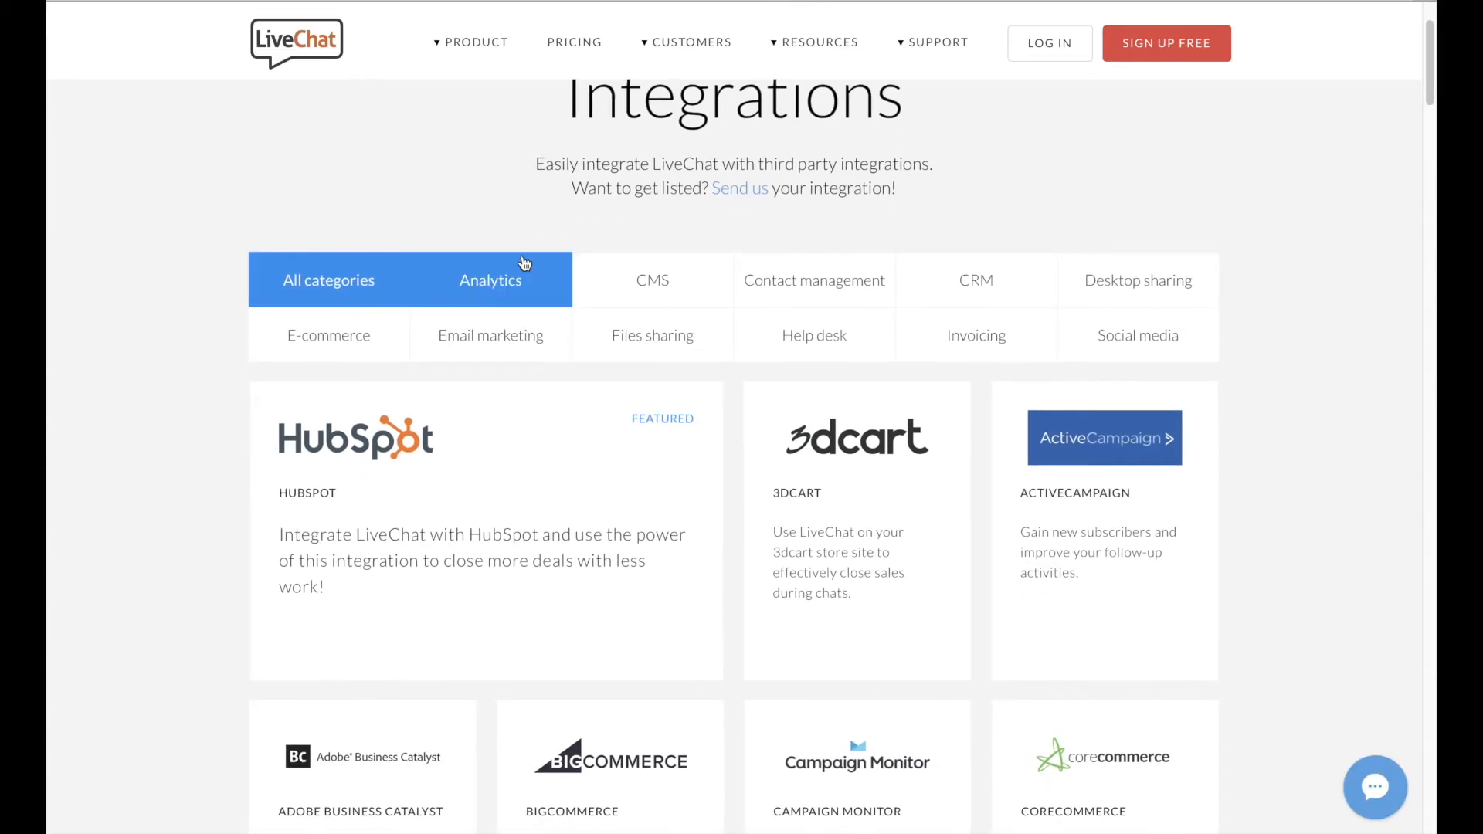
Filter integrations by Analytics, CMS, CRM, Email marketing, Invoicing, Help desk, then E-commerce and browse the results
{"action": "left_click", "coordinate": [489, 280]}
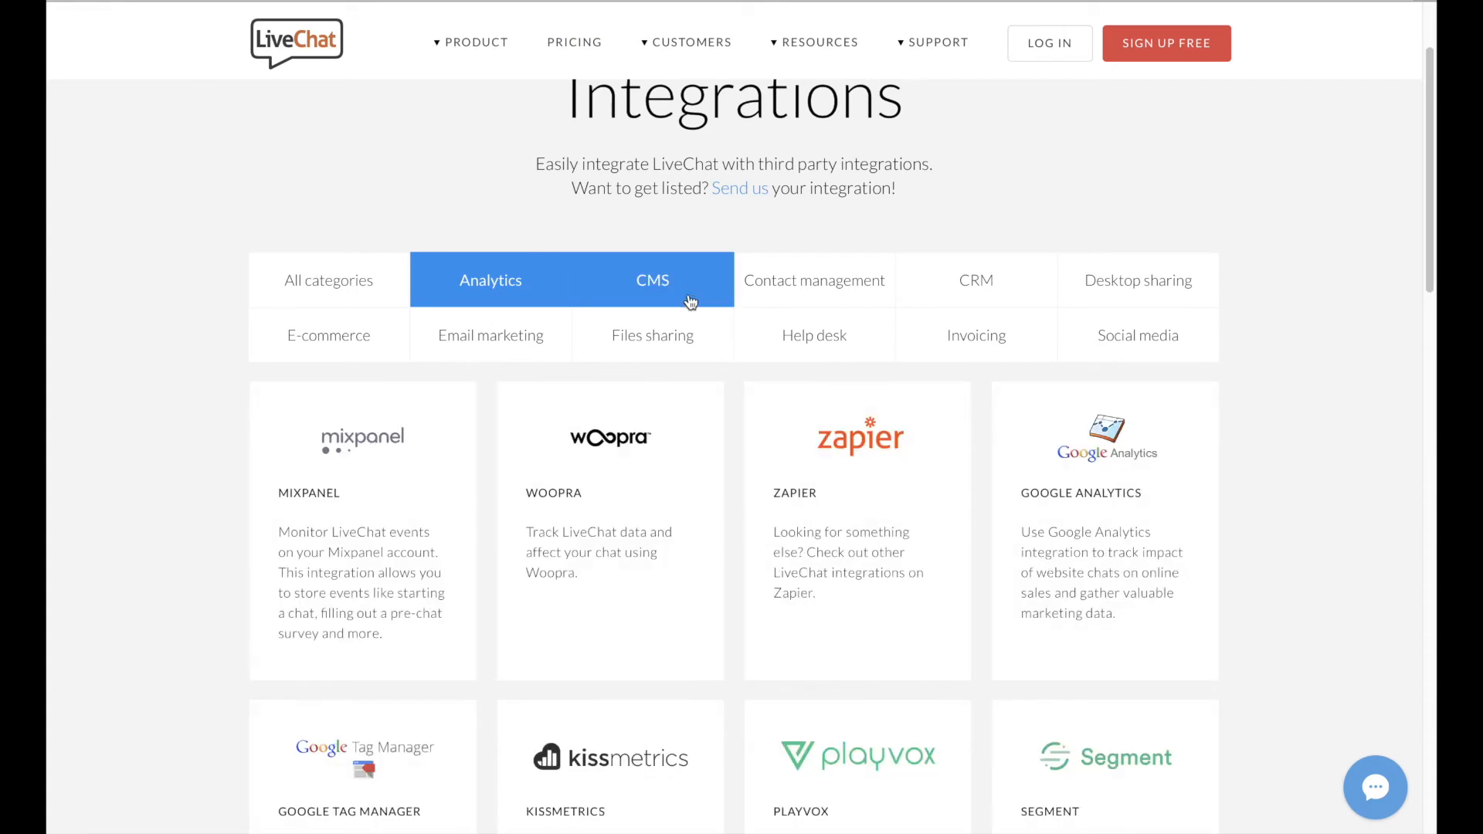
{"action": "left_click", "coordinate": [814, 280]}
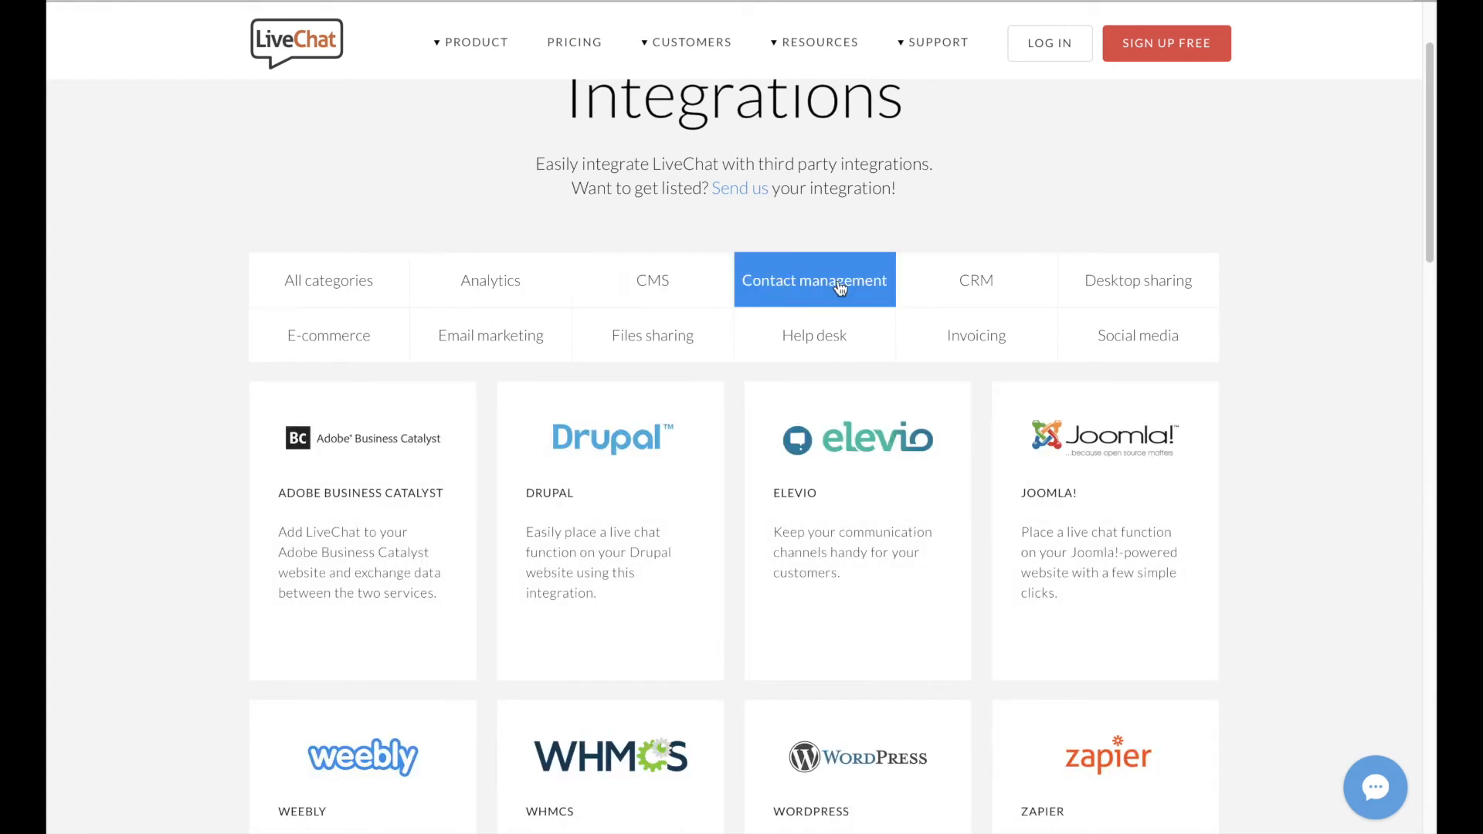
{"action": "left_click", "coordinate": [974, 280]}
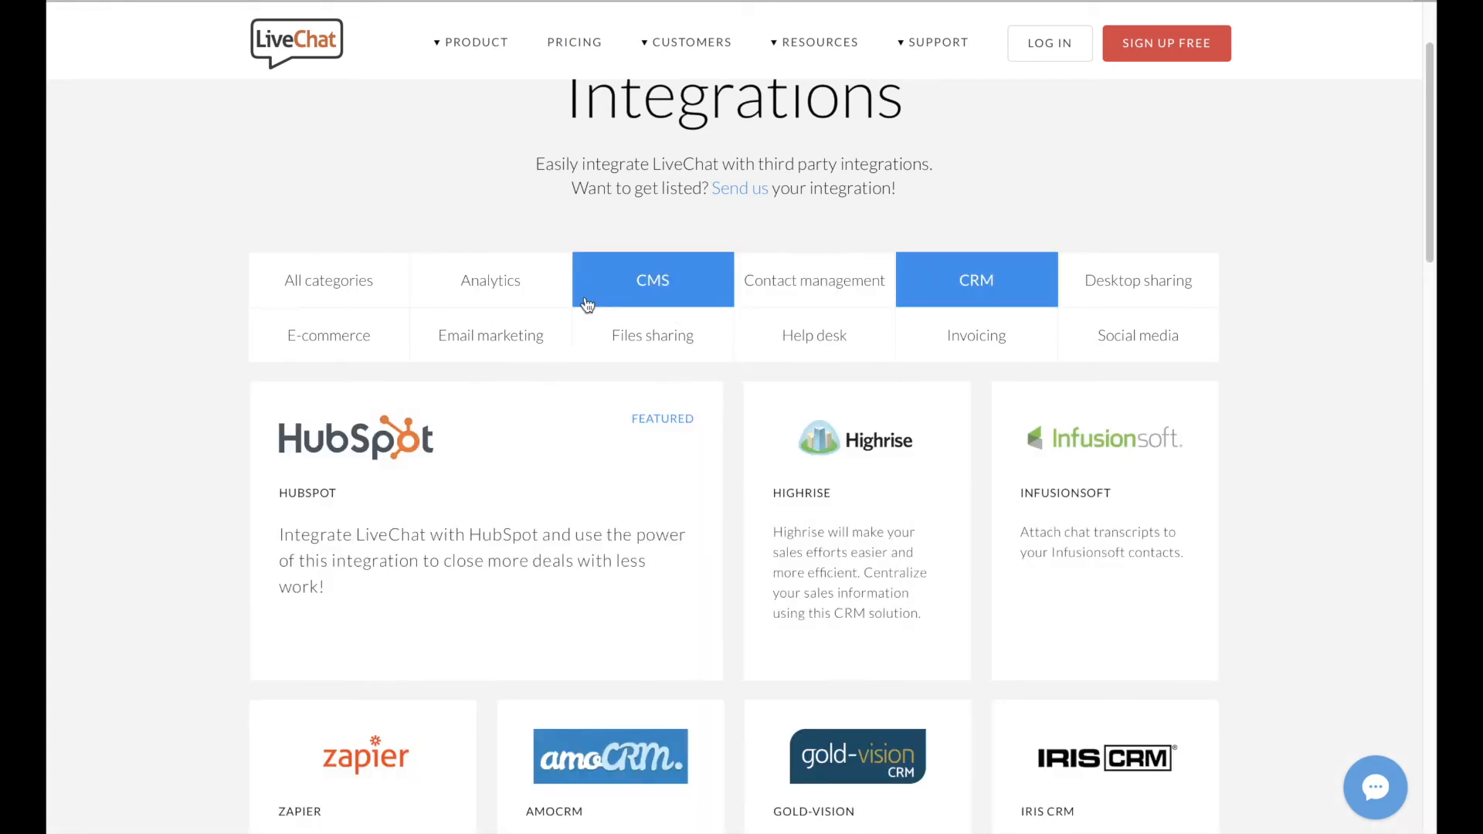
{"action": "left_click", "coordinate": [490, 336]}
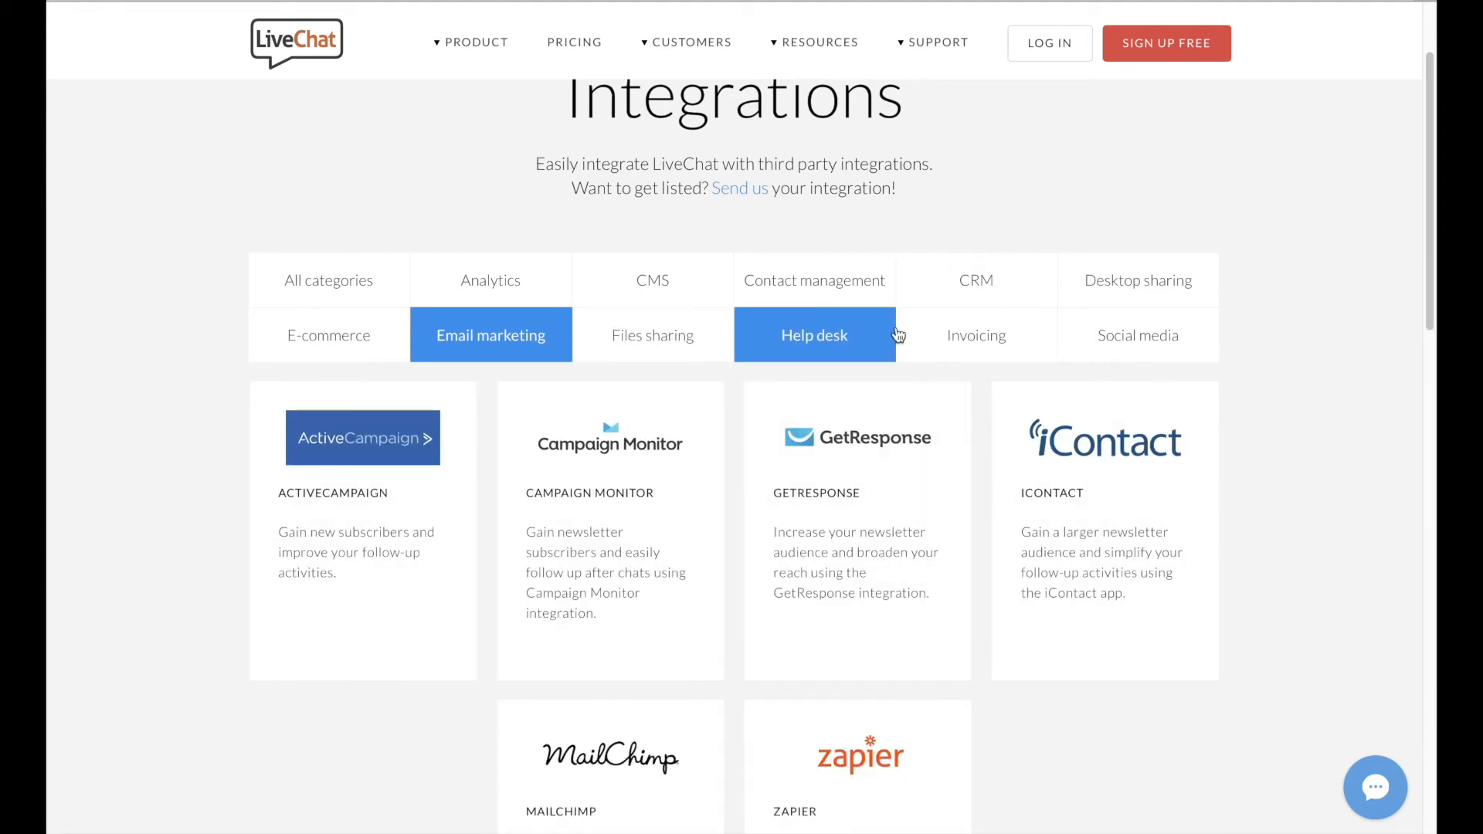
{"action": "left_click", "coordinate": [974, 335]}
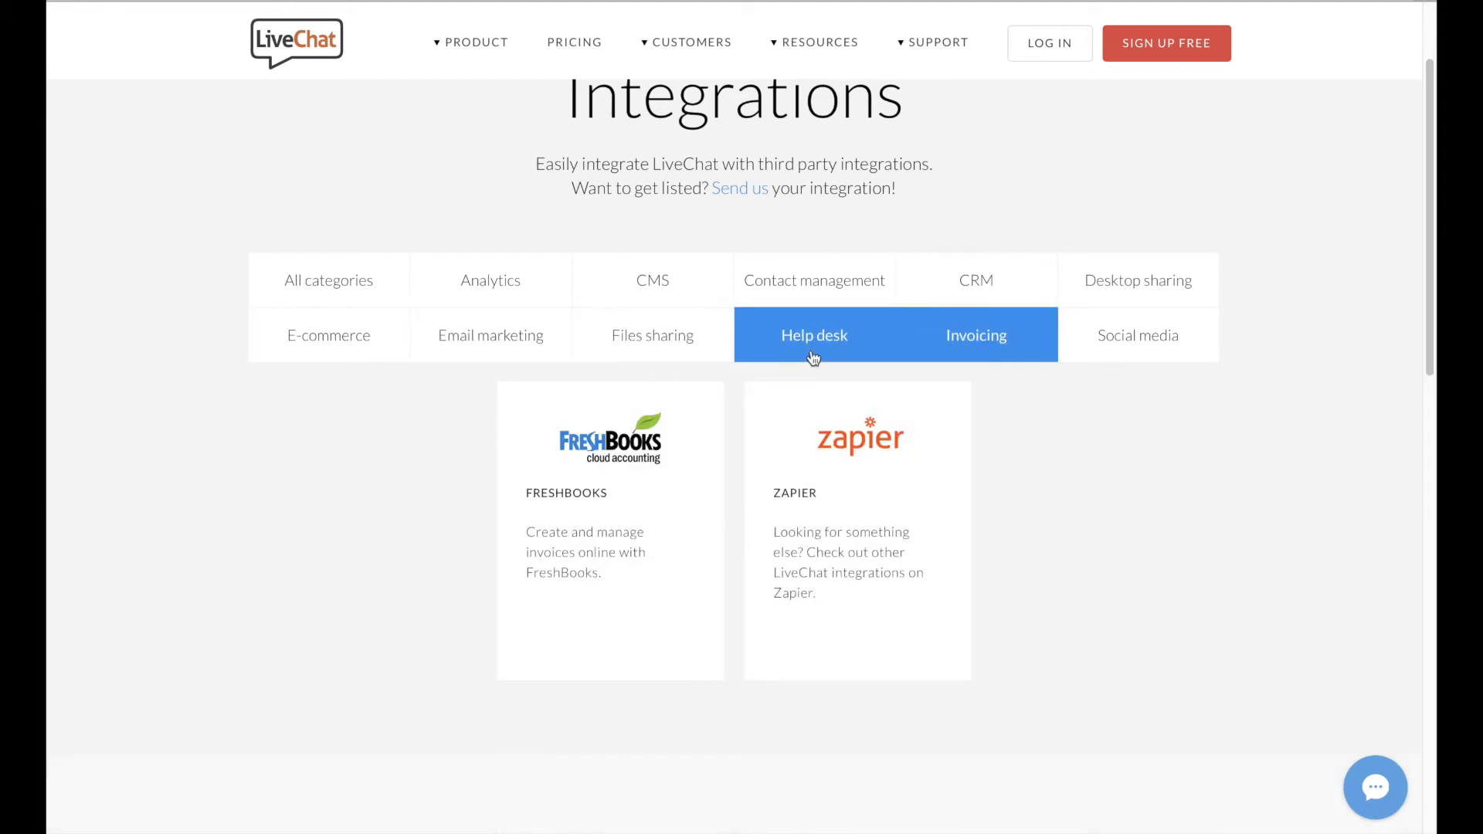
{"action": "left_click", "coordinate": [327, 335]}
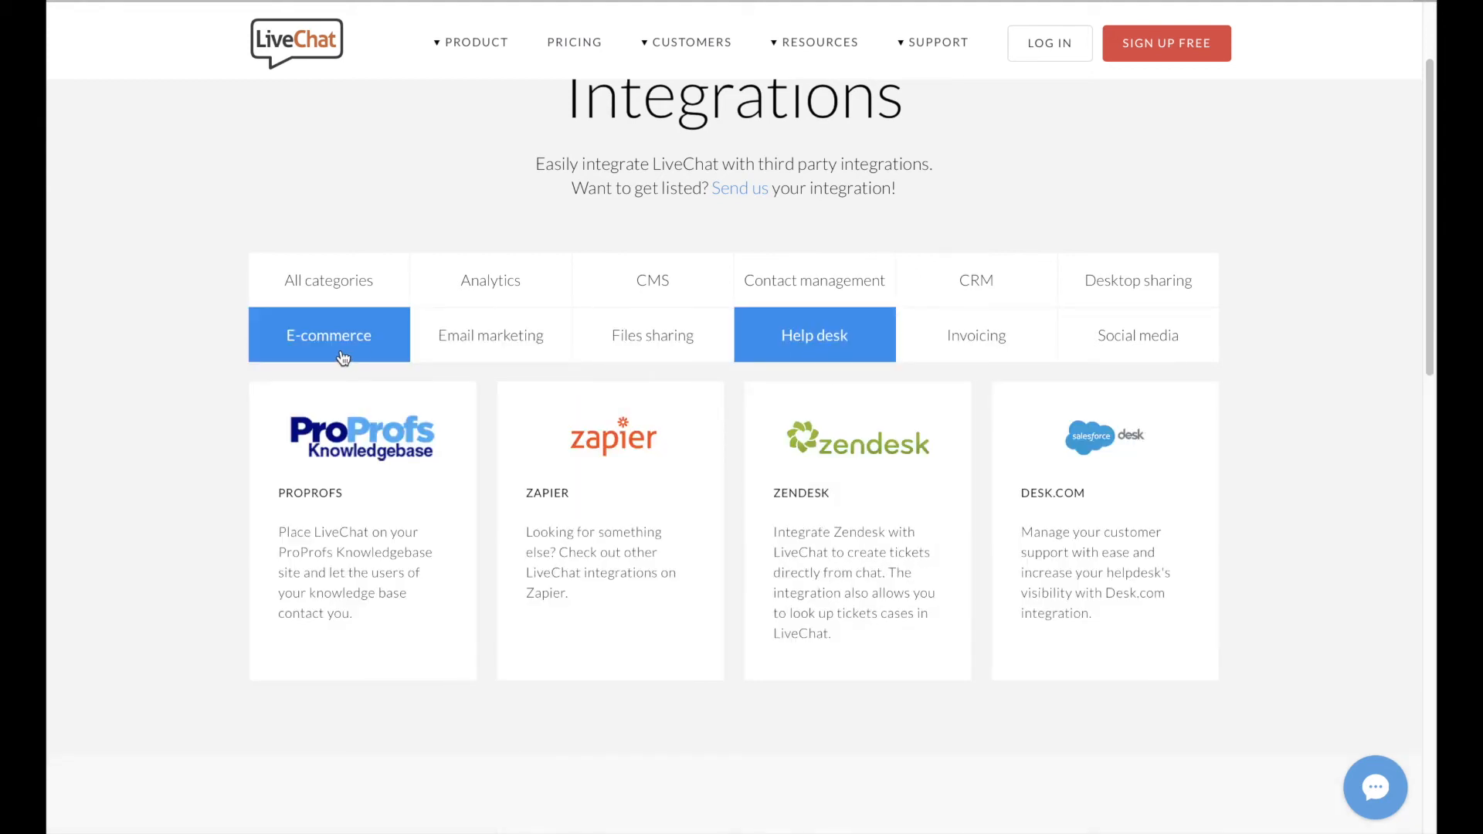
{"action": "left_click", "coordinate": [328, 335]}
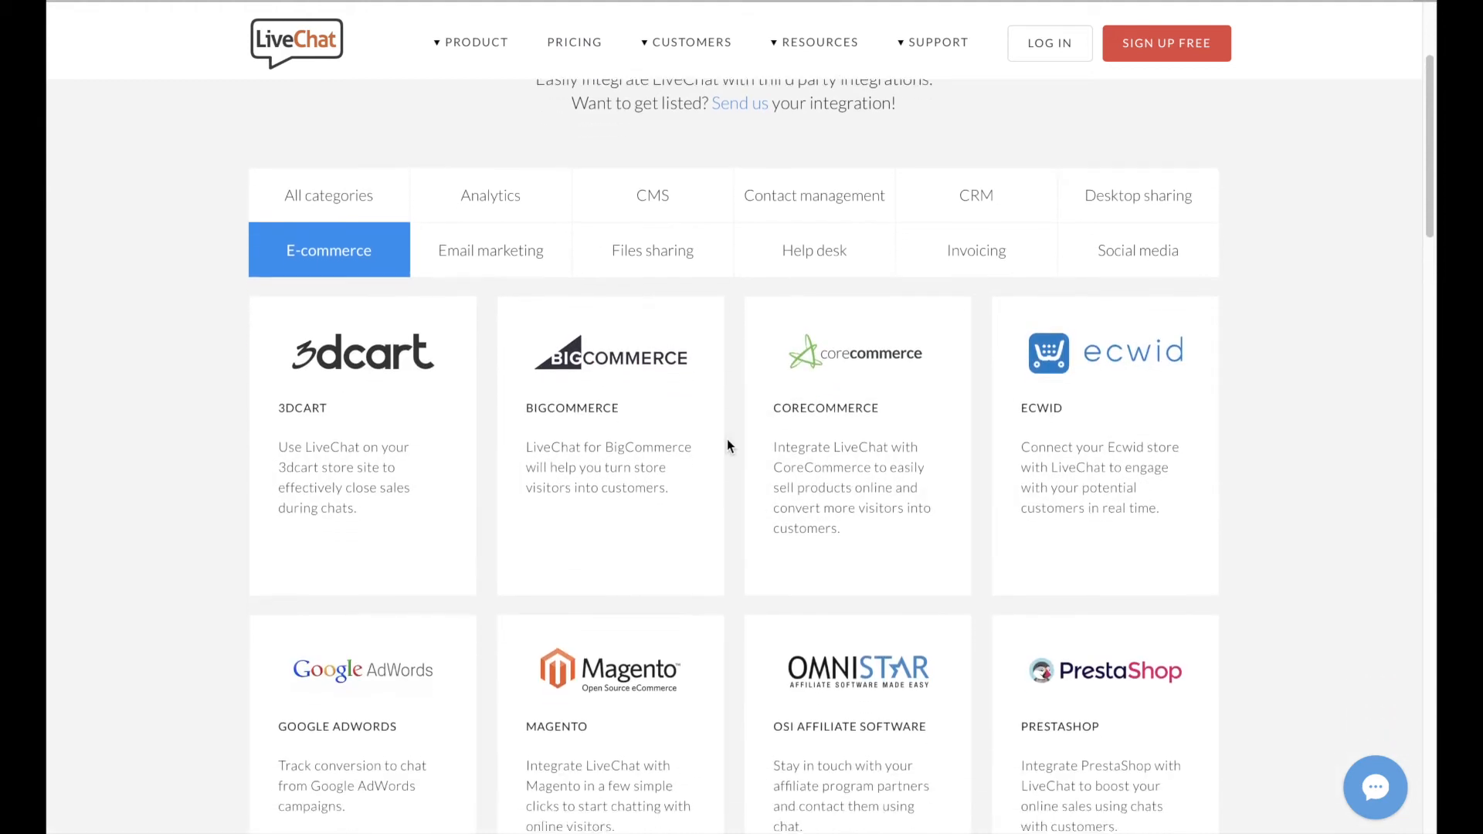
{"action": "scroll", "scroll_direction": "down", "scroll_amount": 3}
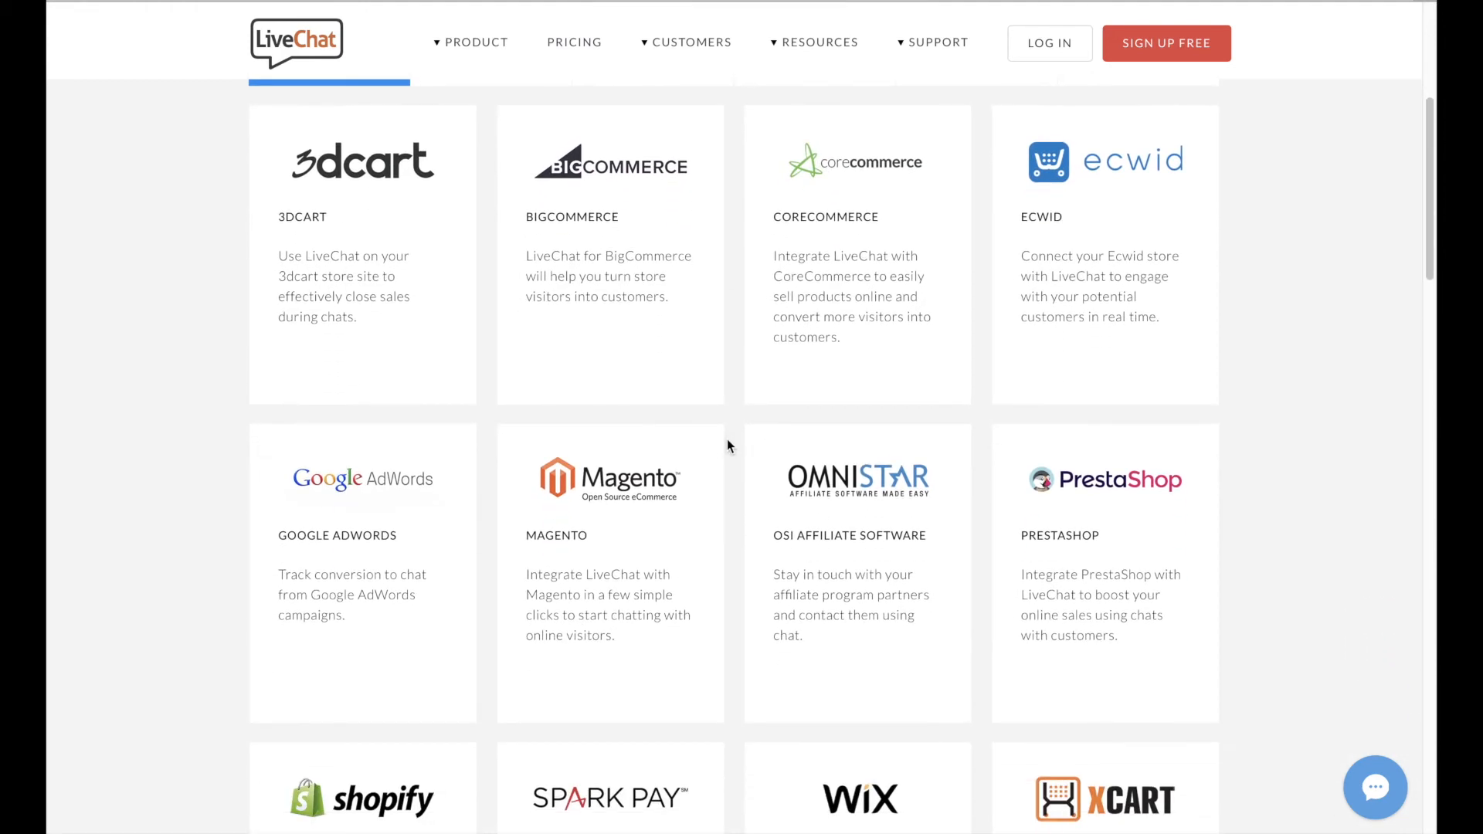
{"action": "scroll", "scroll_direction": "down", "scroll_amount": 3}
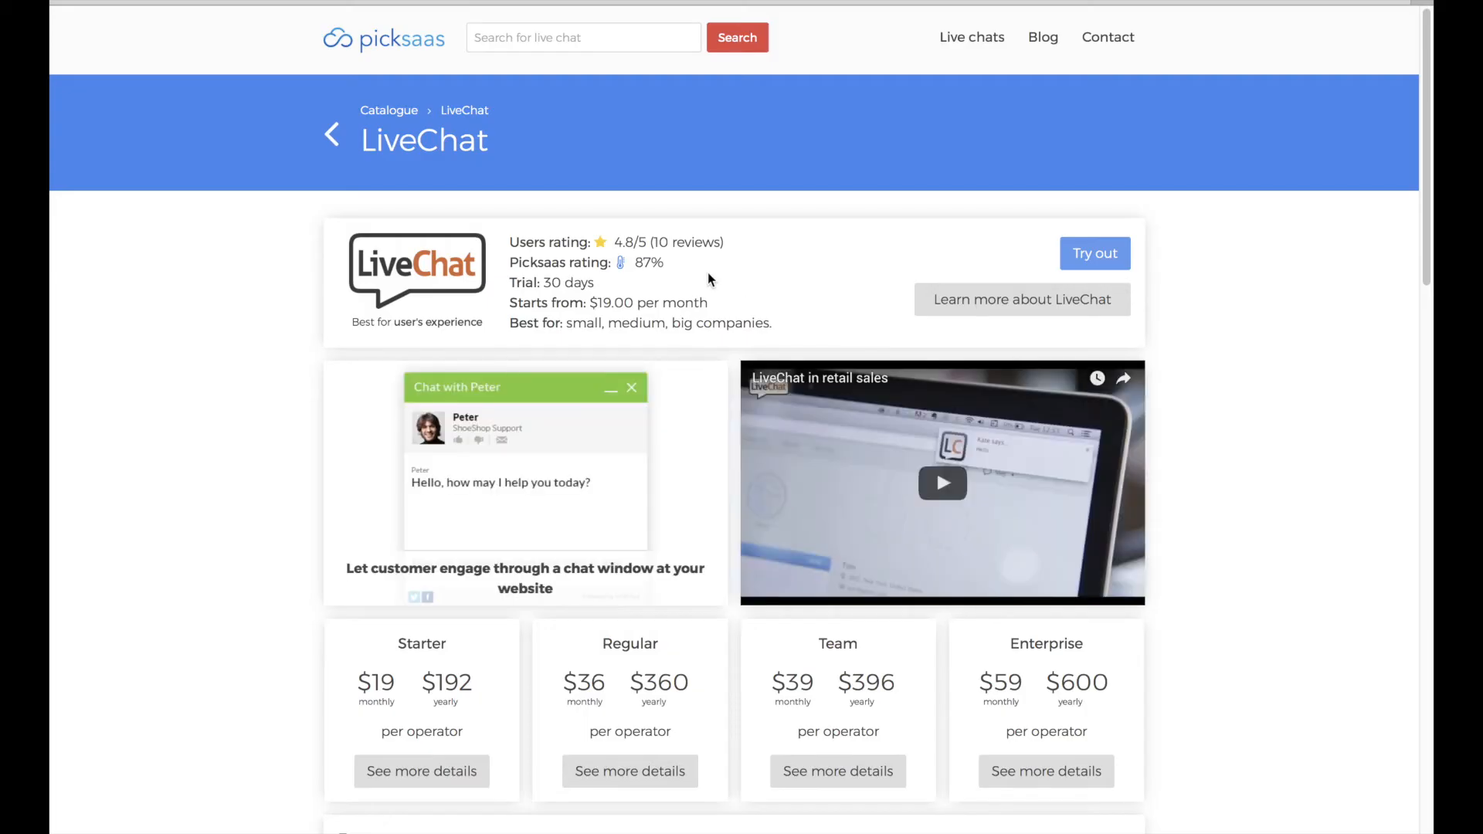
Compare LiveChat's integrations side by side with another live chat on picksaas
{"action": "scroll", "scroll_direction": "down", "scroll_amount": 3}
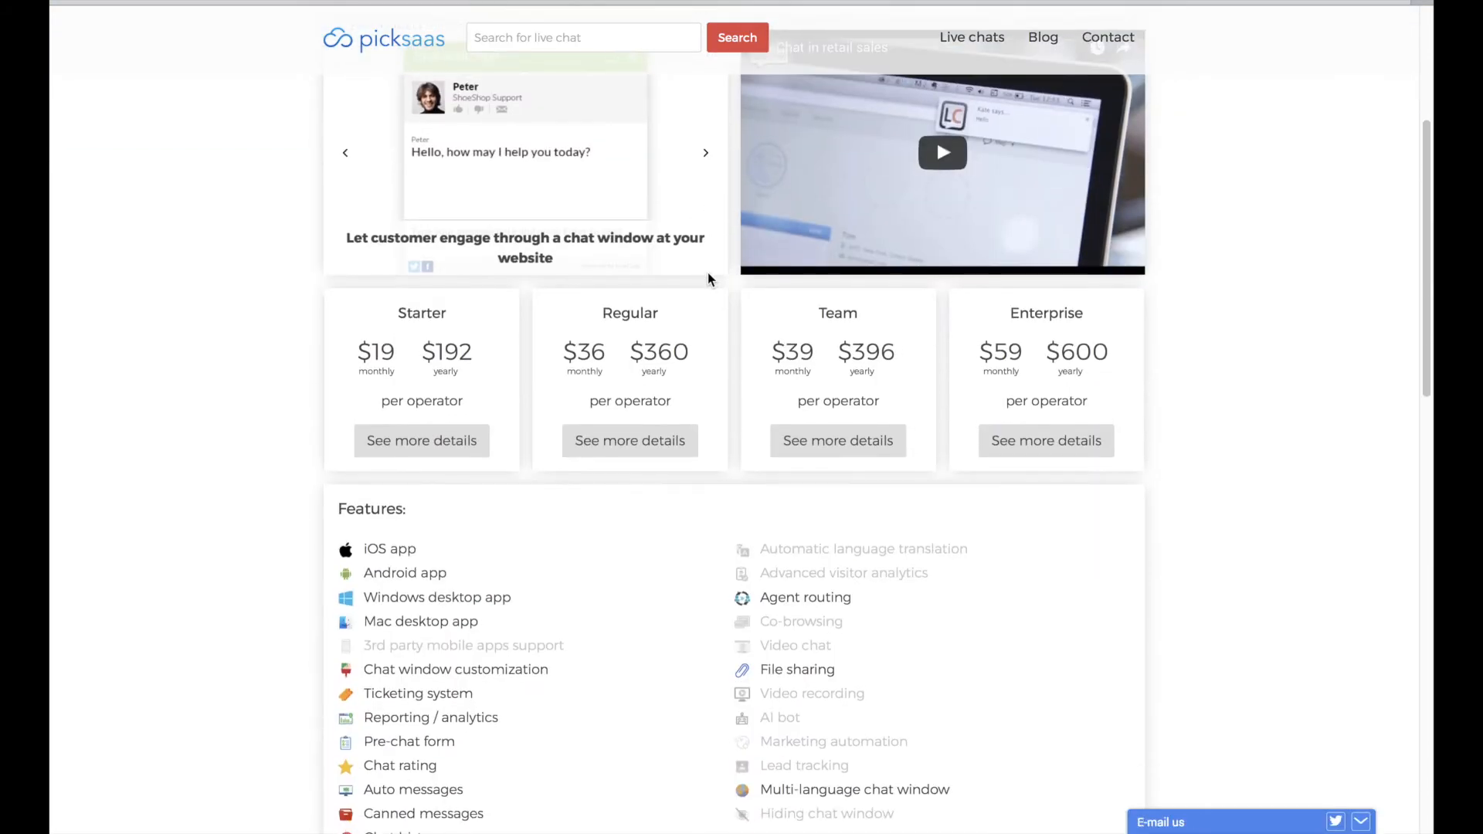
{"action": "scroll", "scroll_direction": "down", "scroll_amount": 3}
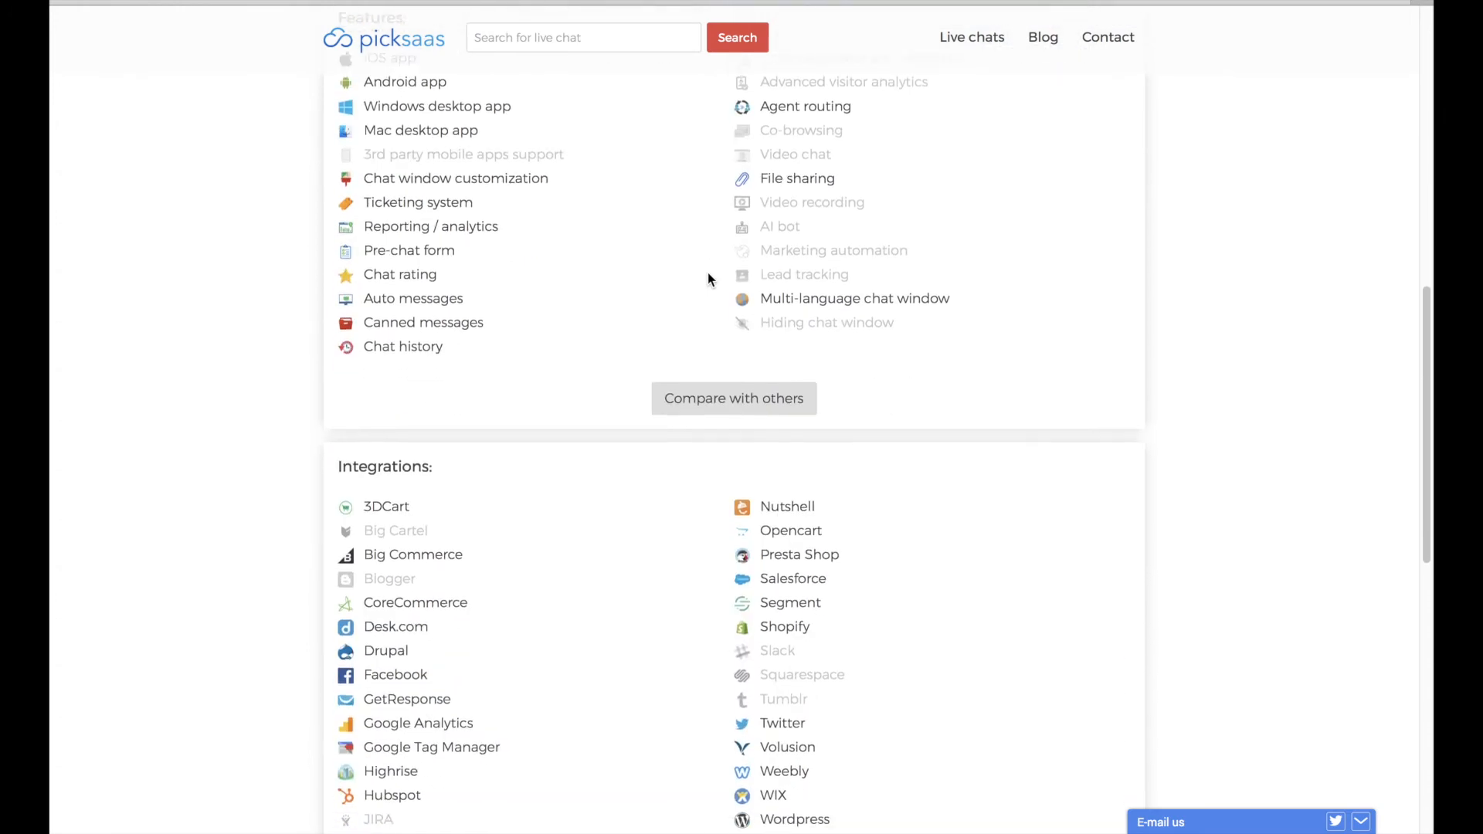
{"action": "scroll", "scroll_direction": "down", "scroll_amount": 3}
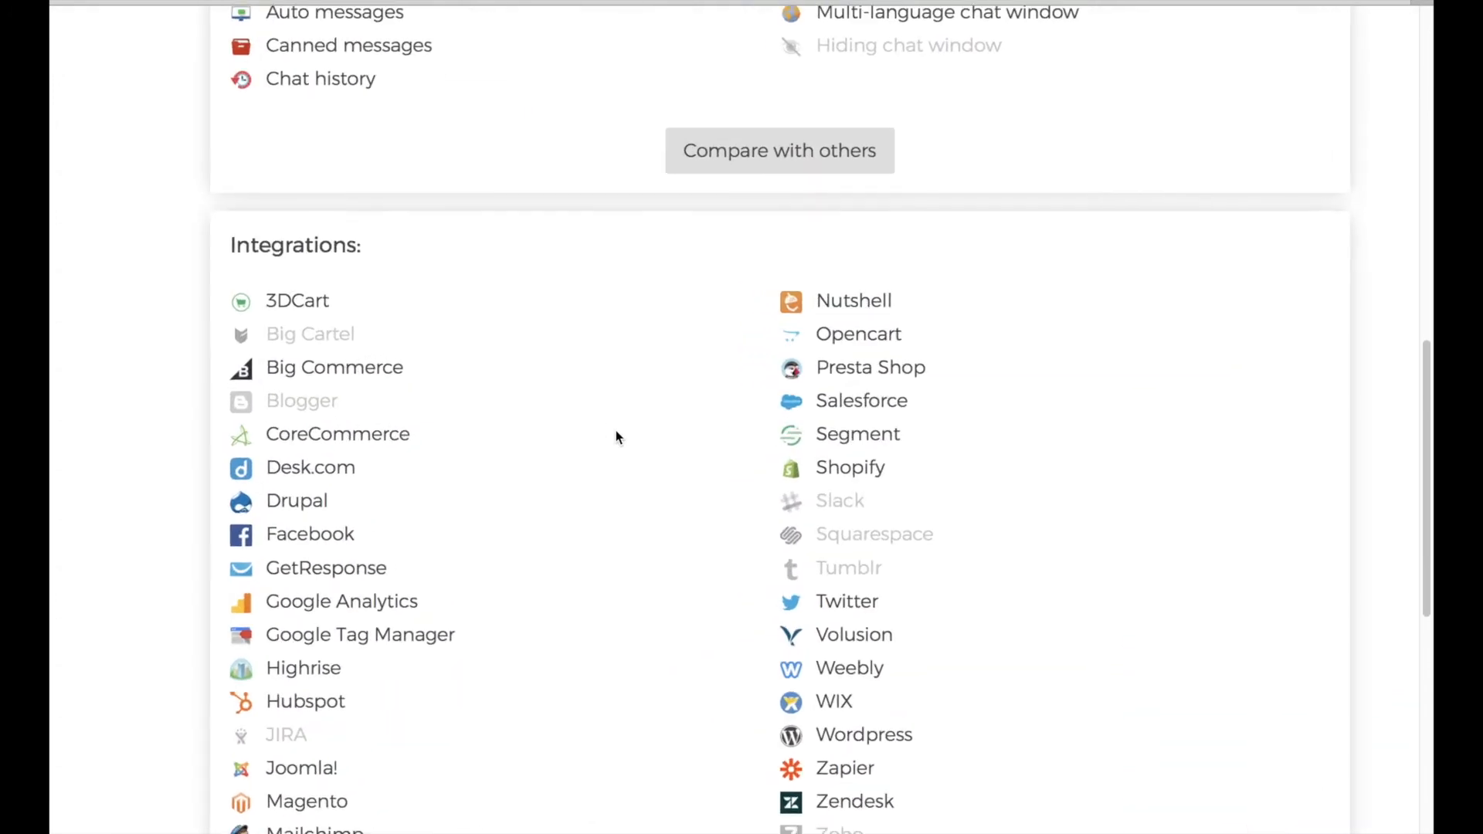
{"action": "left_click", "coordinate": [778, 150]}
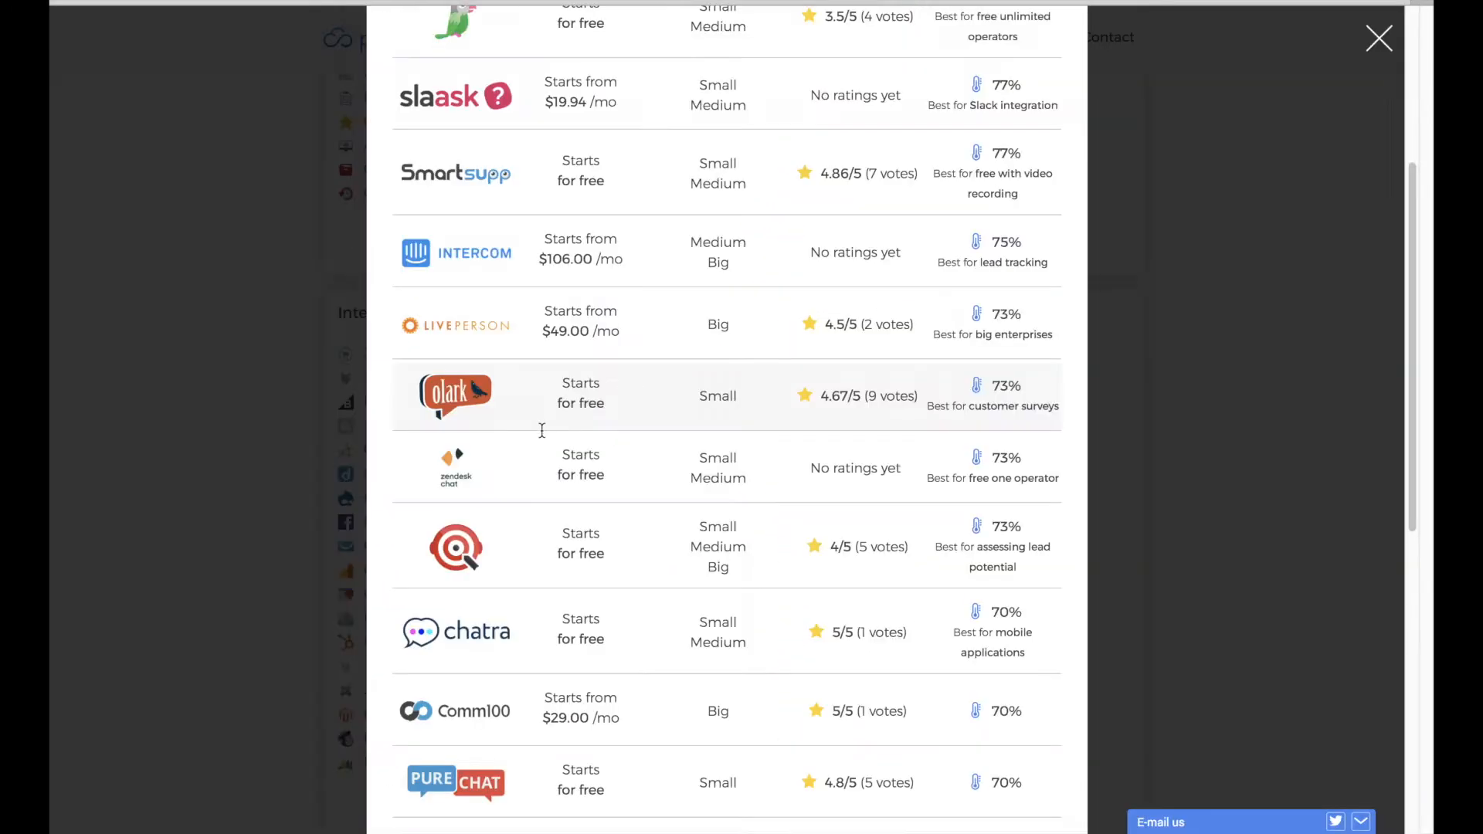
{"action": "left_click", "coordinate": [1378, 37]}
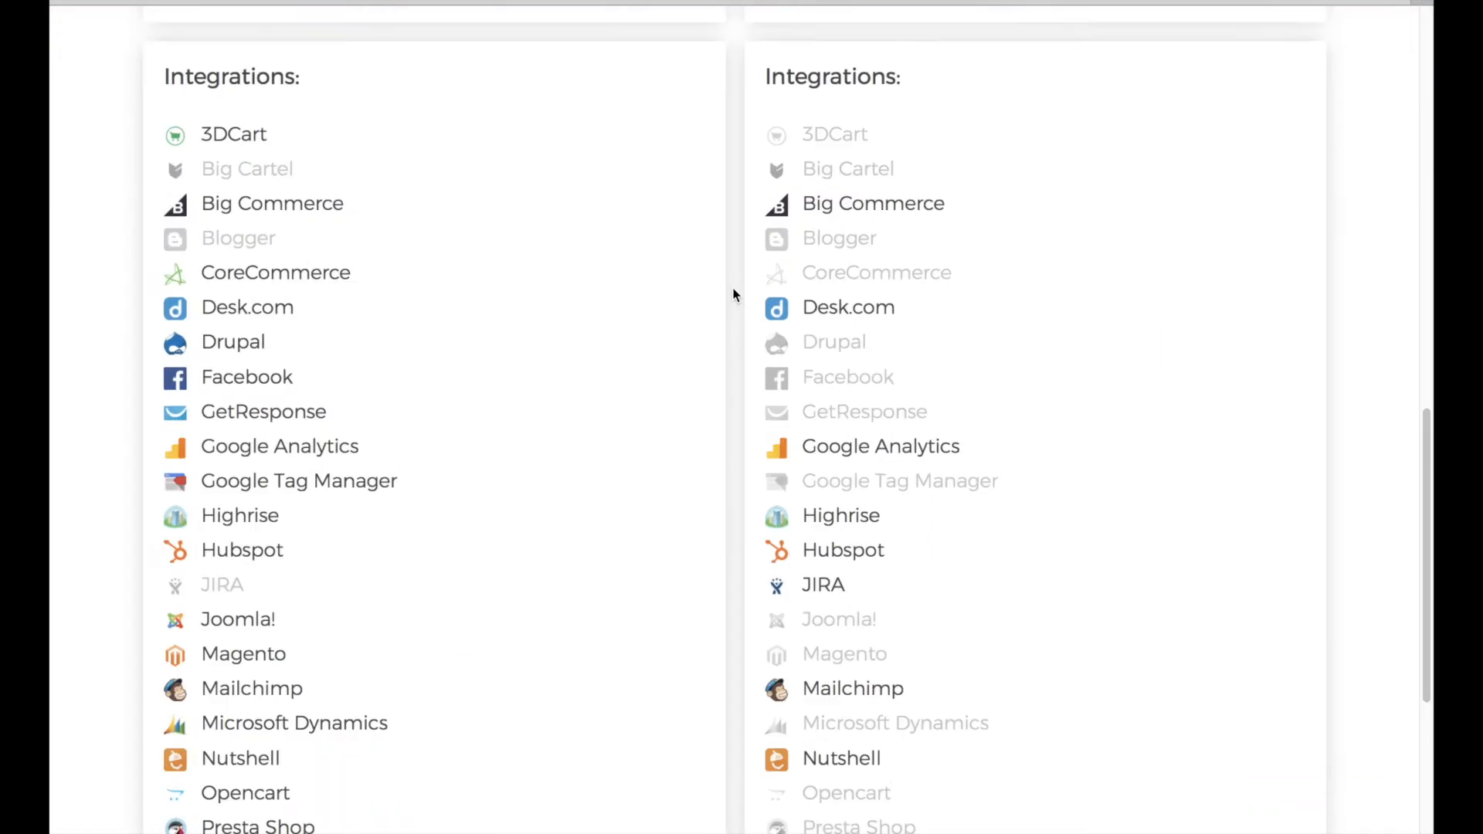
{"action": "scroll", "scroll_direction": "down", "scroll_amount": 3}
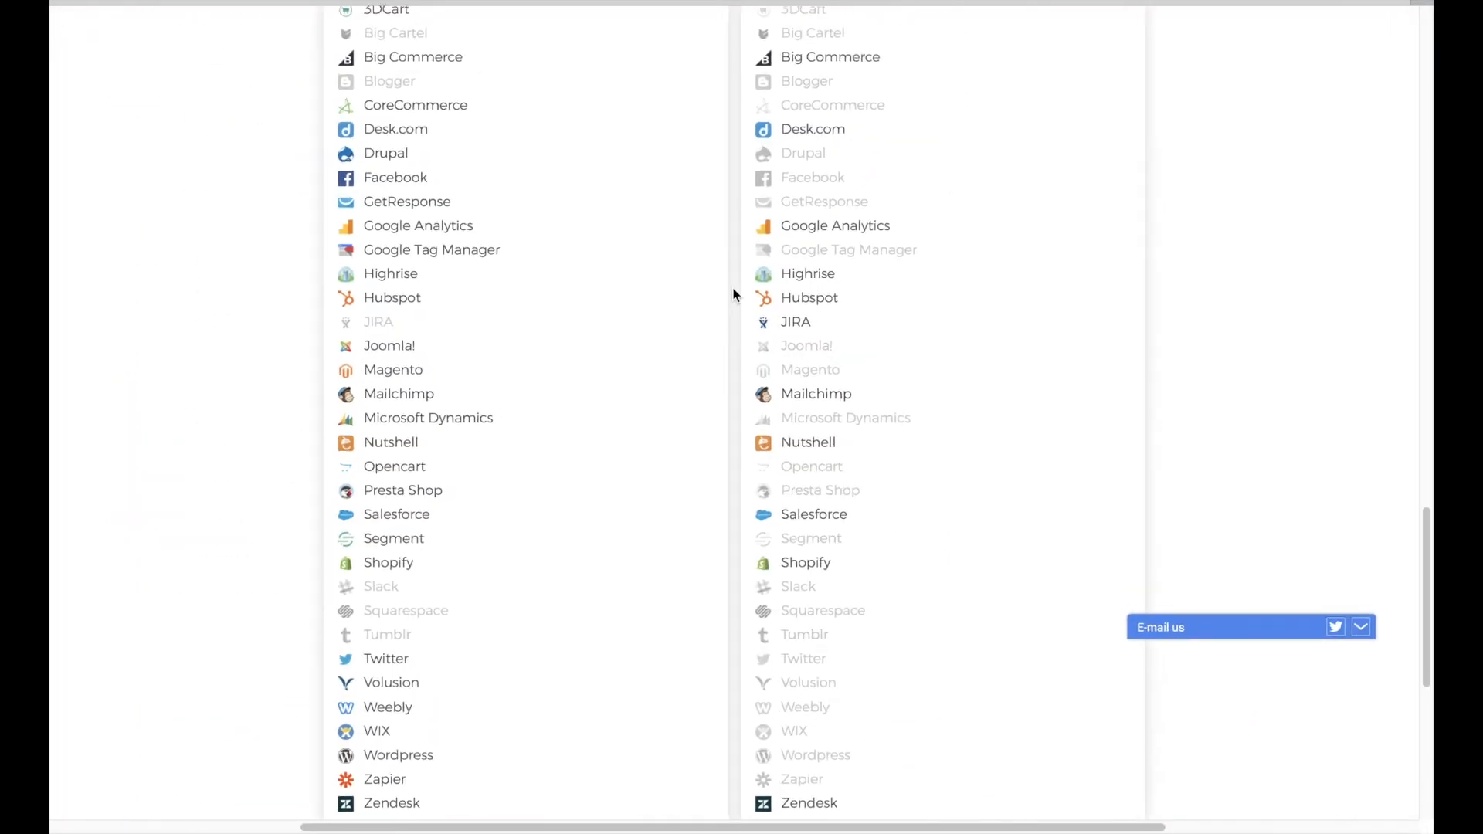
{"action": "scroll", "scroll_direction": "up", "scroll_amount": 3}
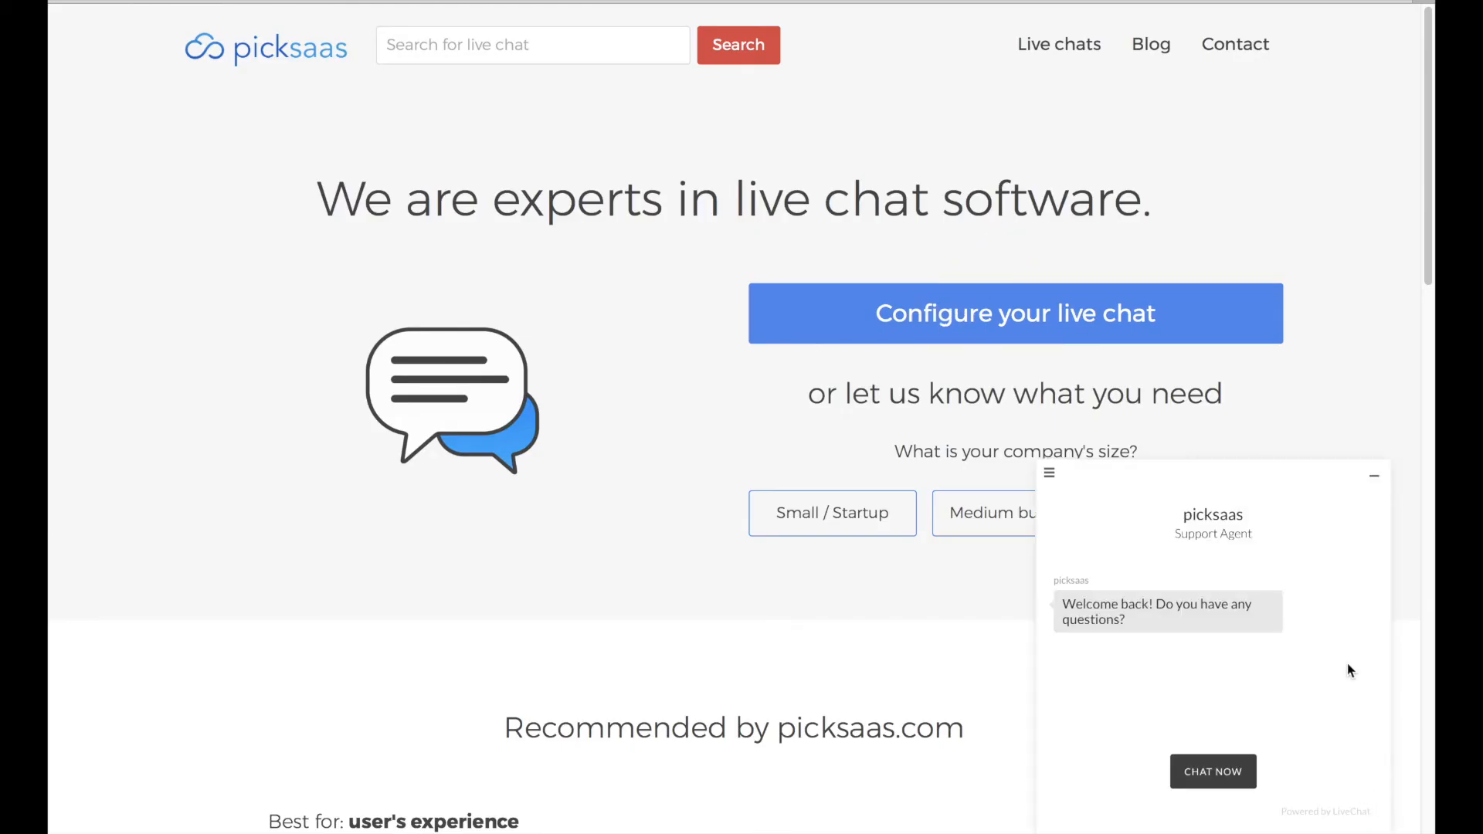
{"action": "left_click", "coordinate": [1374, 474]}
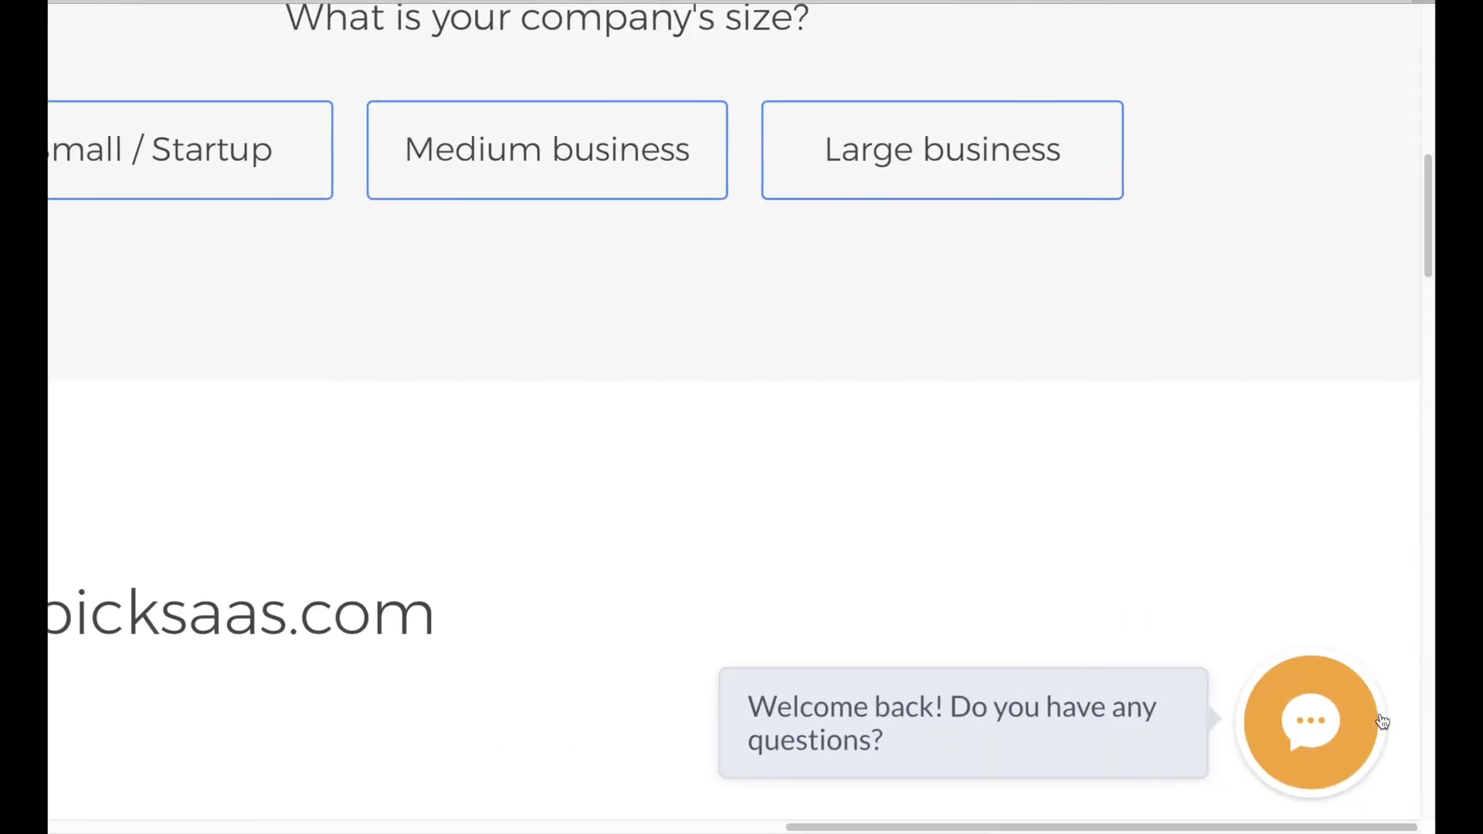
{"action": "left_click", "coordinate": [1311, 721]}
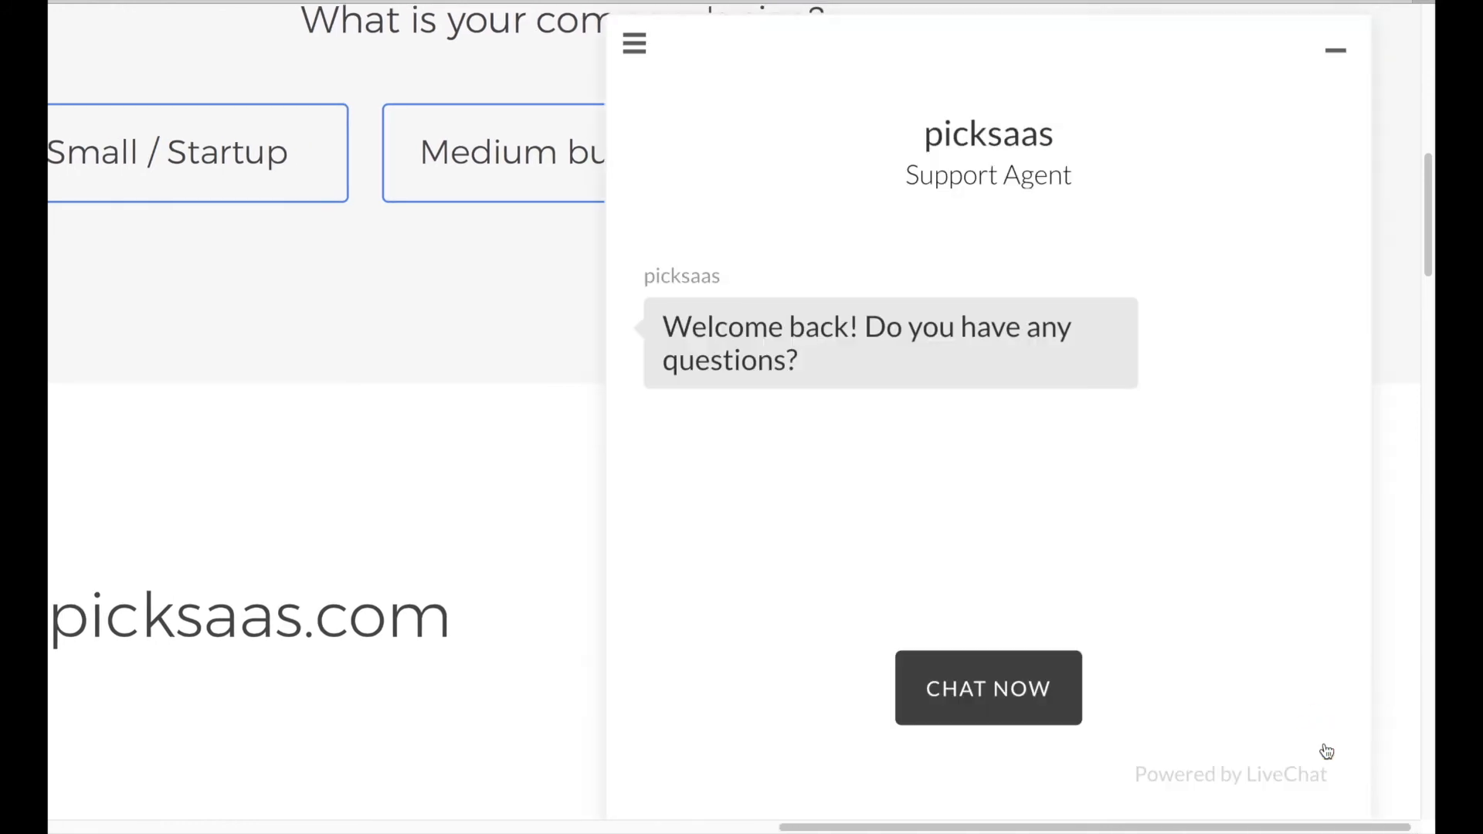
{"action": "left_click", "coordinate": [633, 45]}
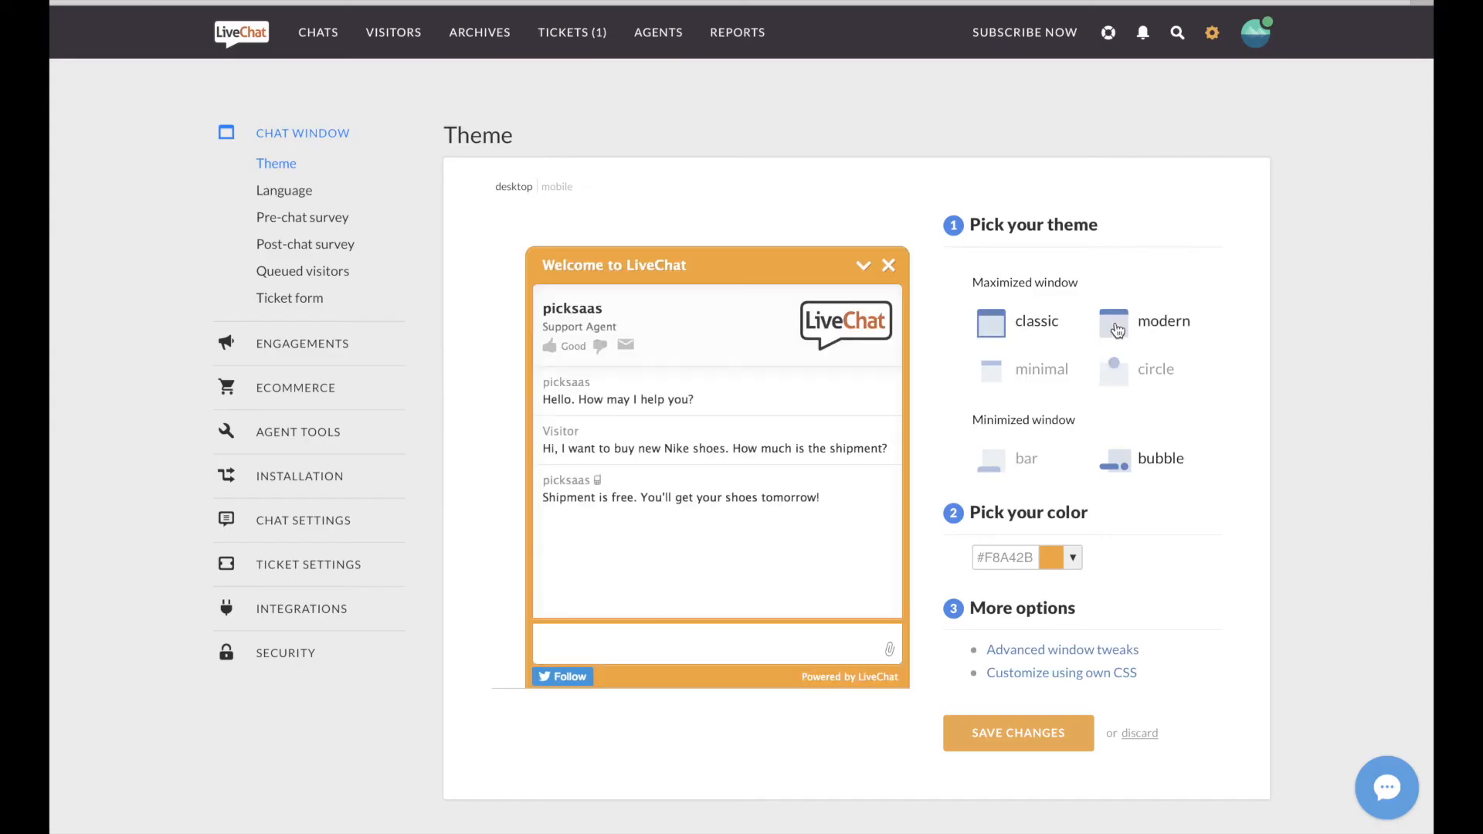
Preview the circle and bubble minimized styles, pick the blue colour, and reach the custom CSS editor
{"action": "left_click", "coordinate": [1114, 369]}
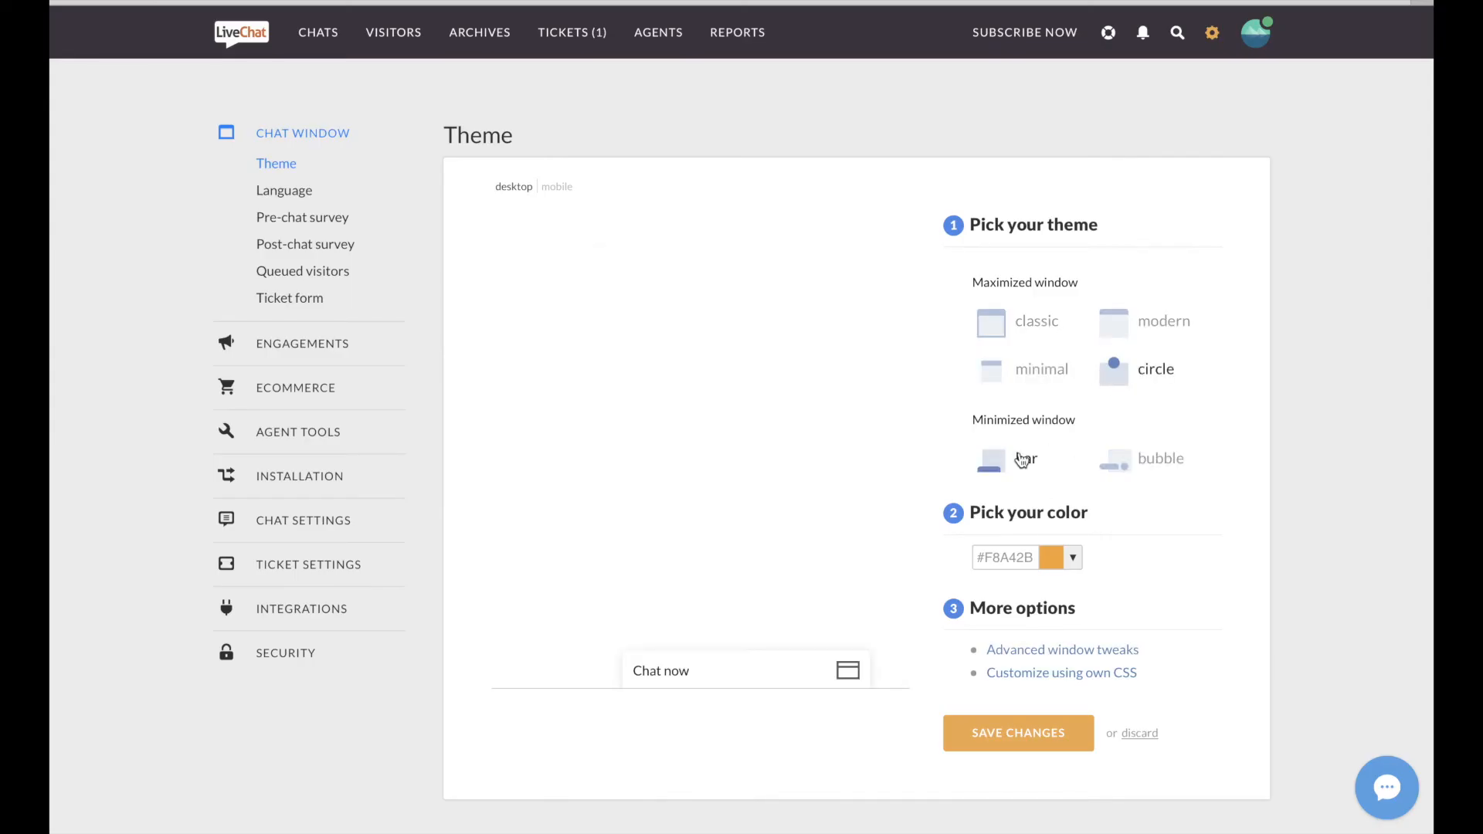
{"action": "left_click", "coordinate": [1113, 458]}
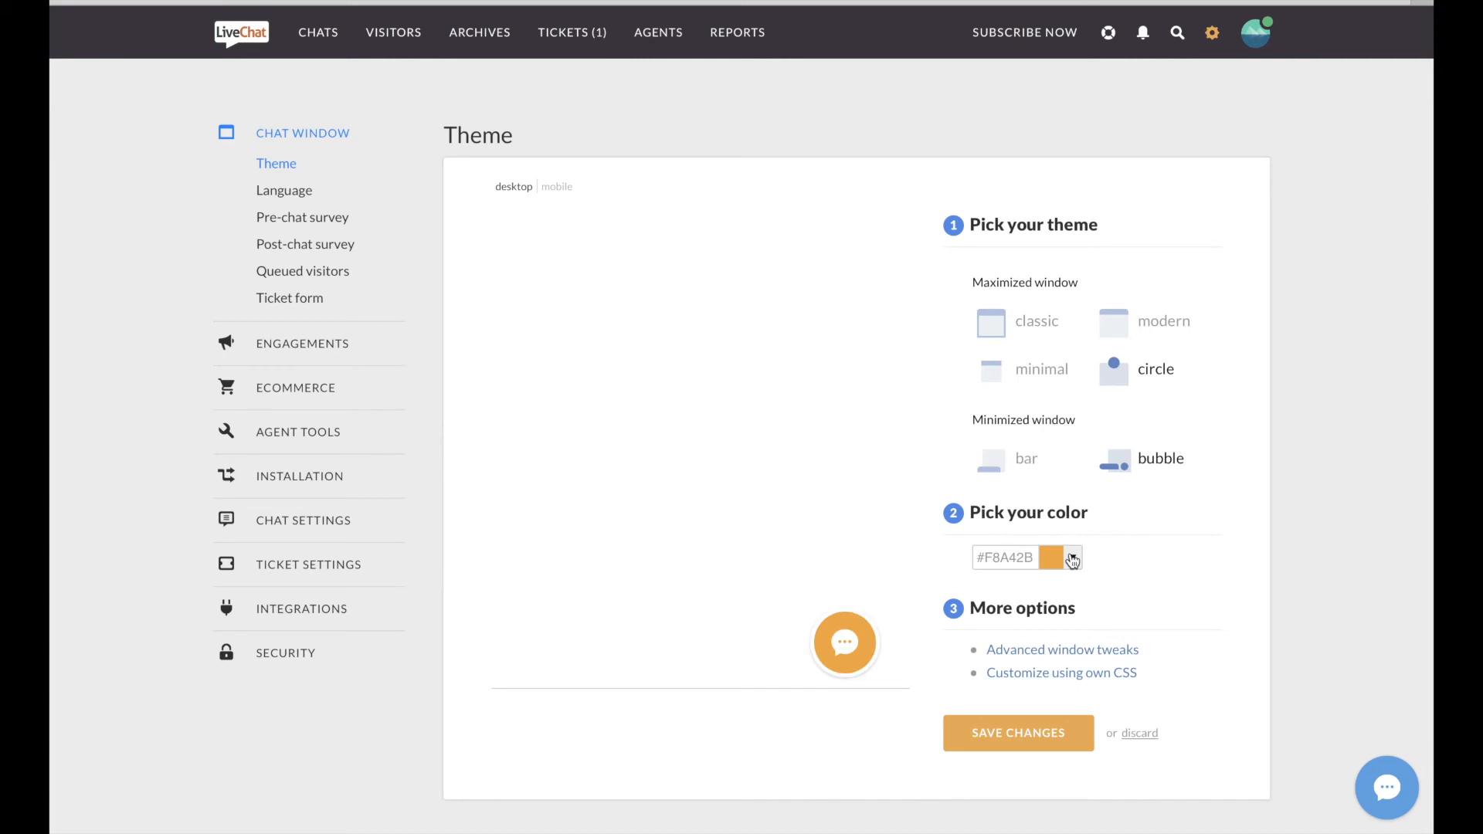
{"action": "left_click", "coordinate": [1069, 557]}
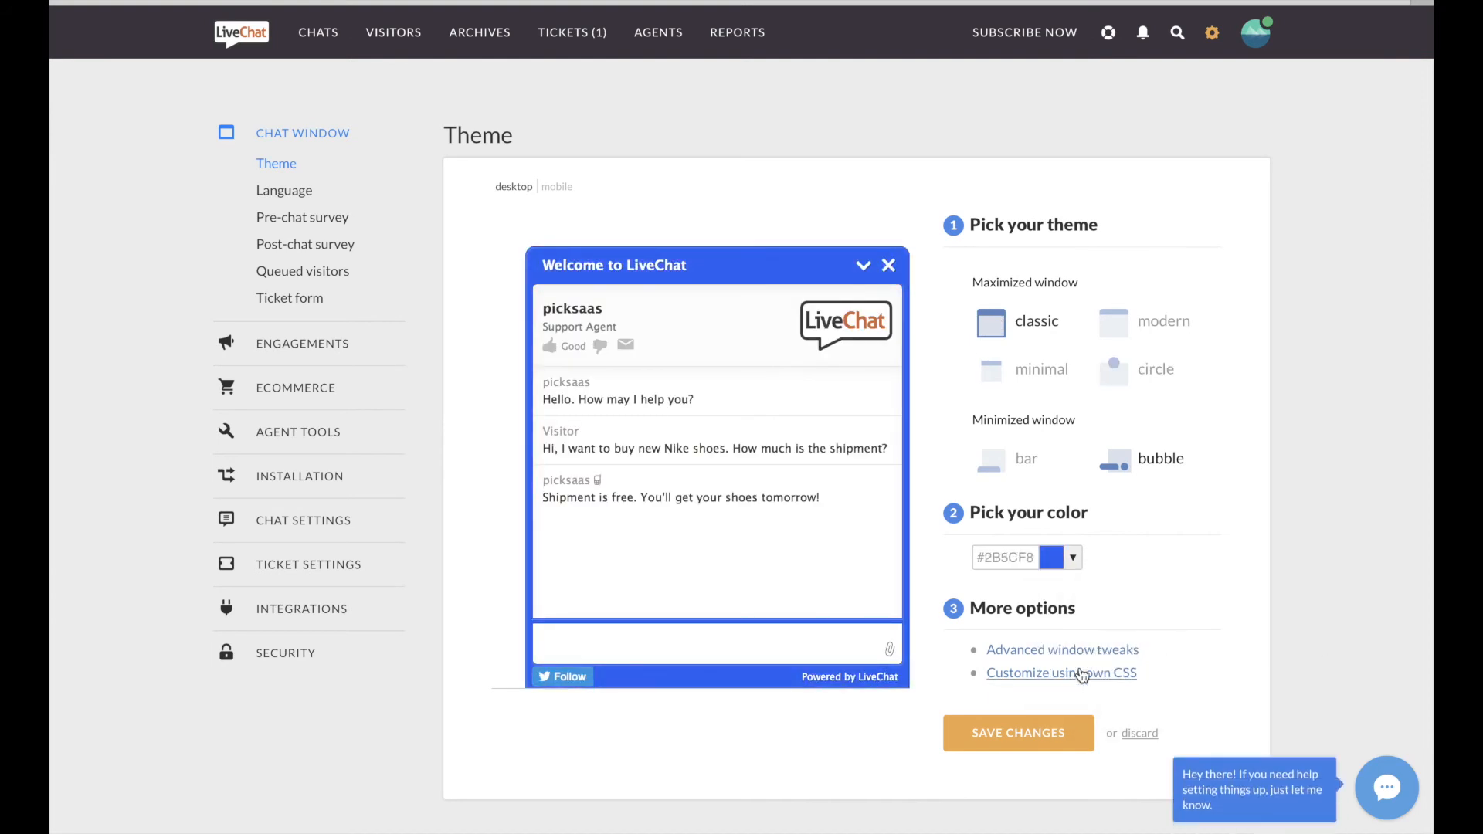
{"action": "left_click", "coordinate": [1061, 672]}
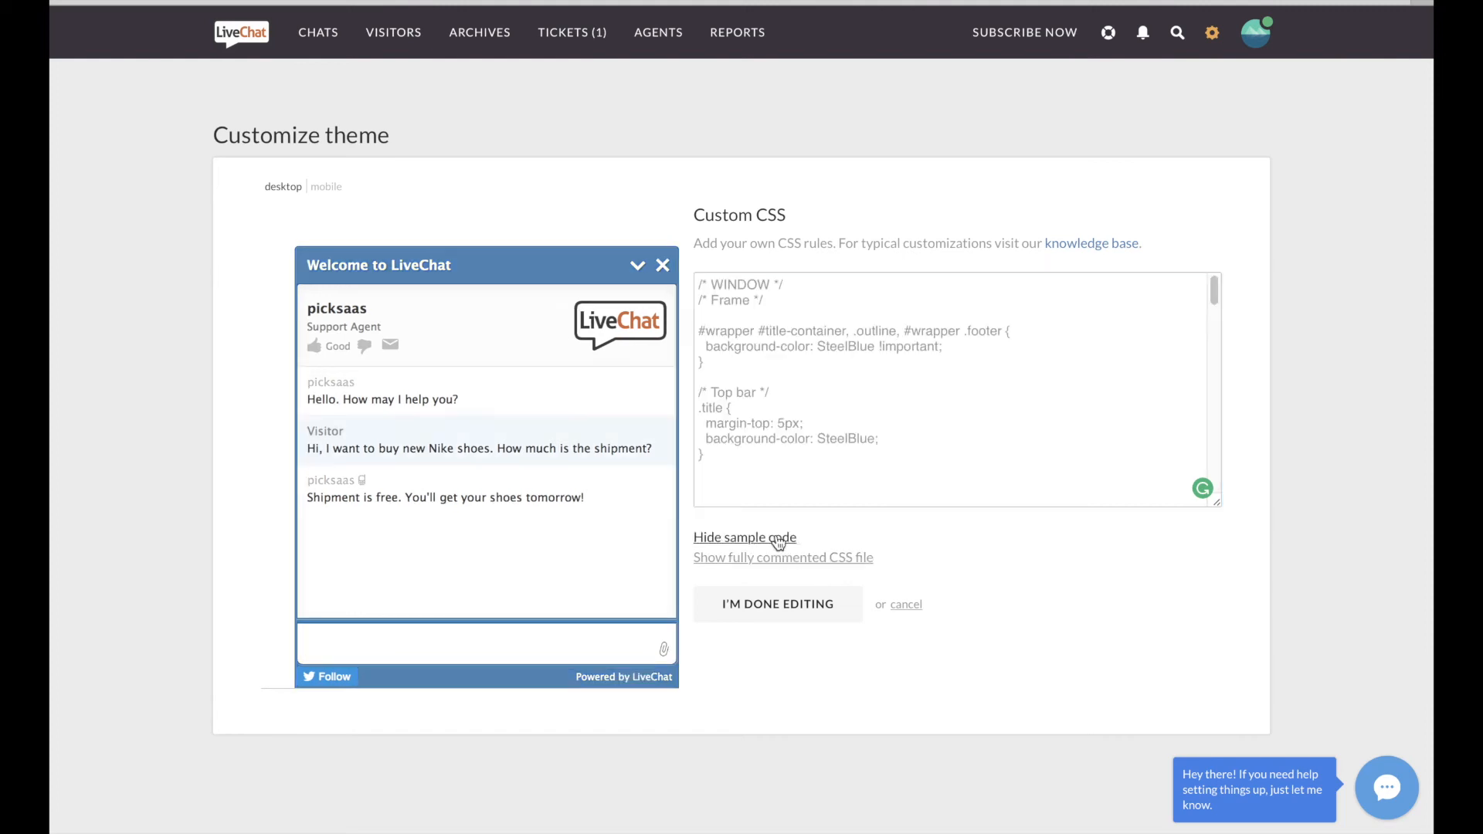
Visit the Reports Summary and the Dashboard wall-display page, then return to the settings
{"action": "left_click", "coordinate": [736, 33]}
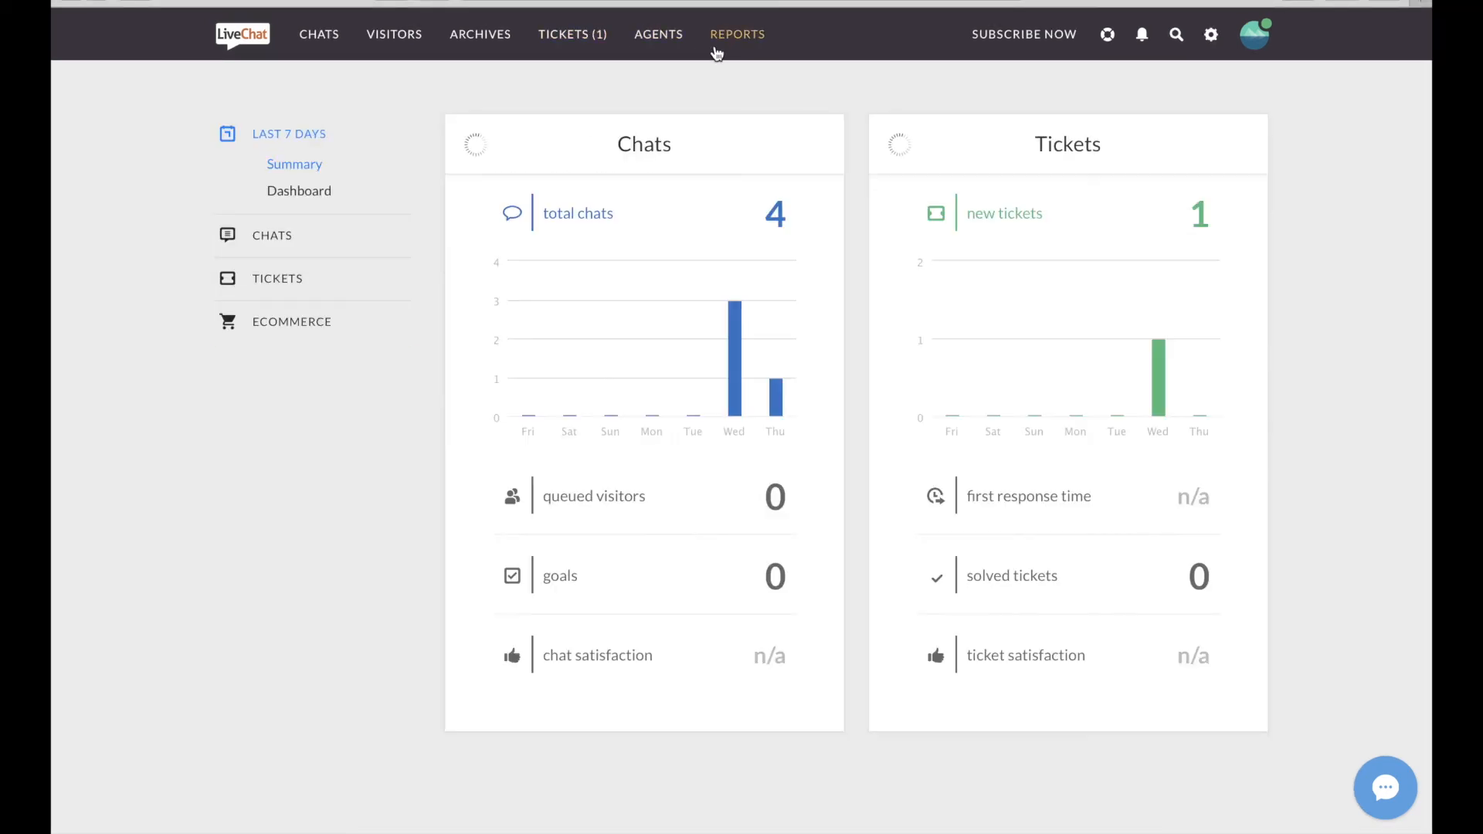
{"action": "mouse_move", "coordinate": [327, 213]}
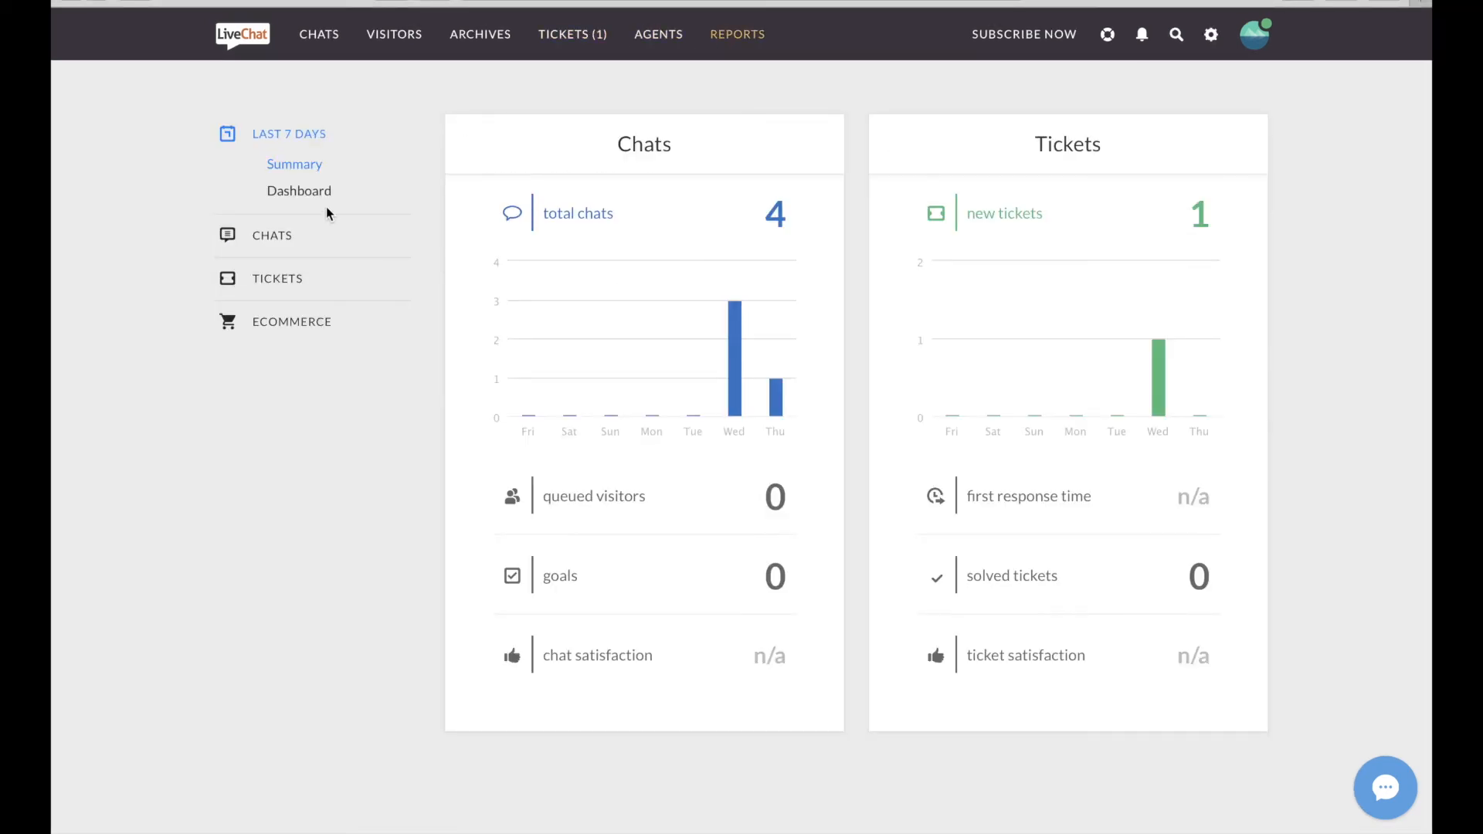
{"action": "left_click", "coordinate": [298, 190]}
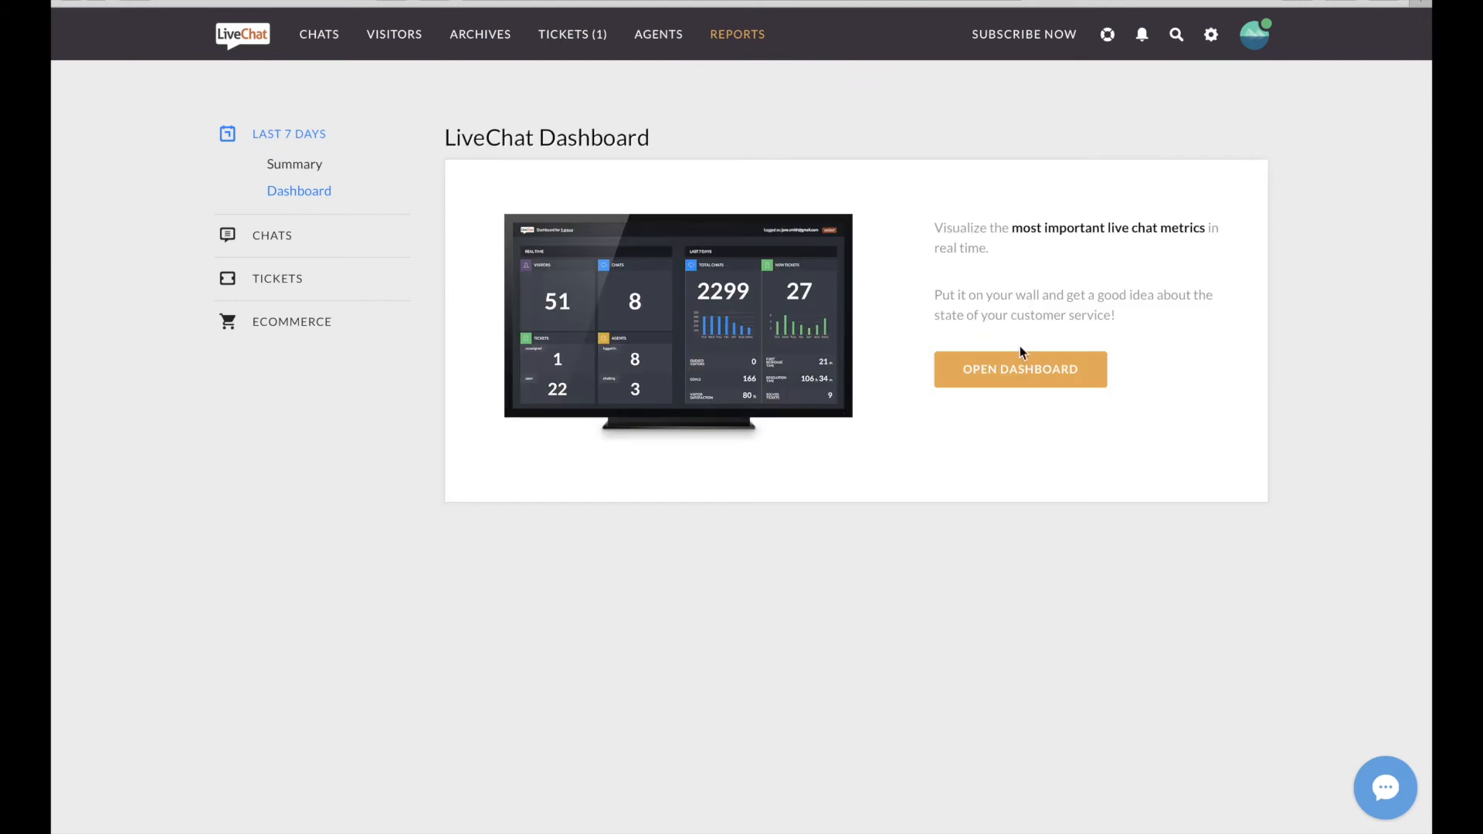
{"action": "left_click", "coordinate": [1108, 34]}
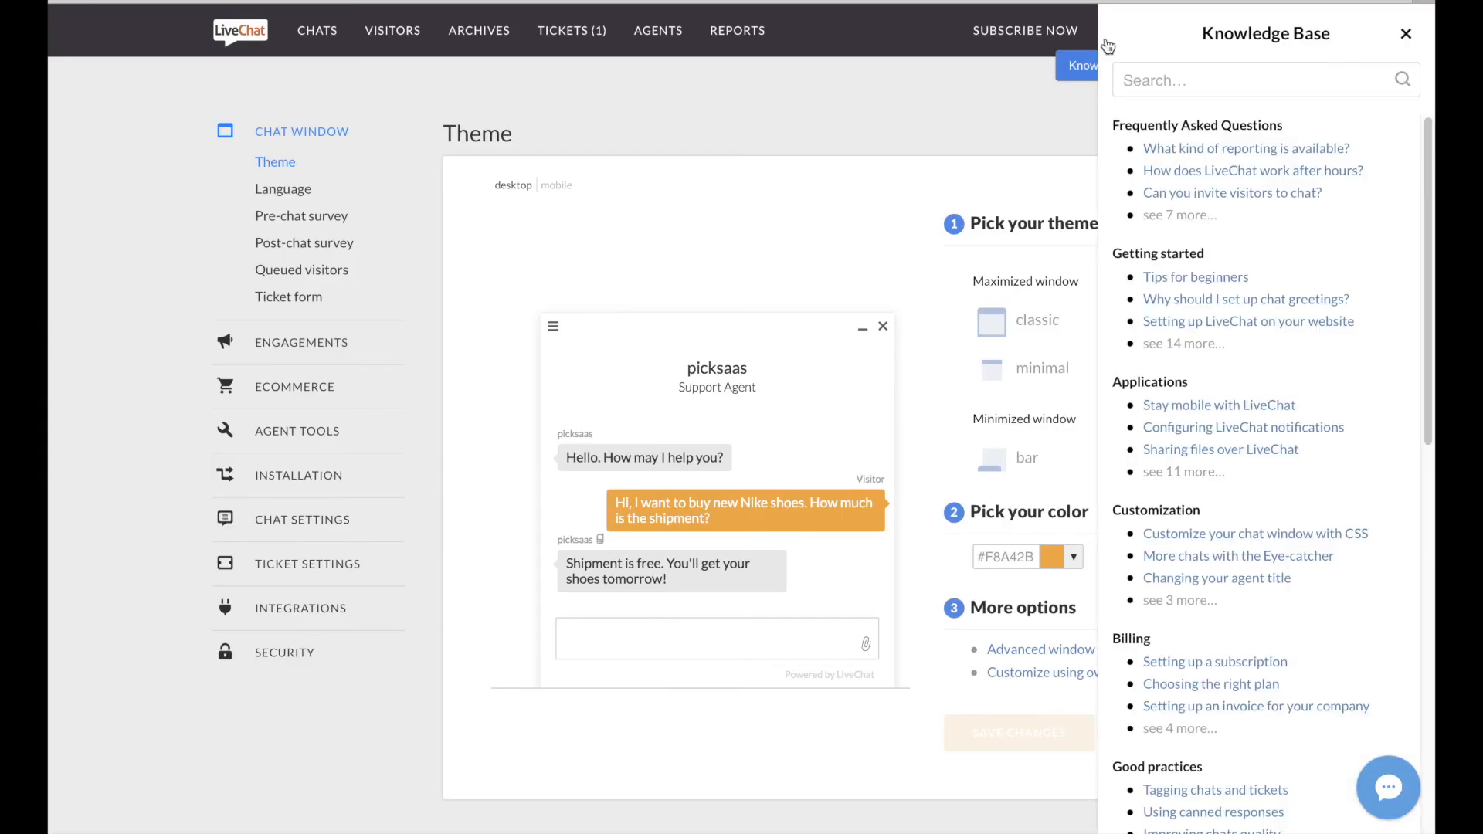
Scroll the Knowledge Base topics and show the earlier support chat conversation
{"action": "scroll", "scroll_direction": "down", "scroll_amount": 3}
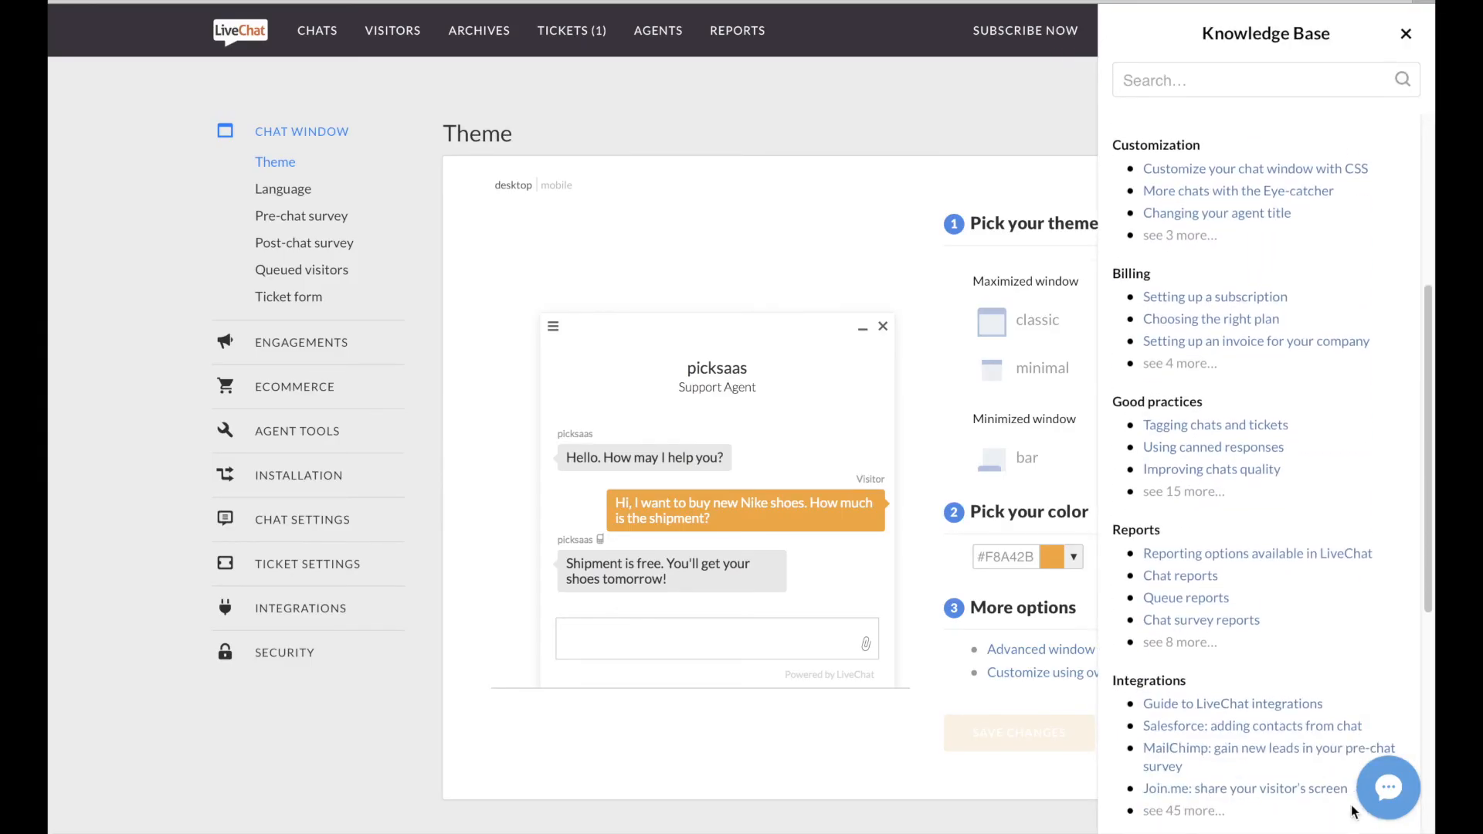
{"action": "left_click", "coordinate": [1387, 786]}
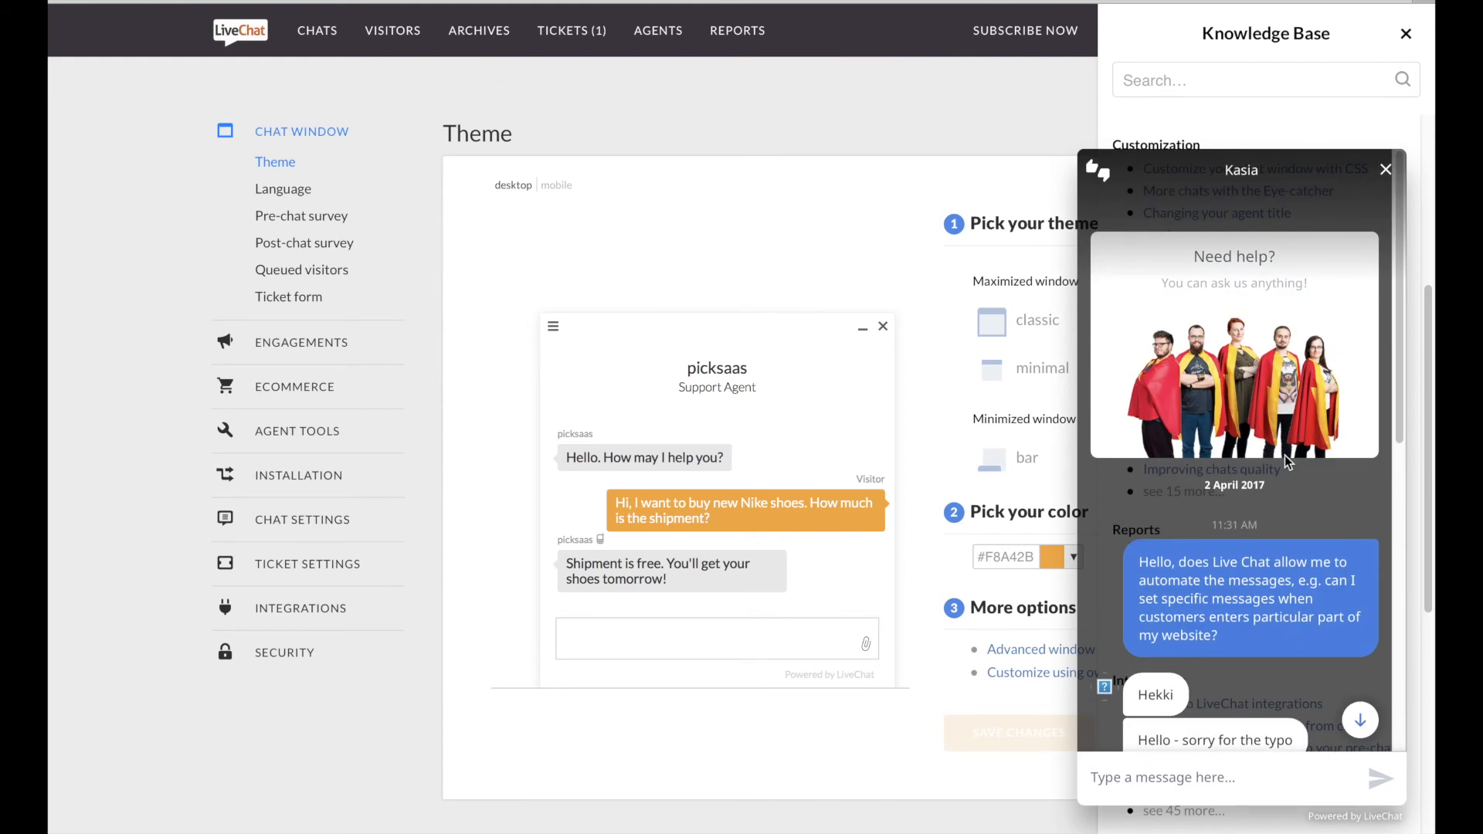
{"action": "left_click", "coordinate": [1386, 170]}
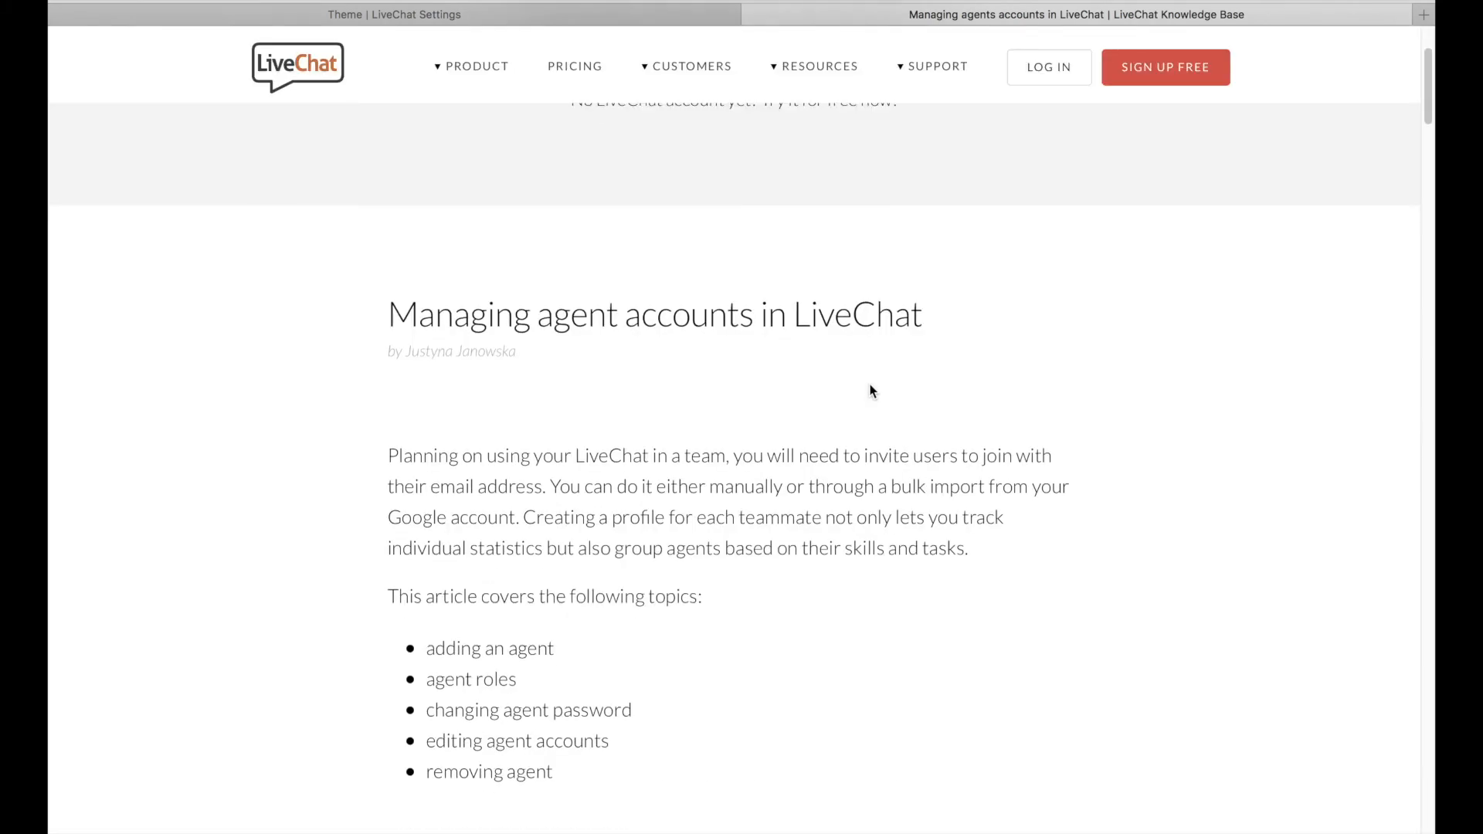
Scroll the Managing agent accounts article down to the adding-an-agent steps
{"action": "scroll", "scroll_direction": "down", "scroll_amount": 3}
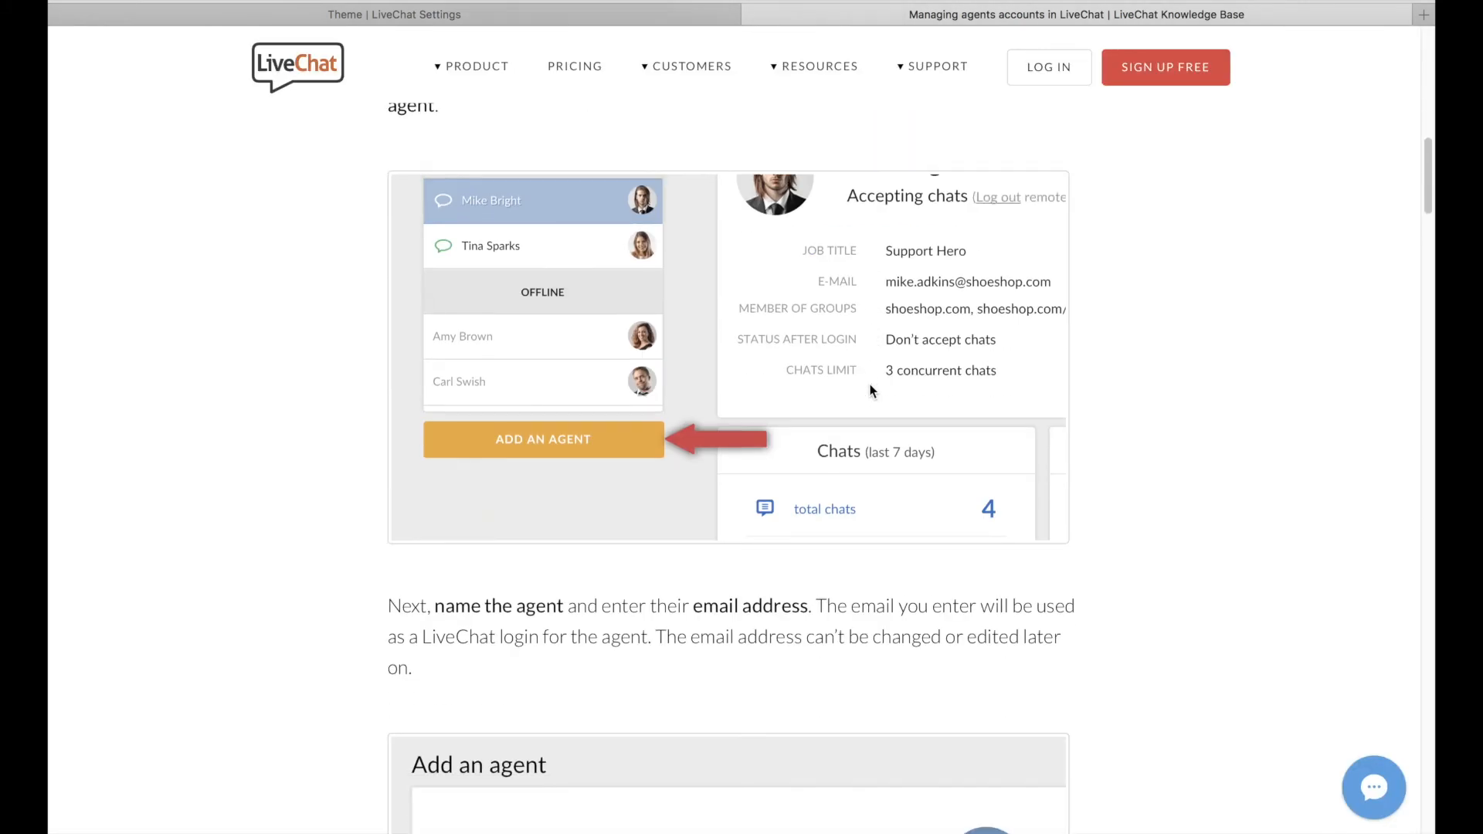
{"action": "scroll", "scroll_direction": "down", "scroll_amount": 3}
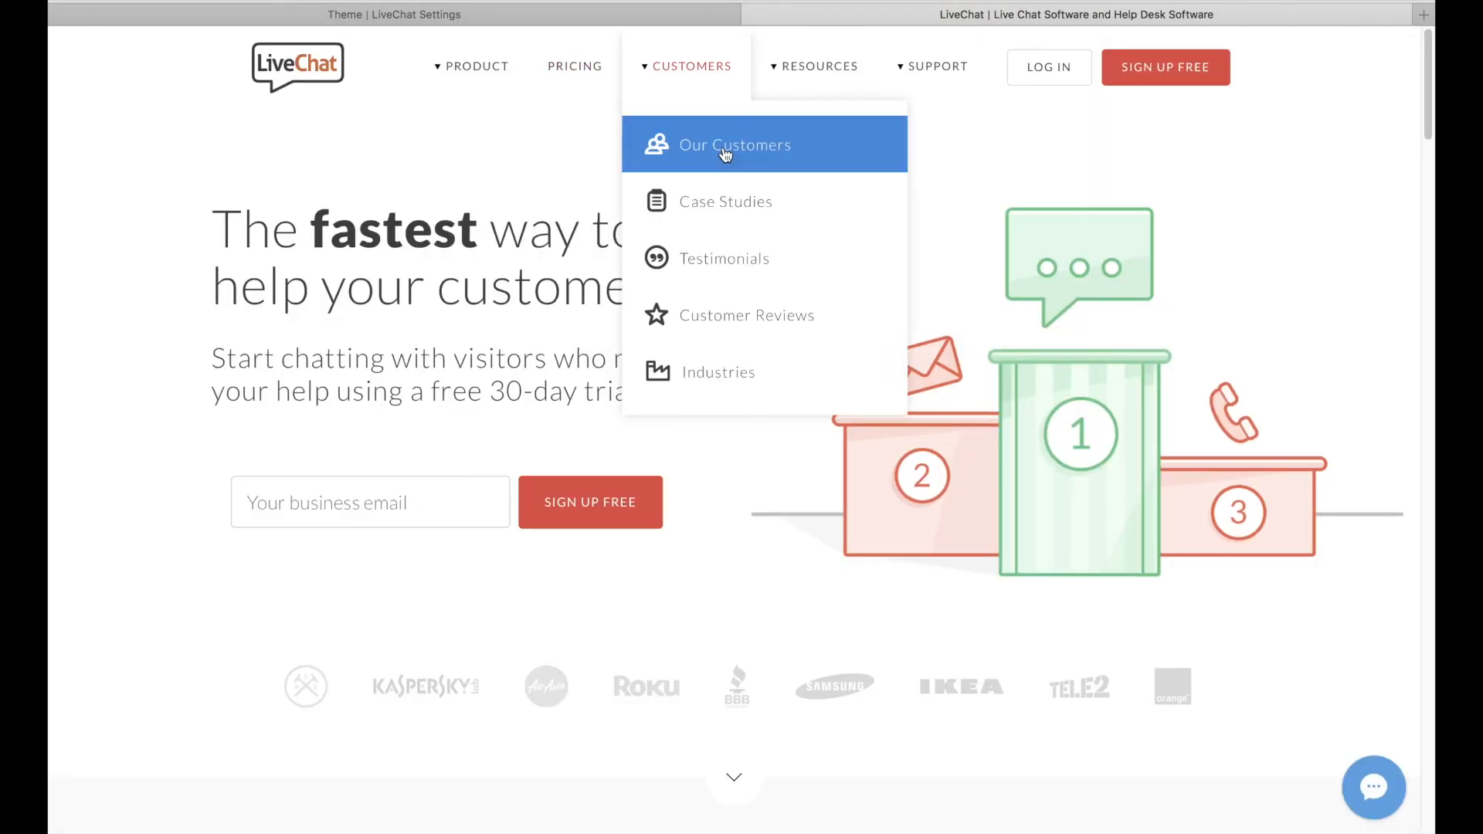
Browse the Our Customers page down to the Support Heroes section and back up
{"action": "left_click", "coordinate": [734, 145]}
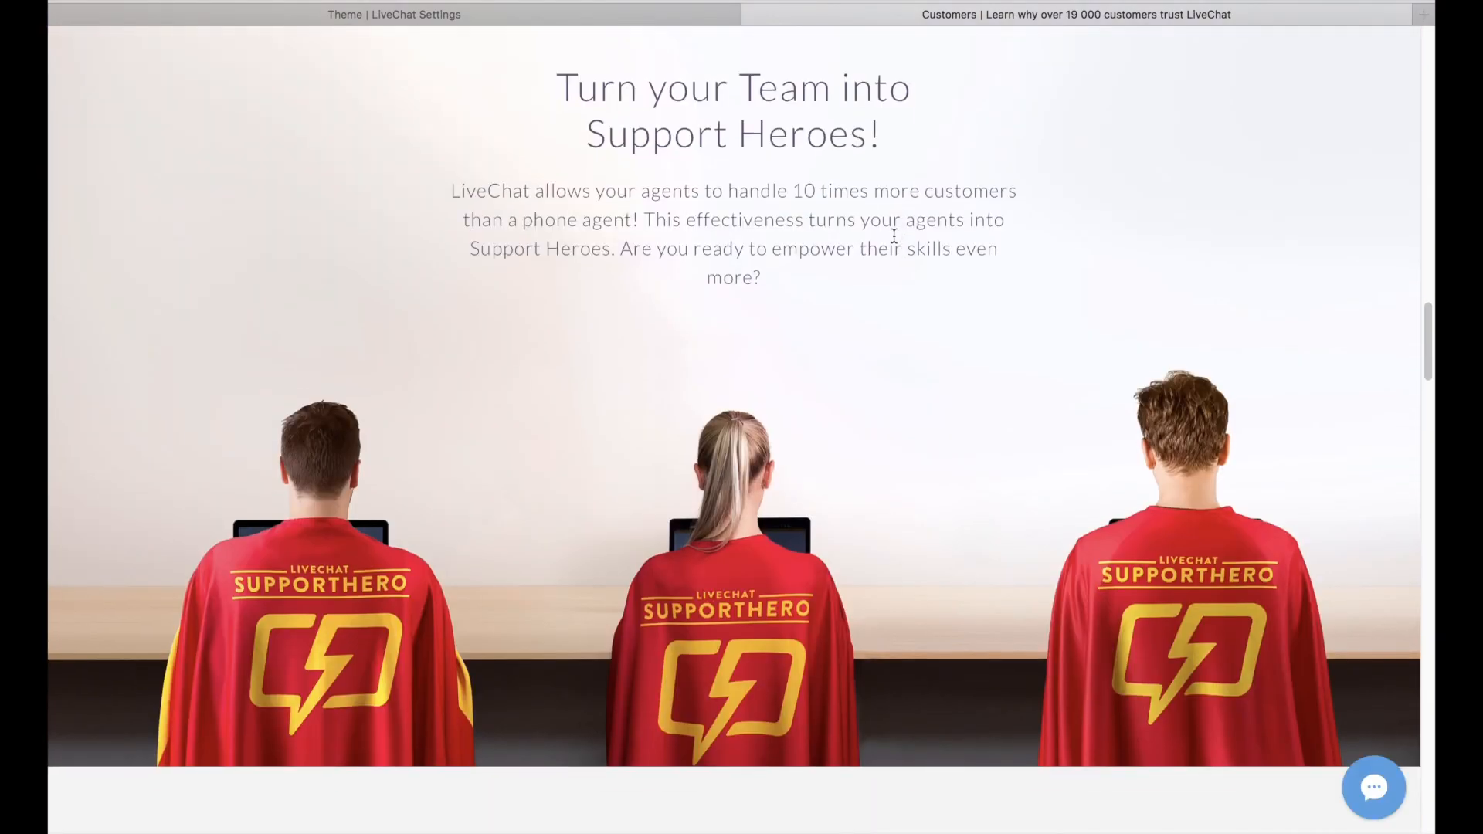
{"action": "scroll", "scroll_direction": "down", "scroll_amount": 3}
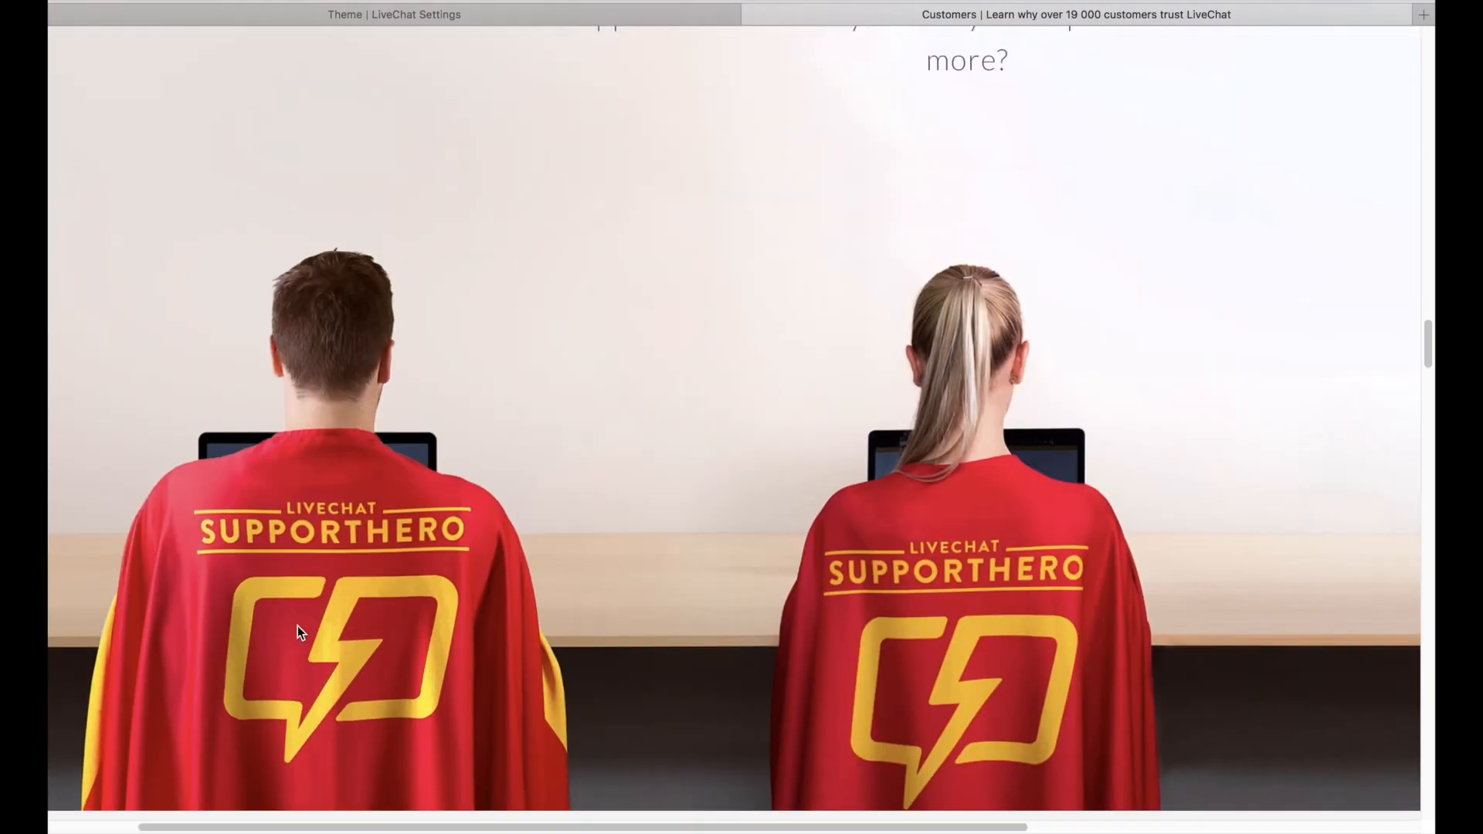
{"action": "scroll", "scroll_direction": "up", "scroll_amount": 3}
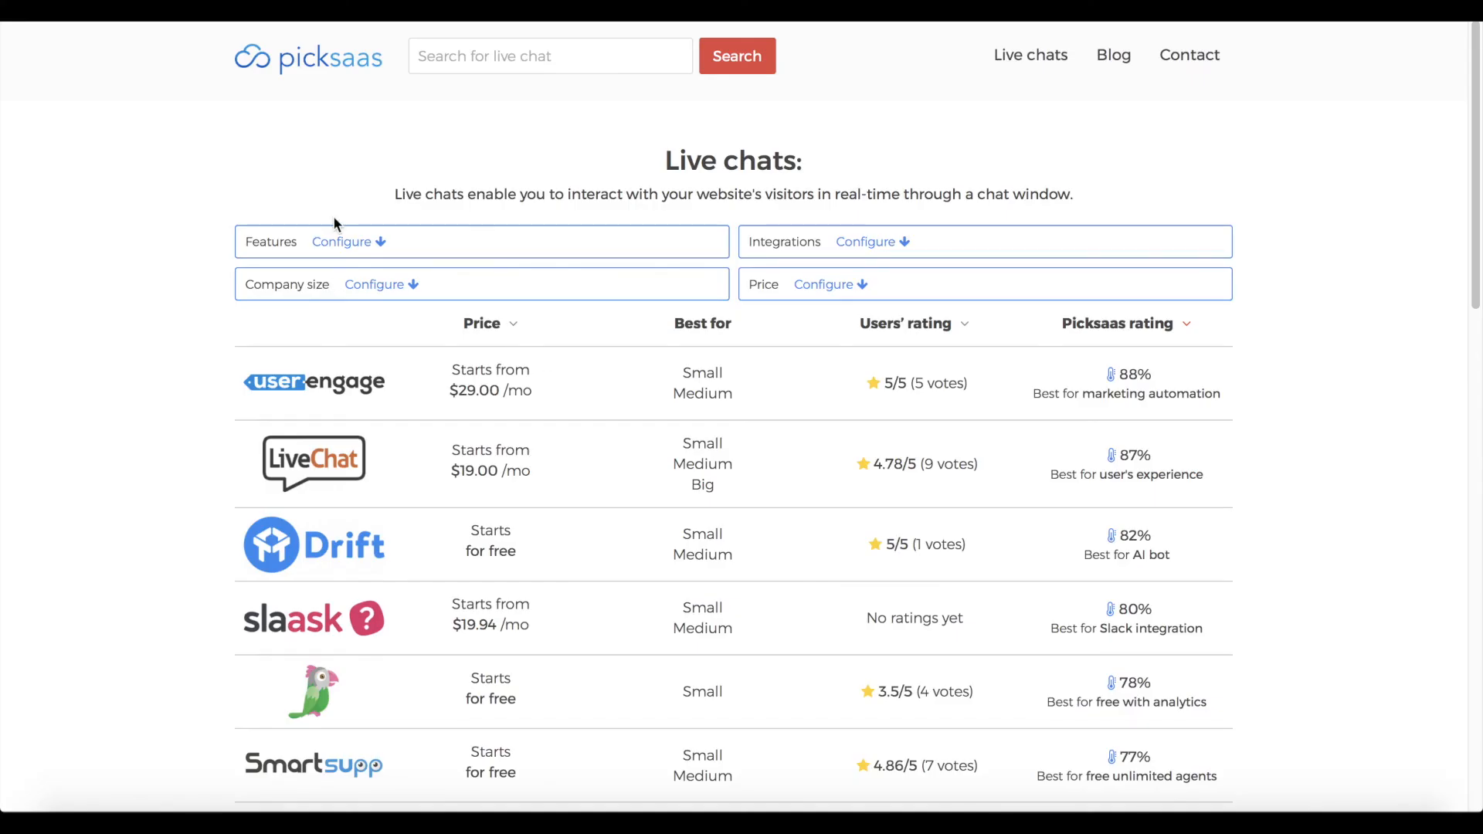
From LiveChat's picksaas profile, compare its features and integrations with another live chat
{"action": "left_click", "coordinate": [341, 241]}
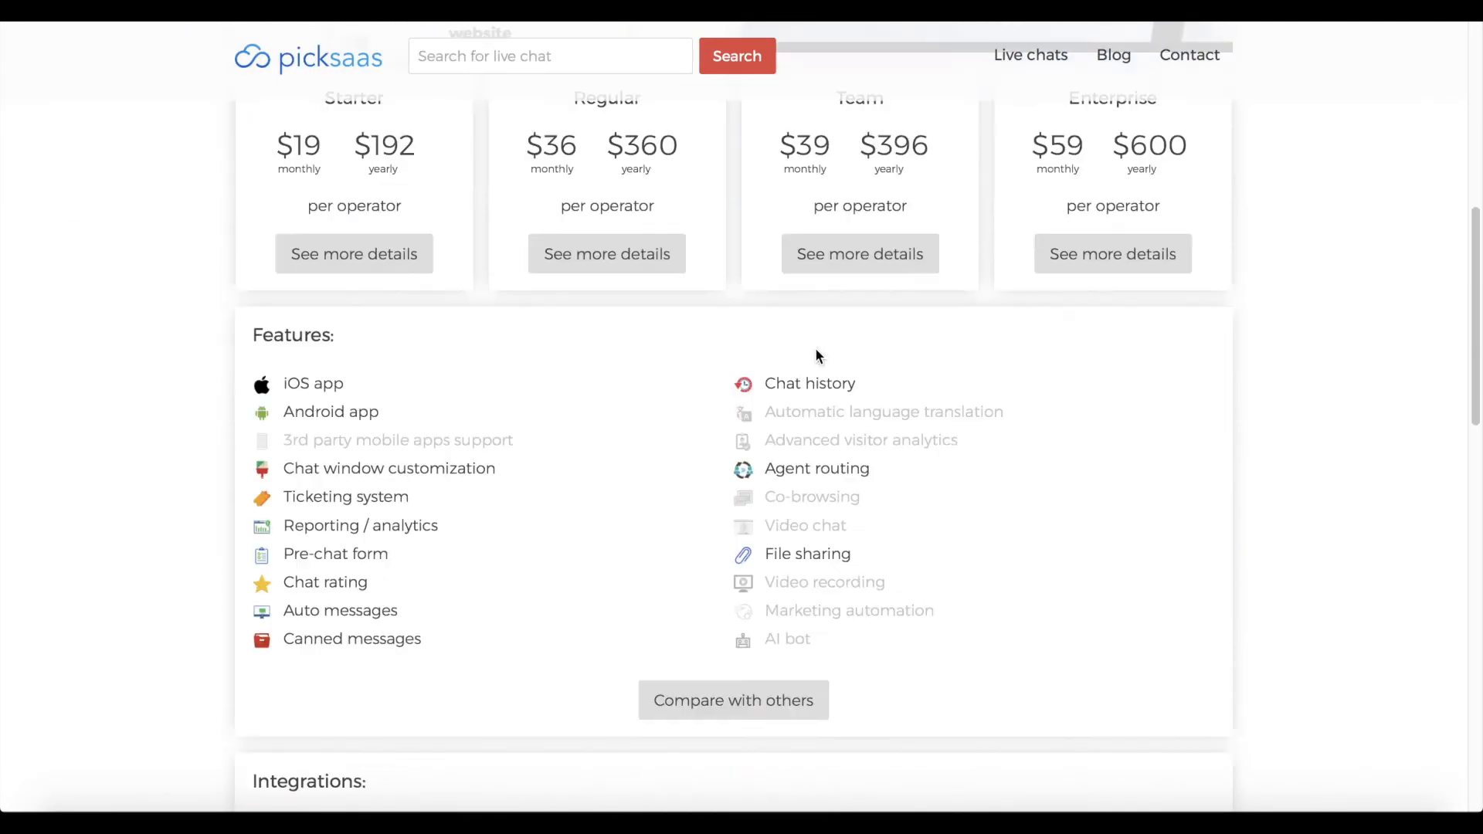
{"action": "left_click", "coordinate": [732, 700]}
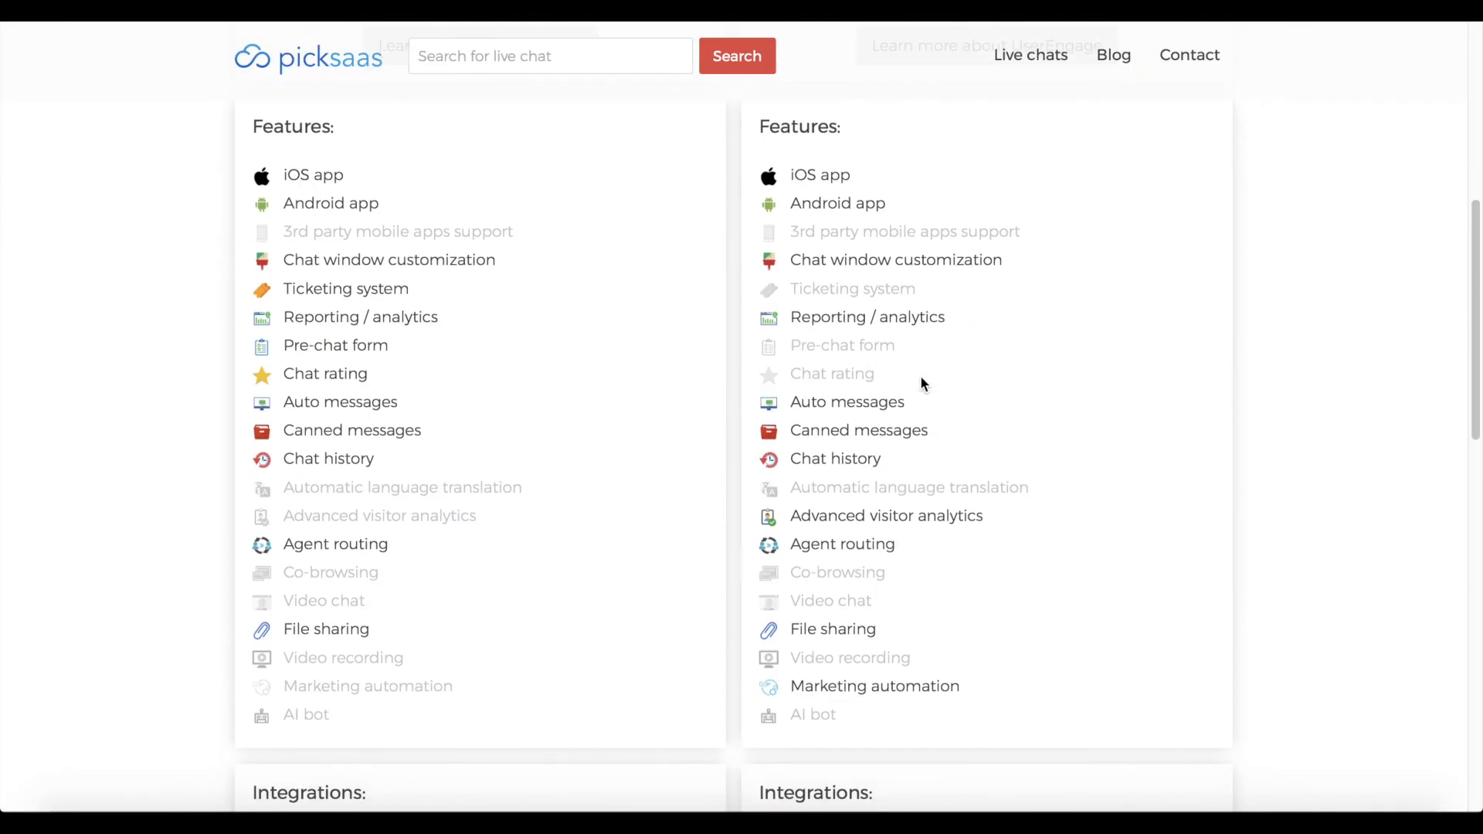
{"action": "scroll", "scroll_direction": "down", "scroll_amount": 3}
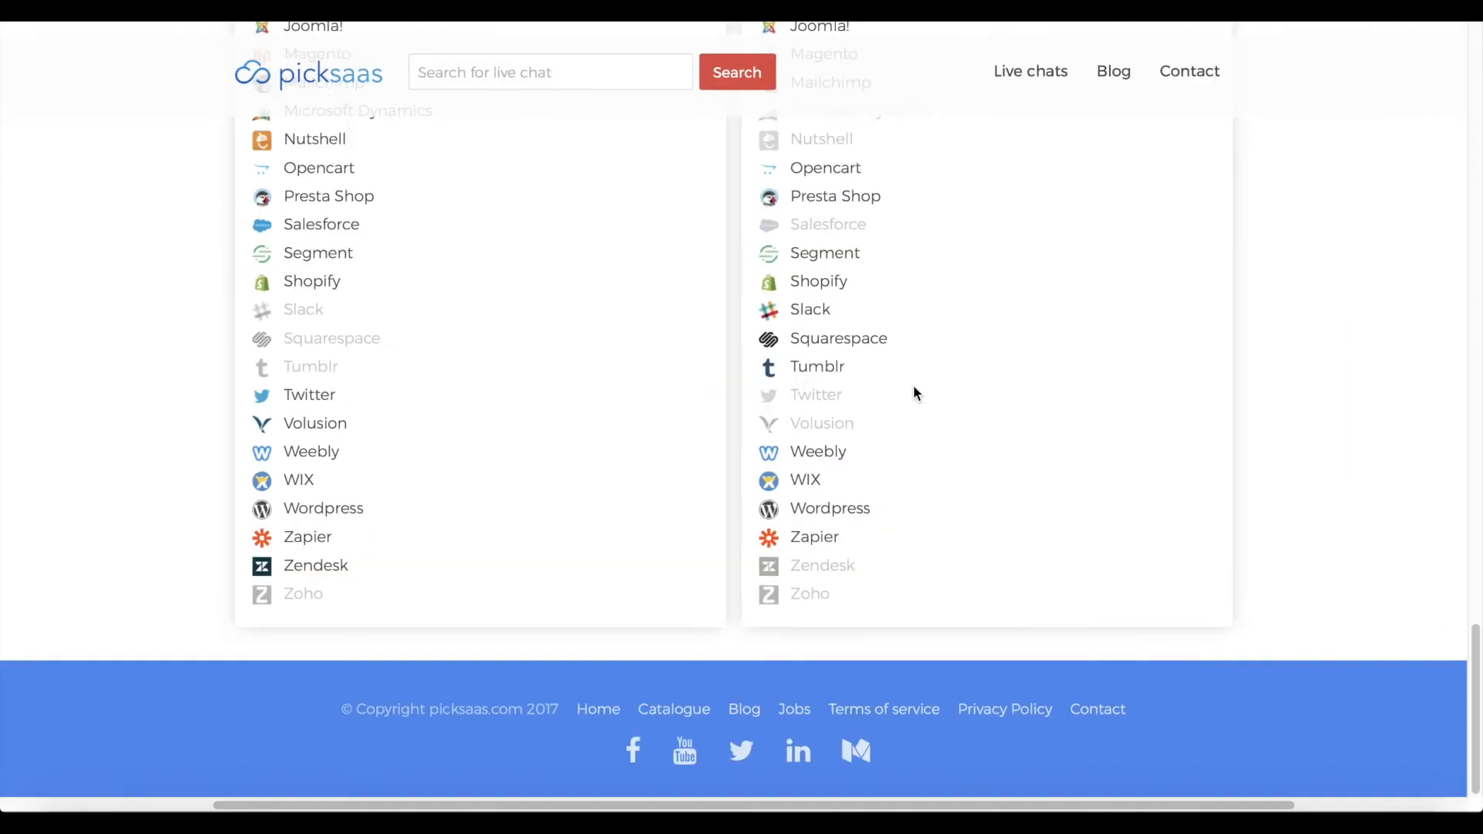